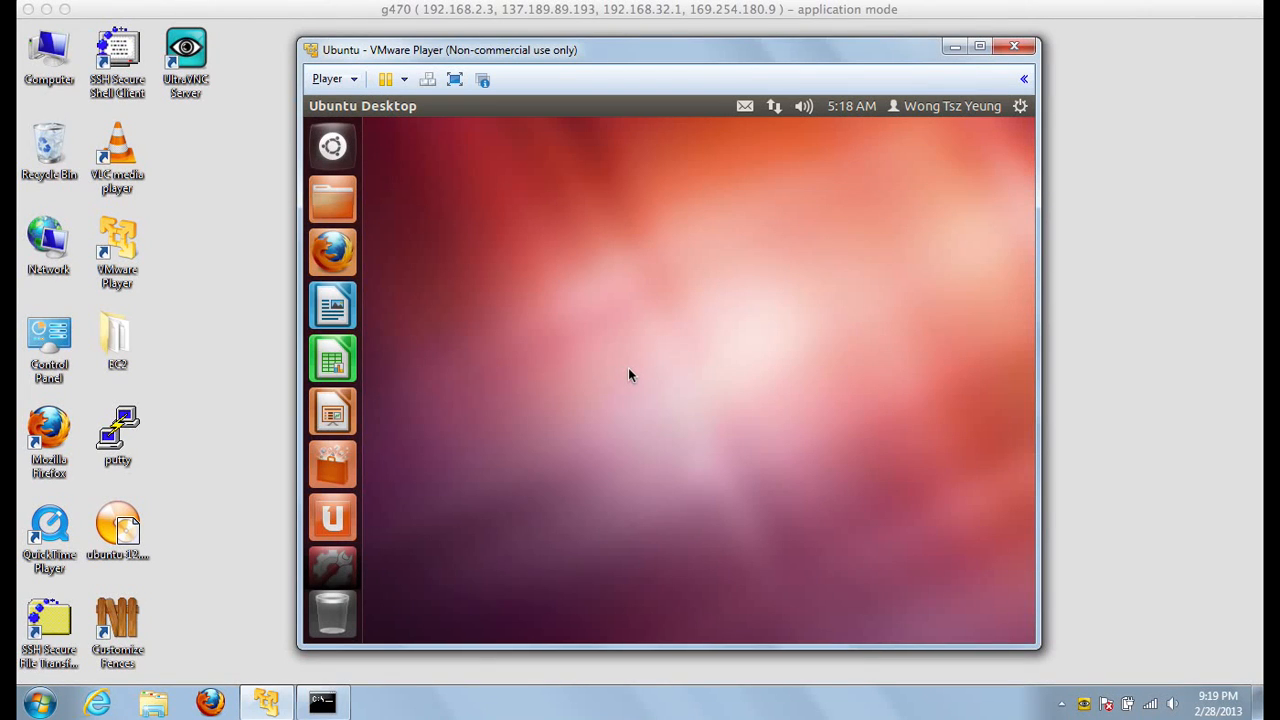
mouse_move(590, 340)
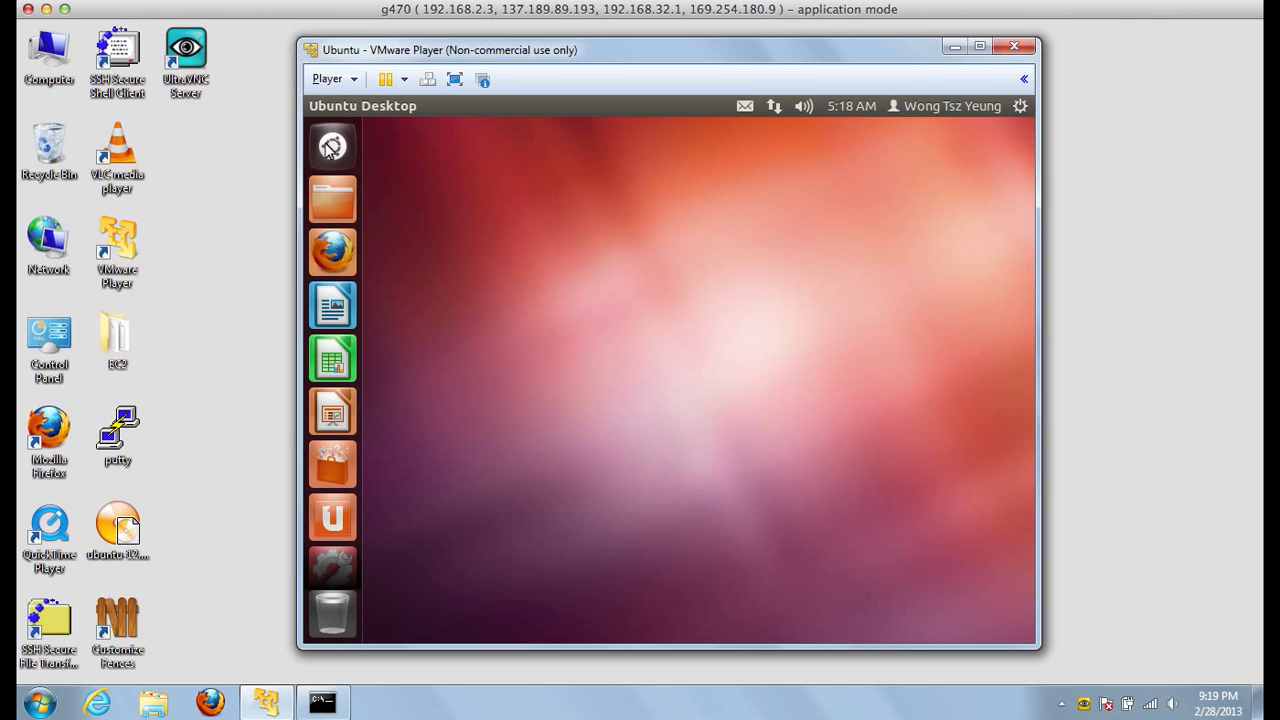
mouse_move(332, 160)
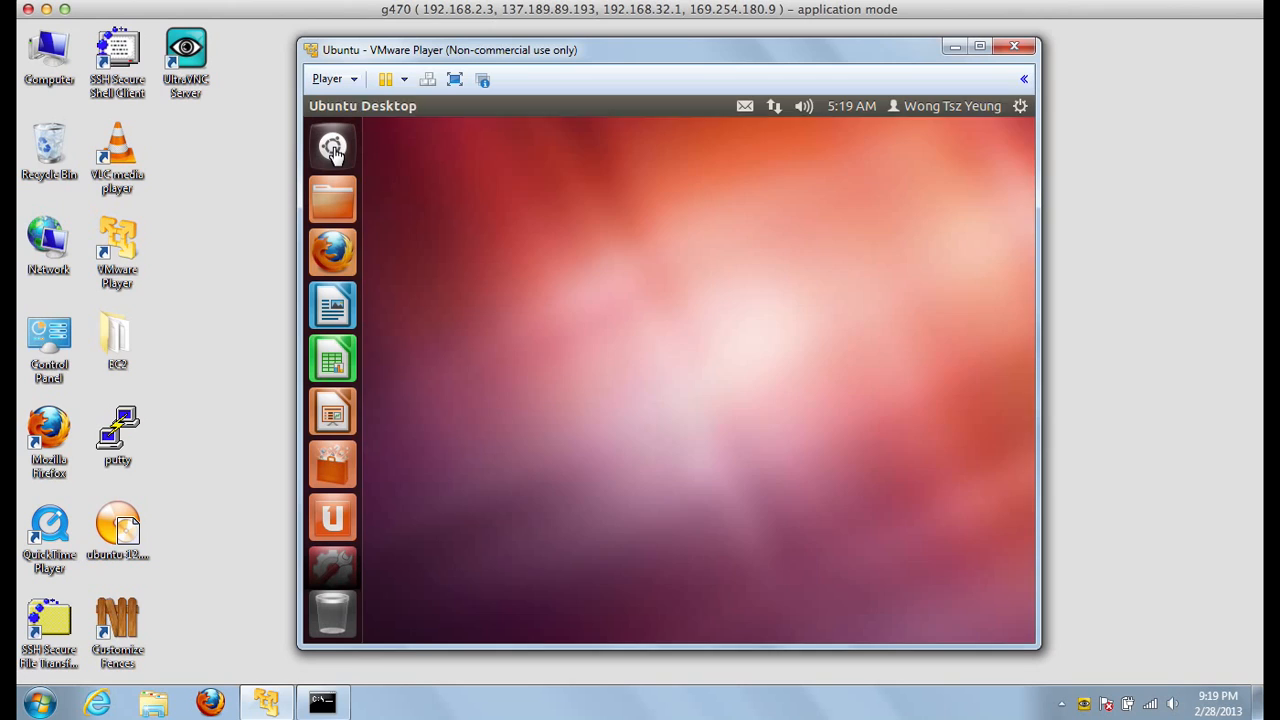
Bring up the Ubuntu Dash showing the application search and recent apps
left_click(332, 148)
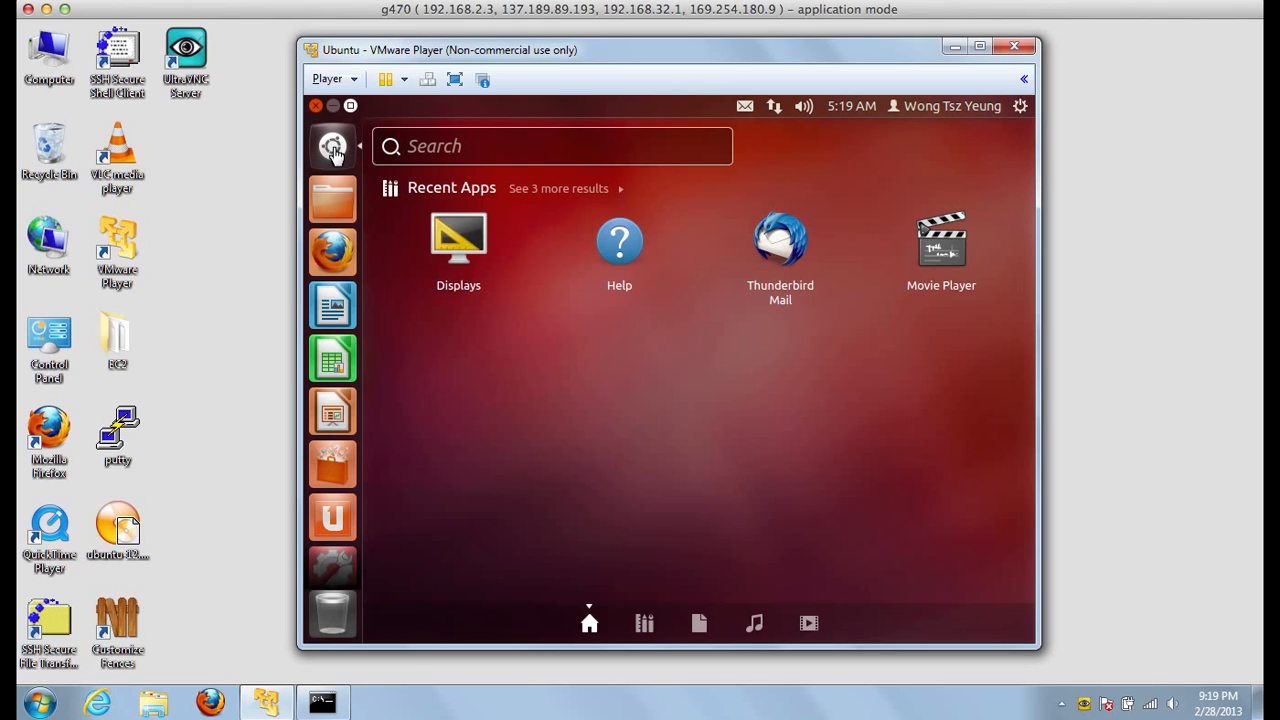
Search the Dash for 'update' so Update Manager is listed
left_click(552, 146)
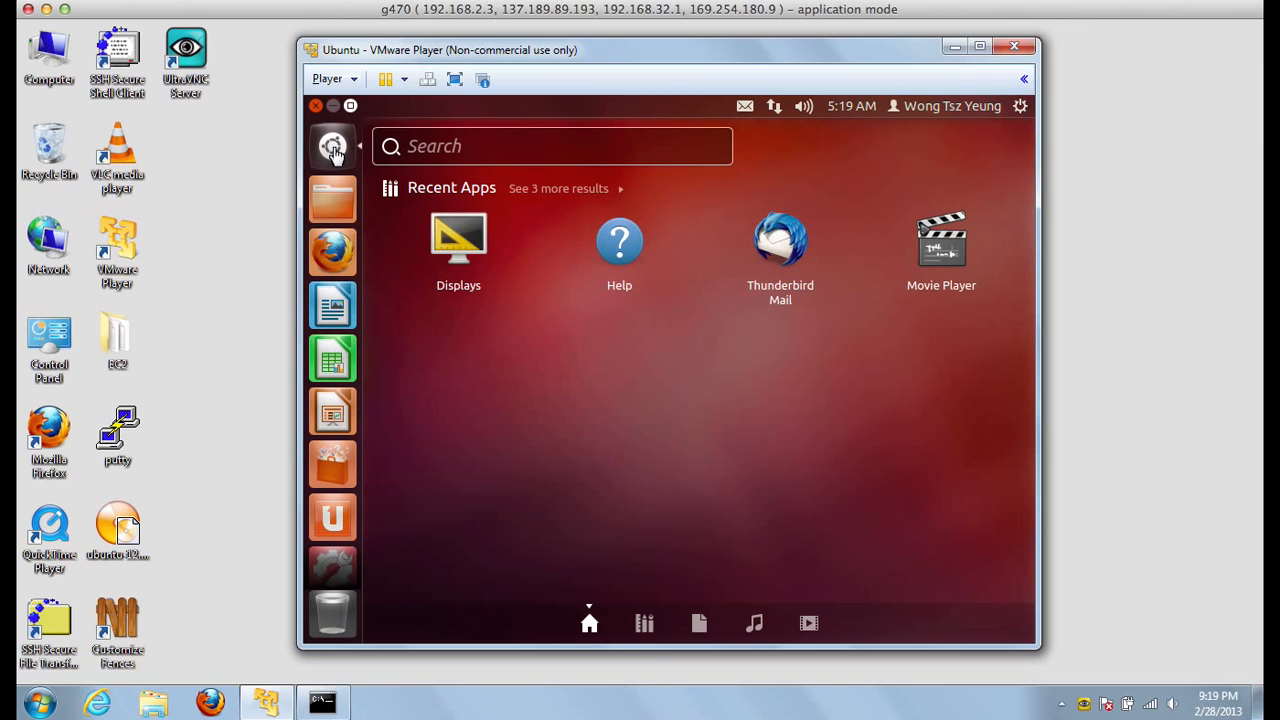
type("update")
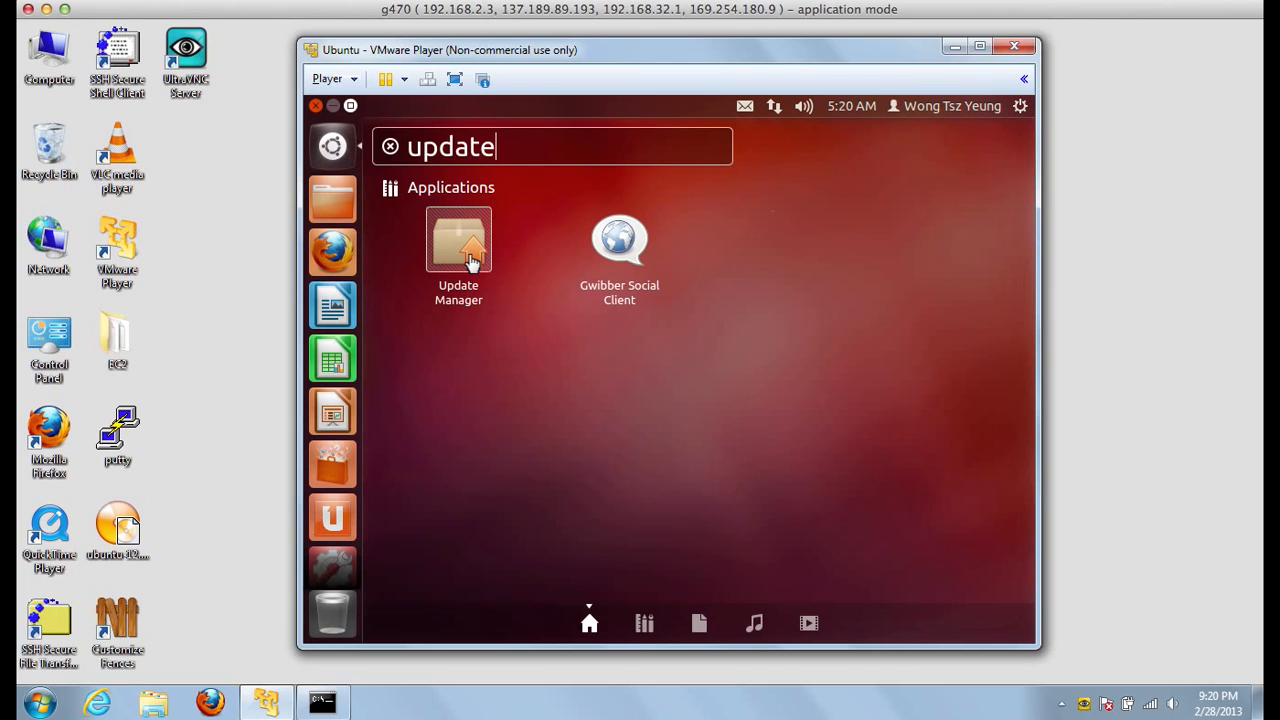
Launch Update Manager, run Check for new updates and dismiss the Connection Terminated notice
double_click(458, 240)
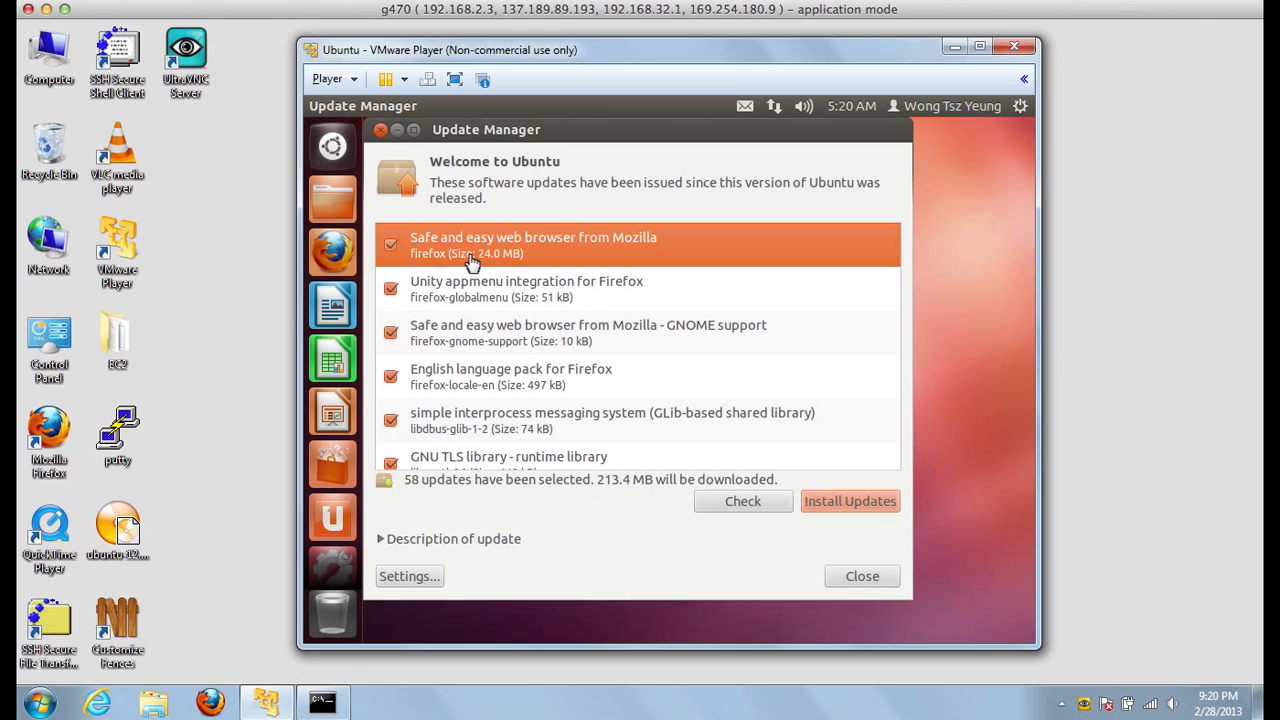
mouse_move(628, 528)
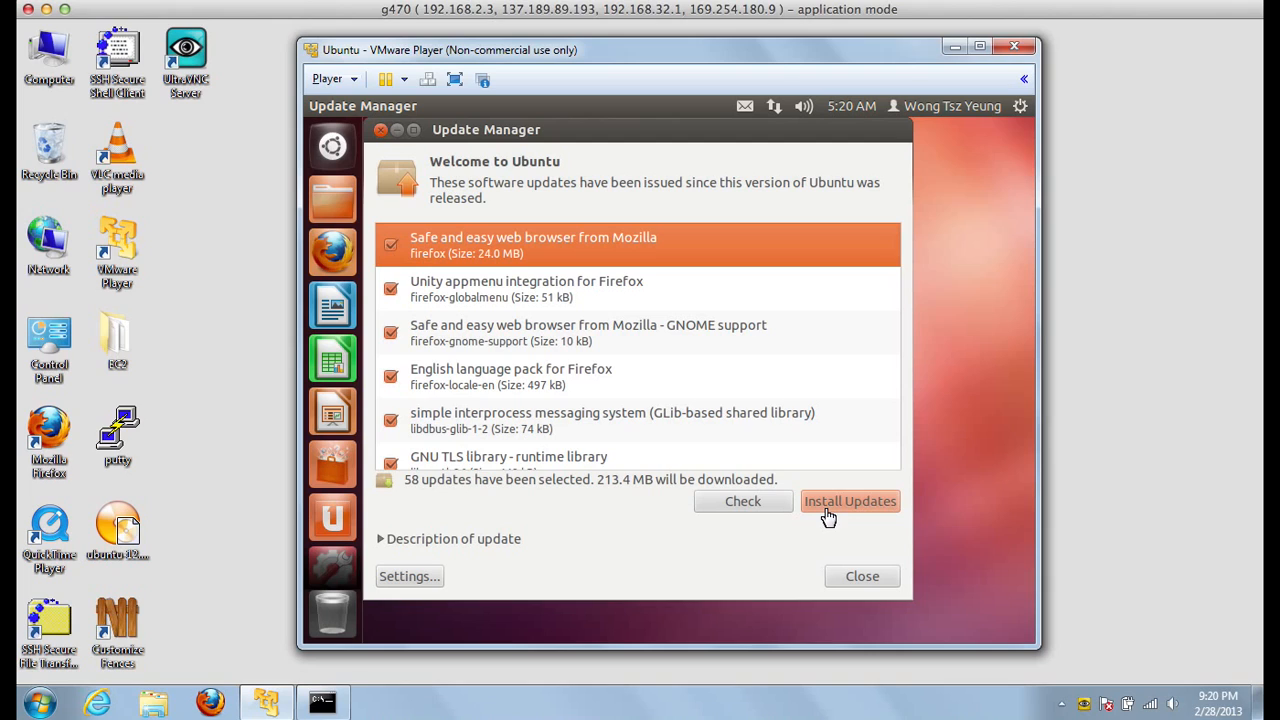
mouse_move(736, 566)
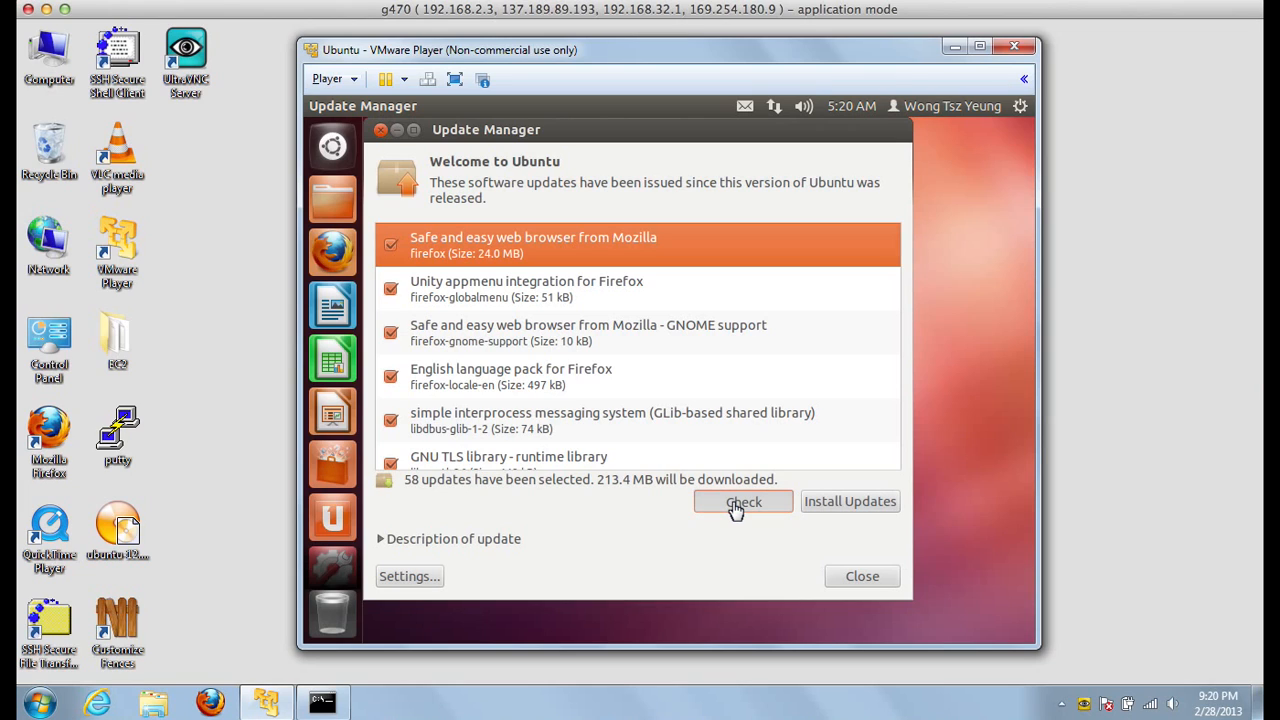
mouse_move(728, 548)
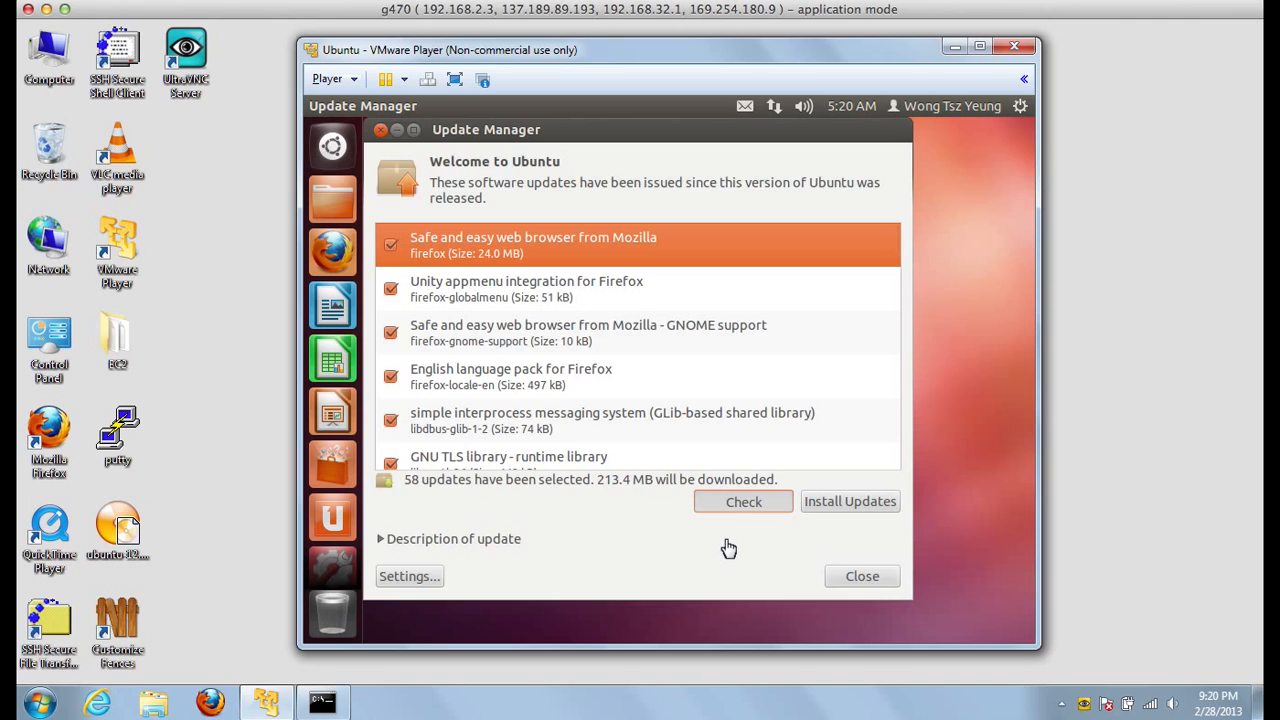
left_click(744, 500)
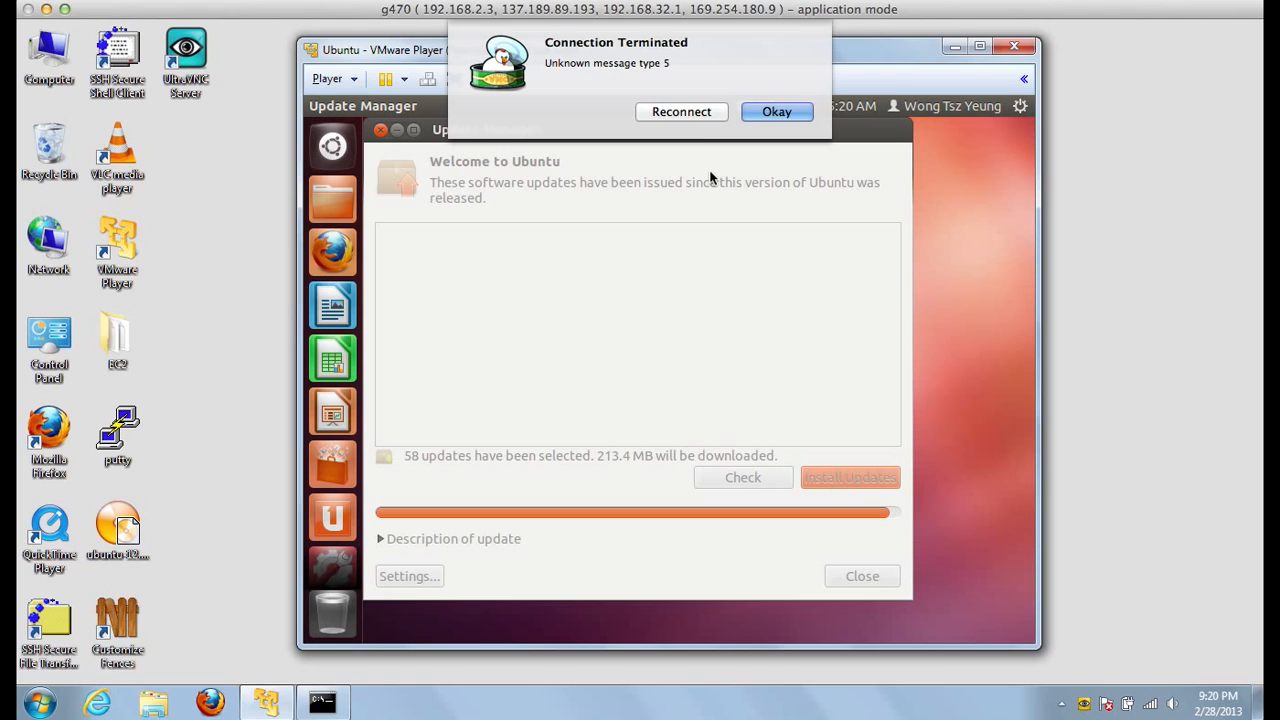
left_click(776, 112)
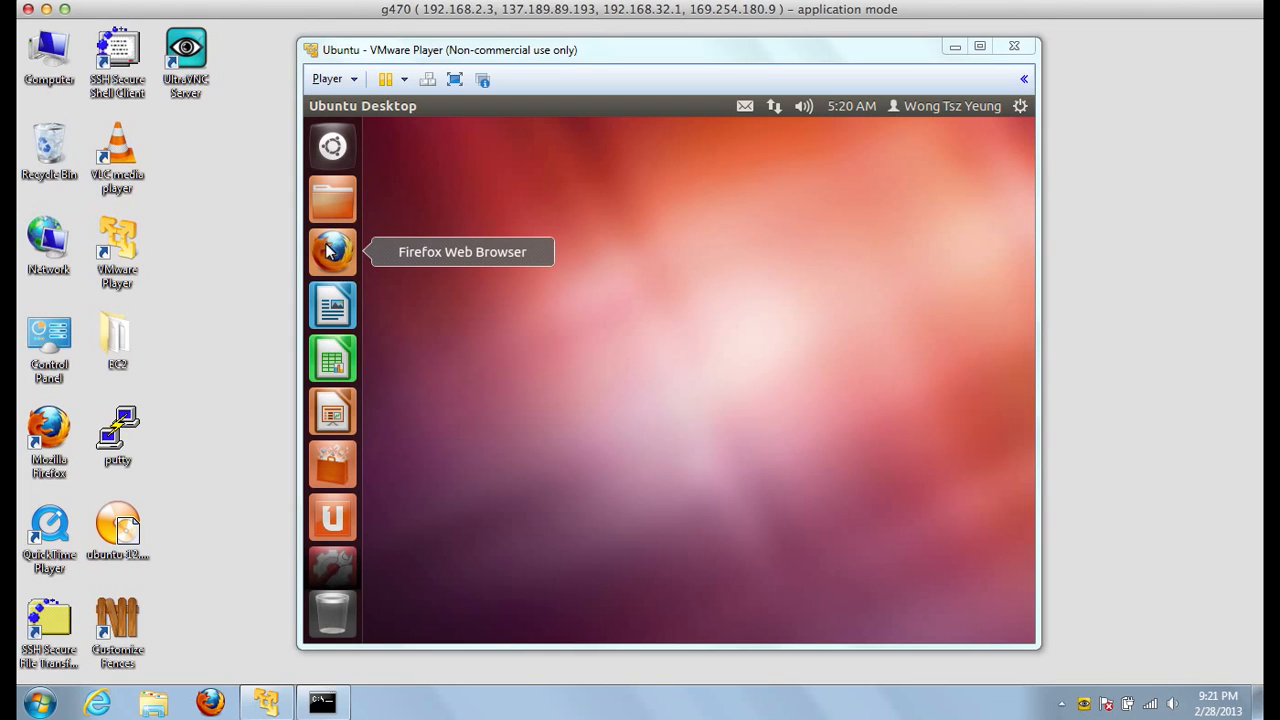
mouse_move(564, 228)
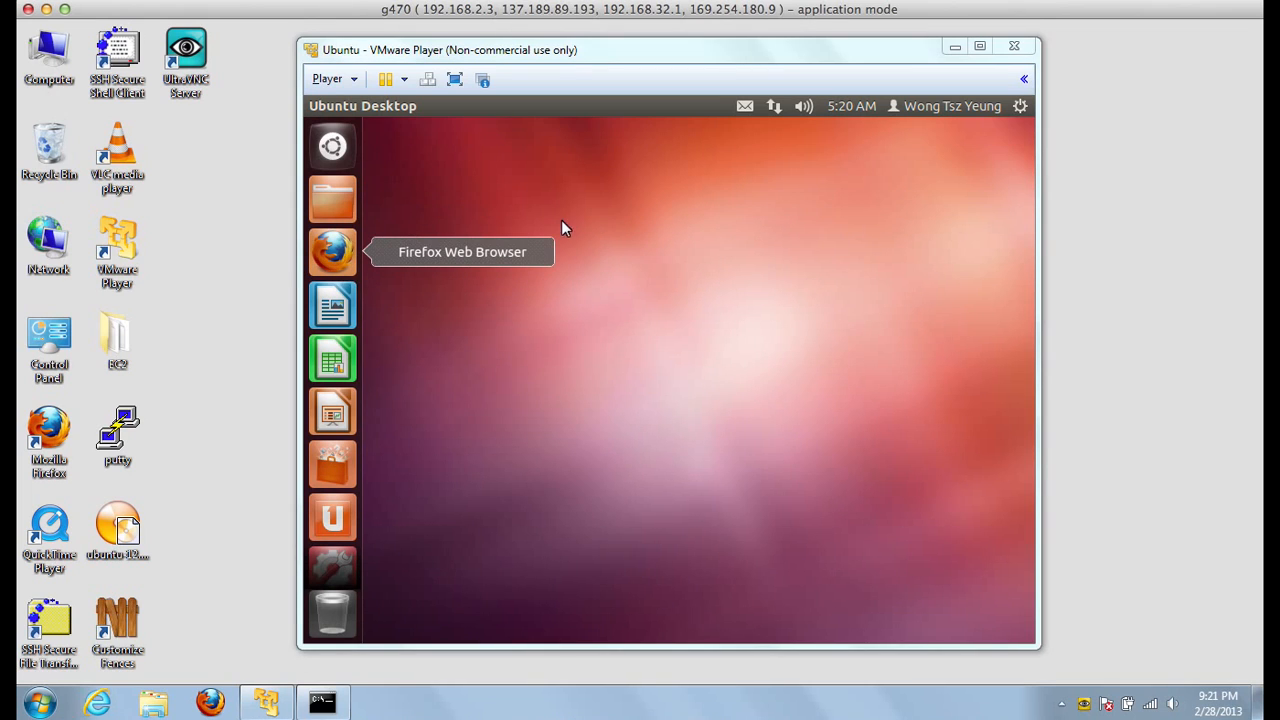
mouse_move(388, 300)
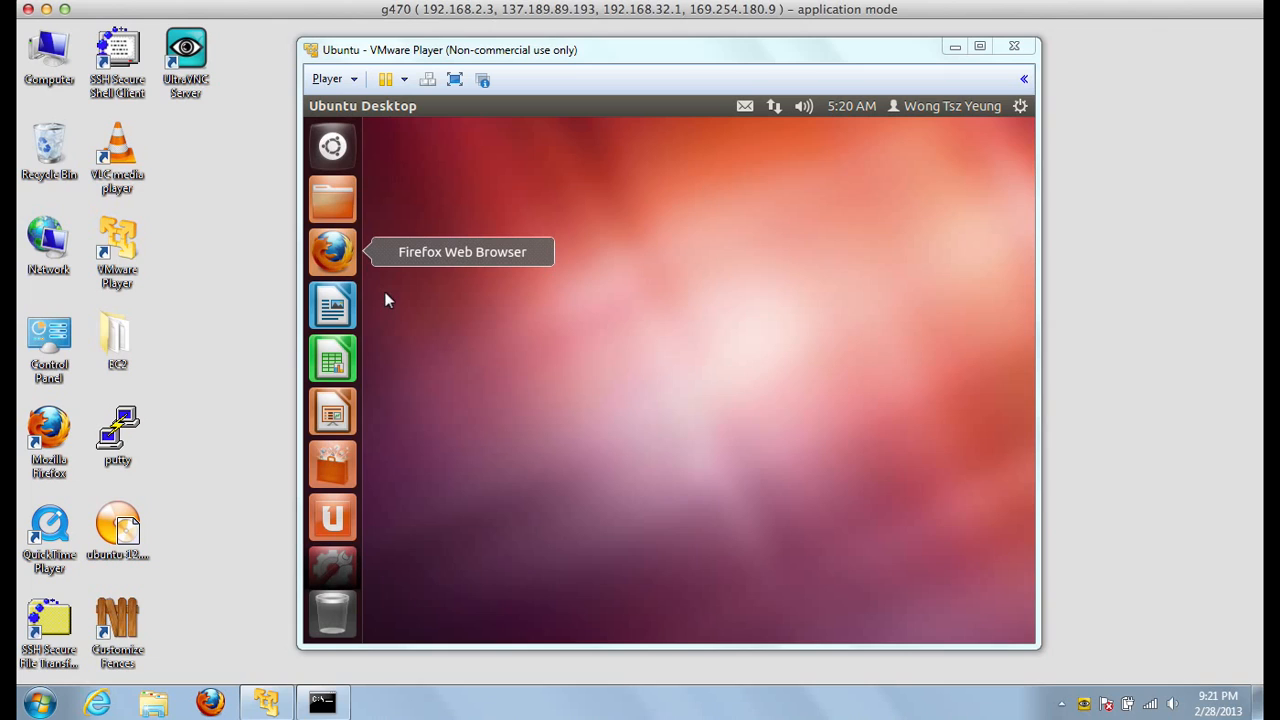
mouse_move(504, 384)
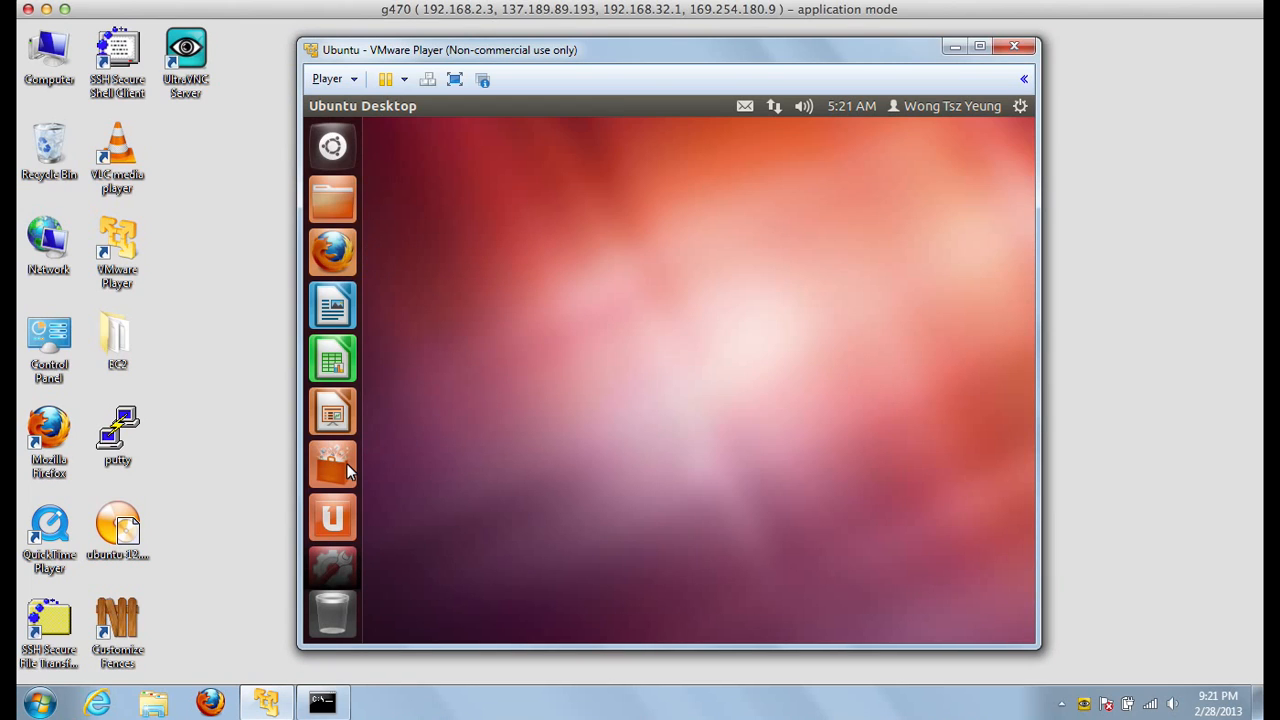
mouse_move(332, 464)
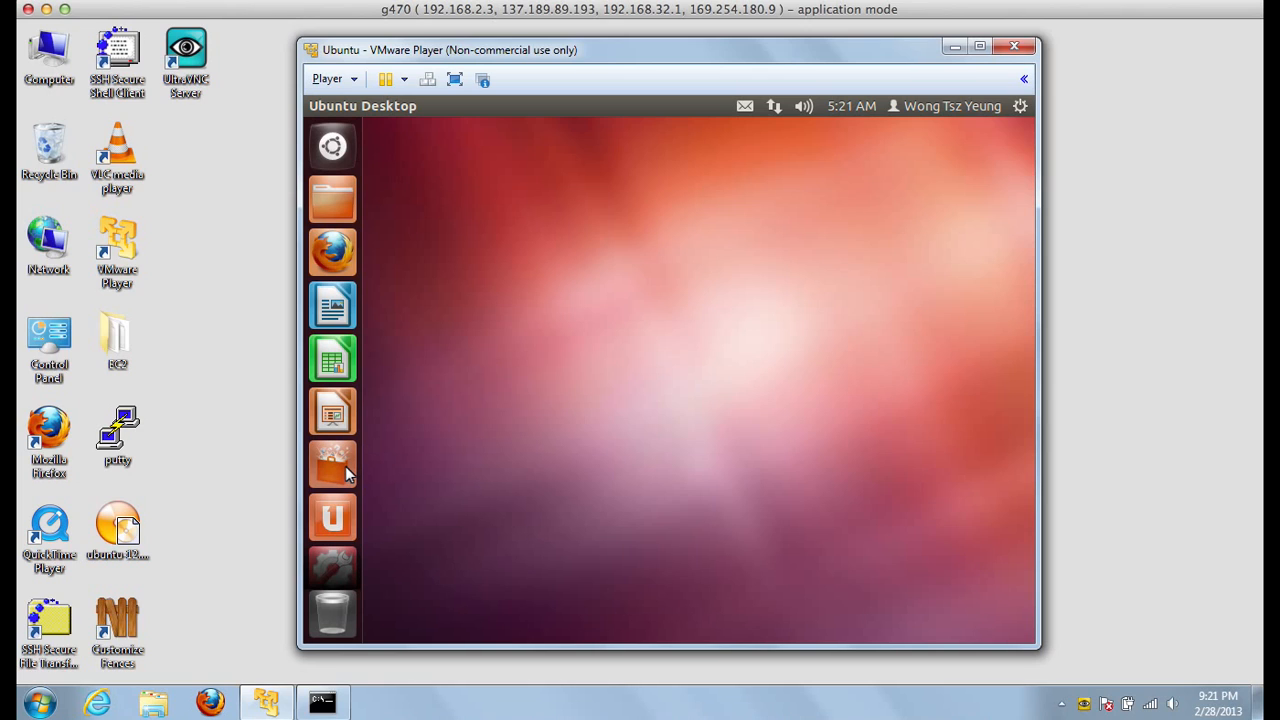
Launch Ubuntu Software Center and search for 'apache2' to list the Apache HTTP Server metapackage
left_click(332, 464)
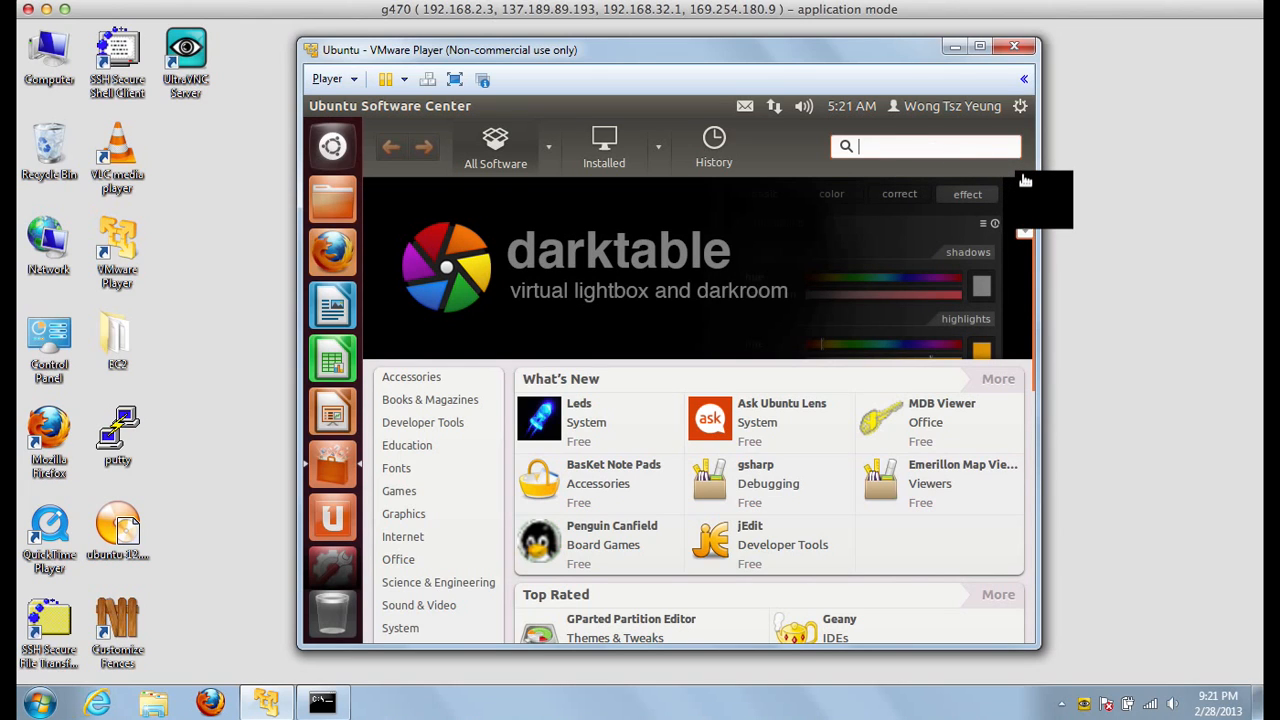
type("apache2")
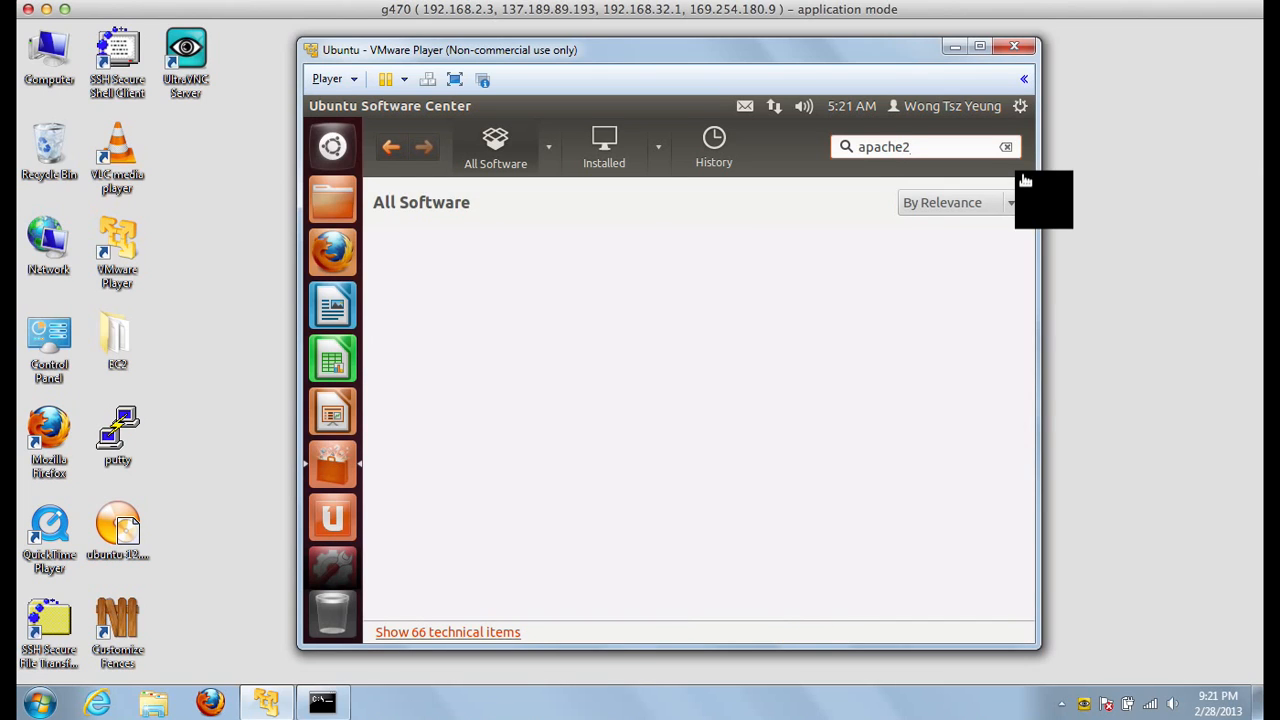
type("apache2")
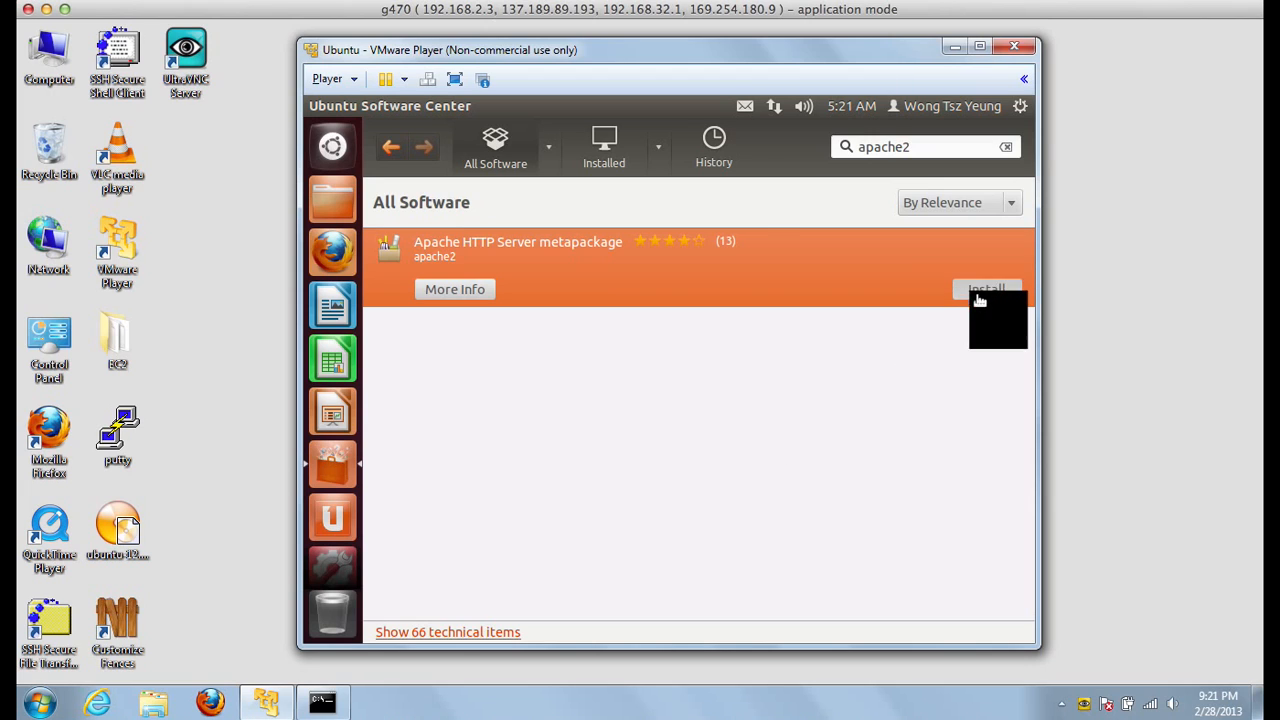
Install the Apache HTTP Server metapackage, authenticating as administrator
left_click(986, 288)
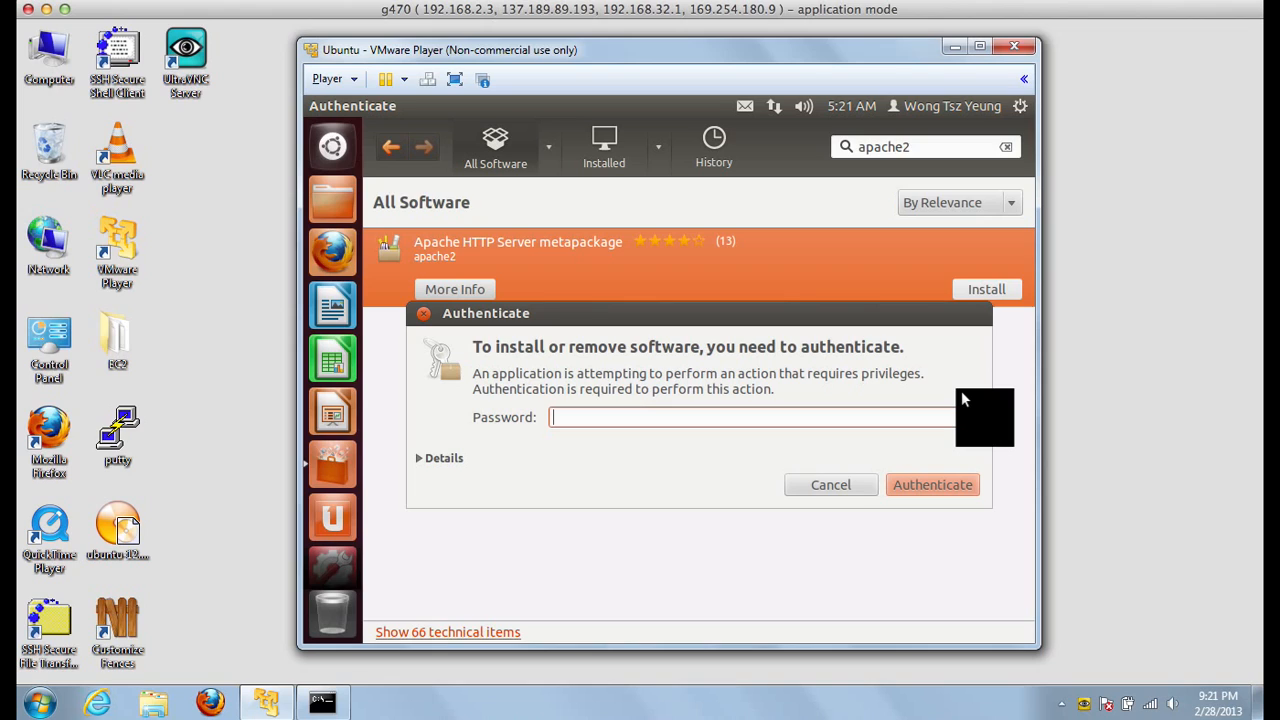
mouse_move(1020, 400)
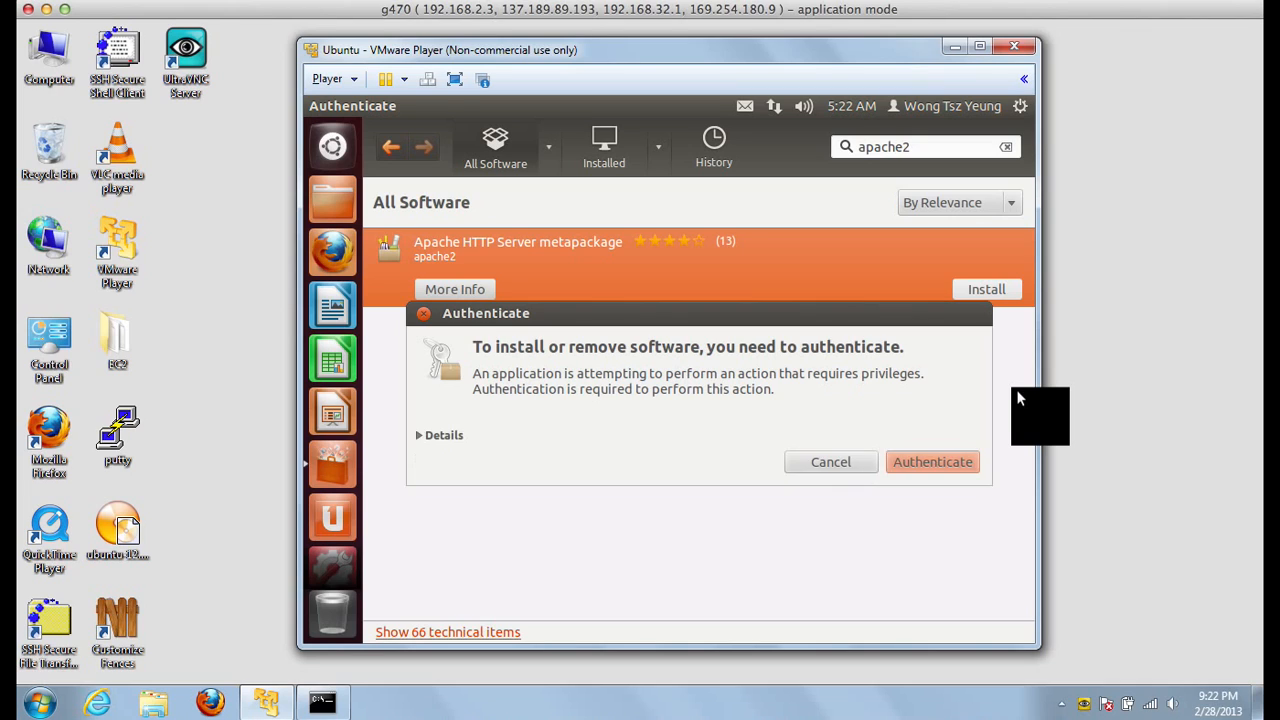
left_click(830, 460)
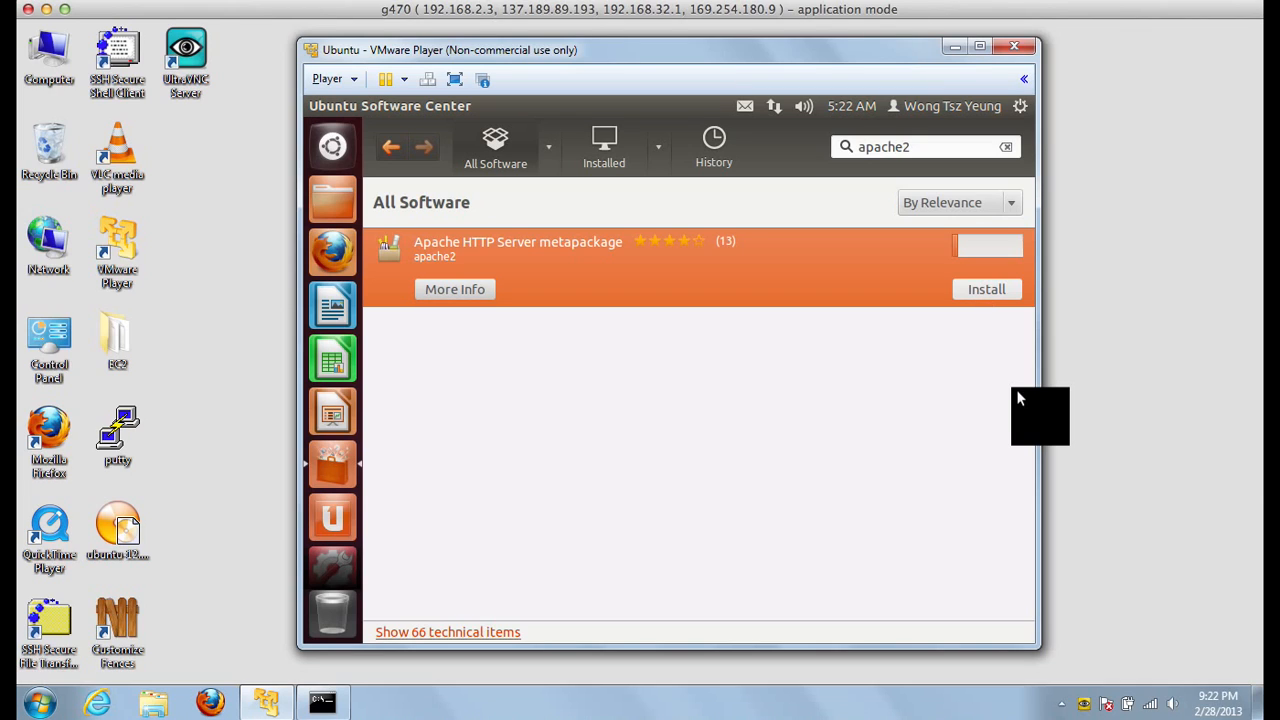
Wait through the Apache HTTP Server install until it is marked installed with a Remove button
left_click(986, 288)
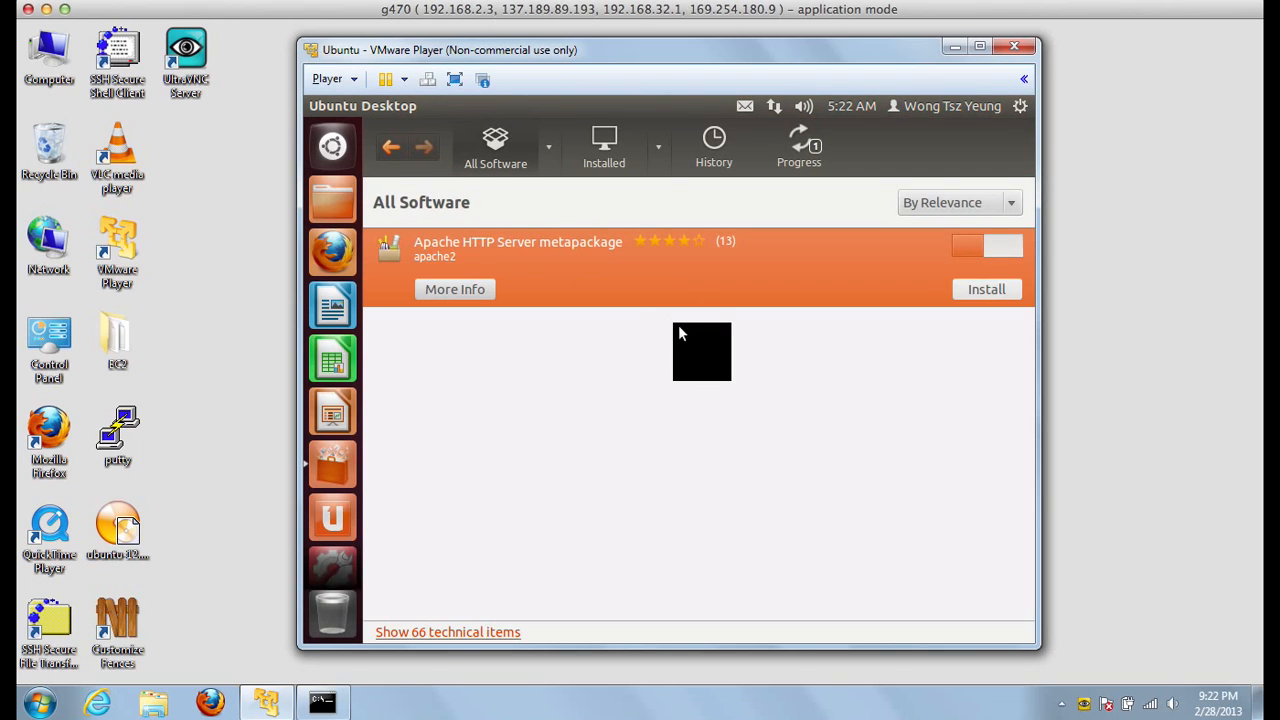
mouse_move(948, 398)
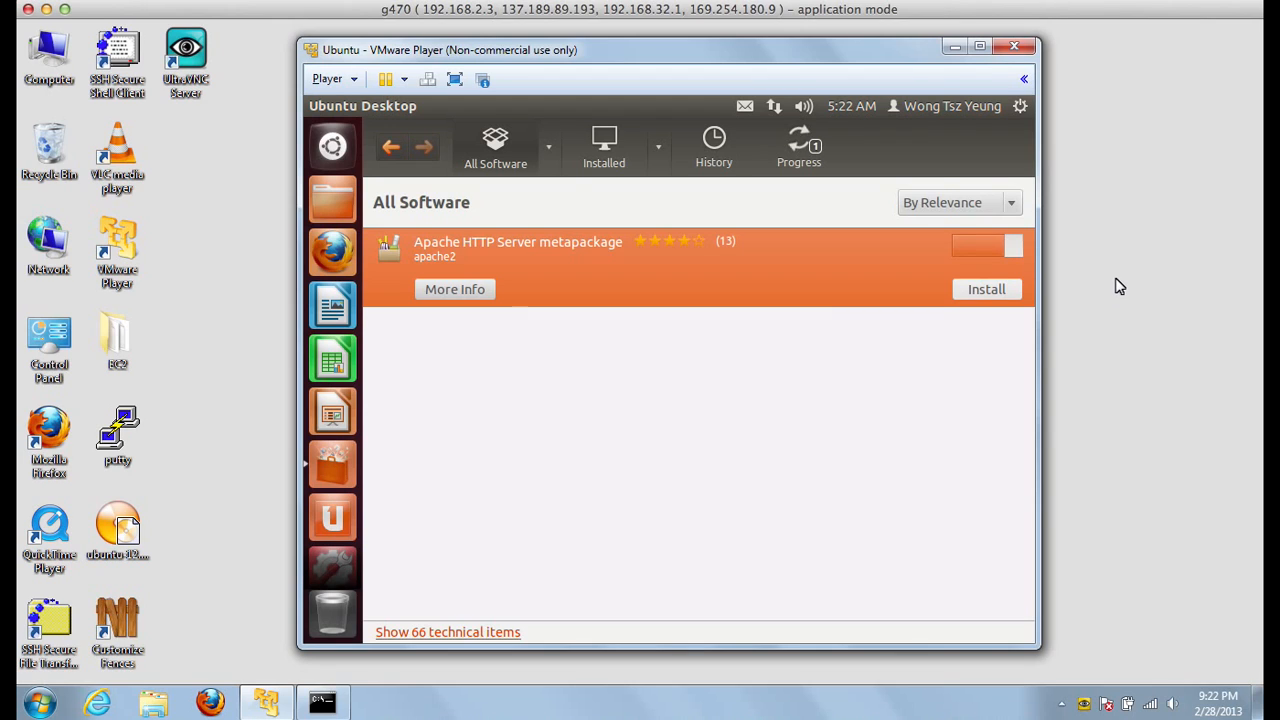
left_click(986, 288)
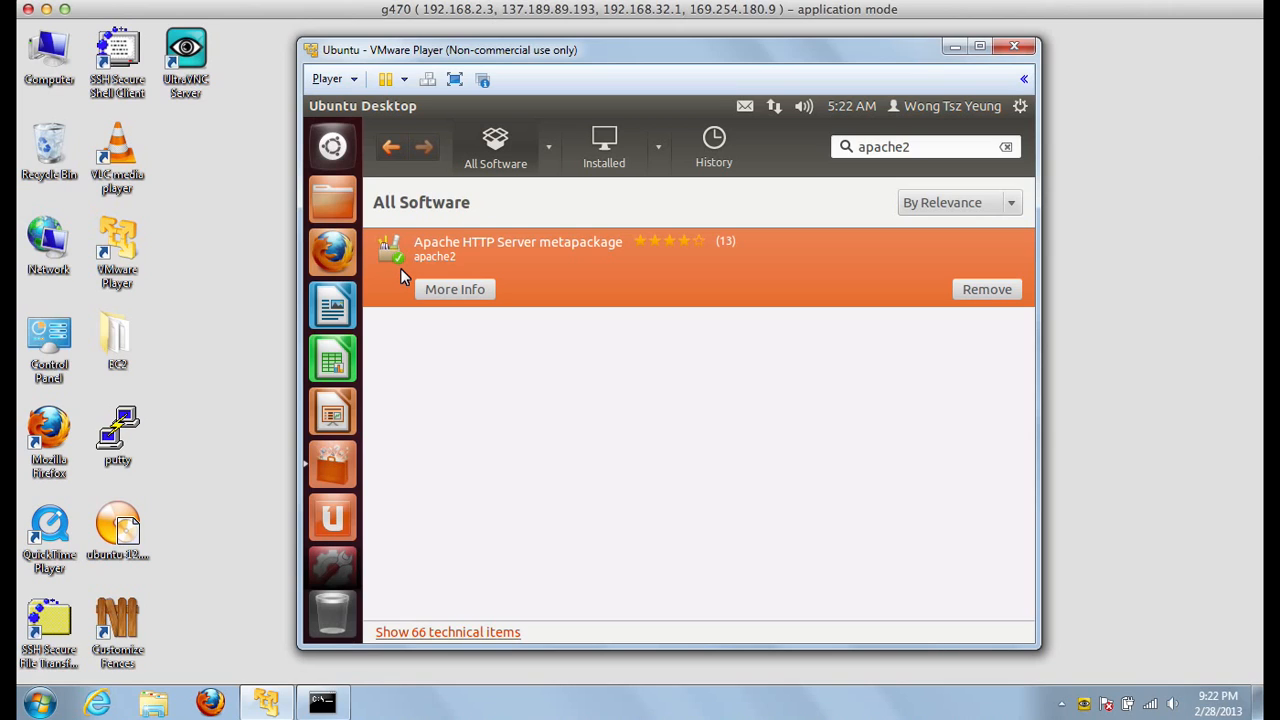
mouse_move(332, 252)
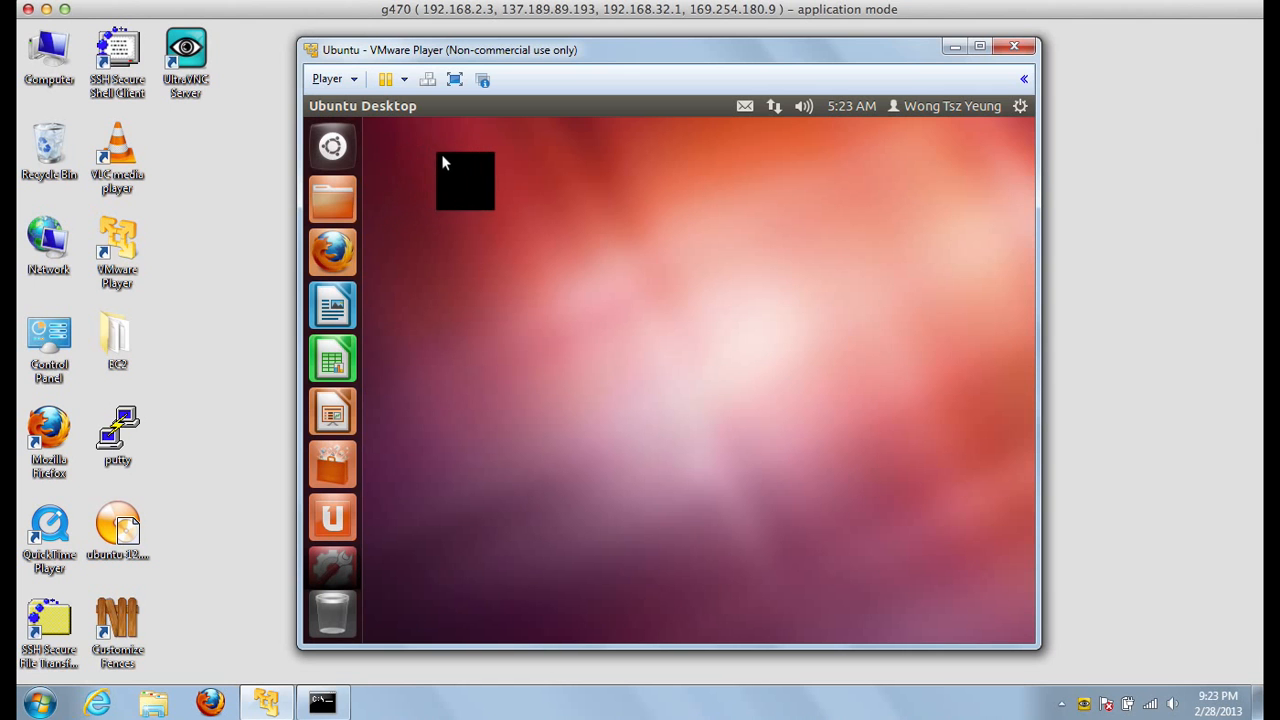
mouse_move(332, 252)
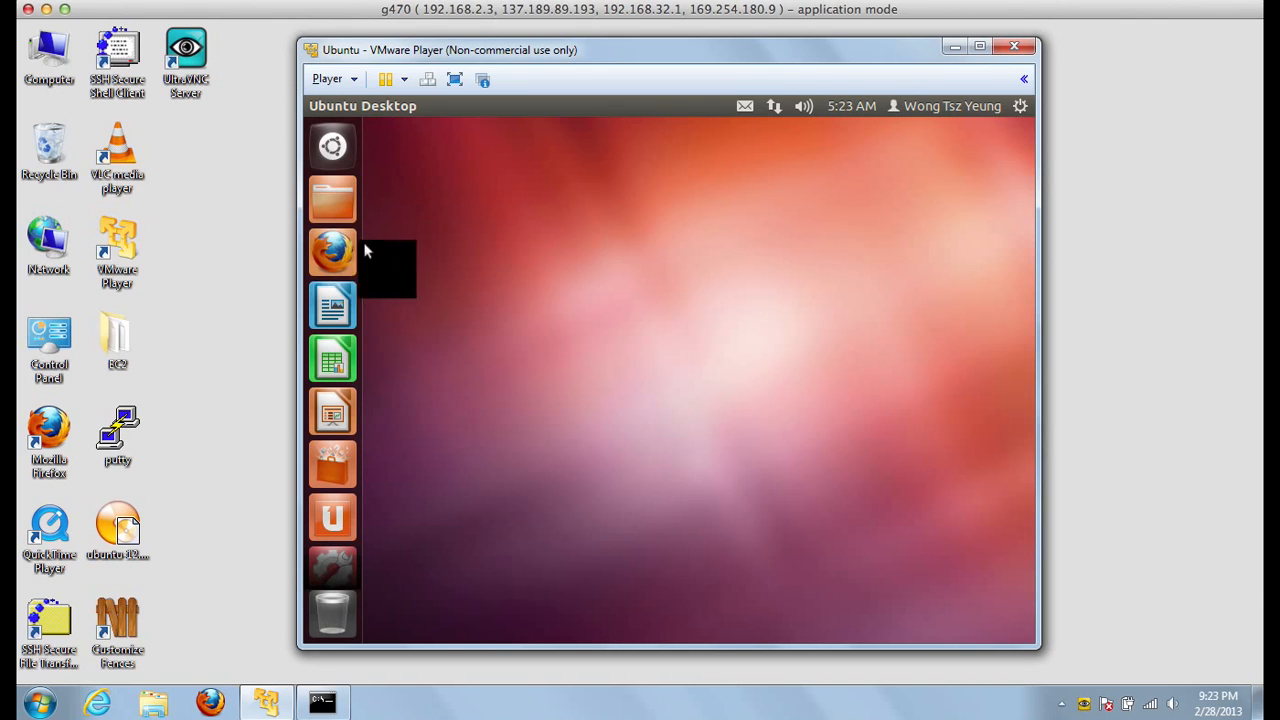
mouse_move(332, 198)
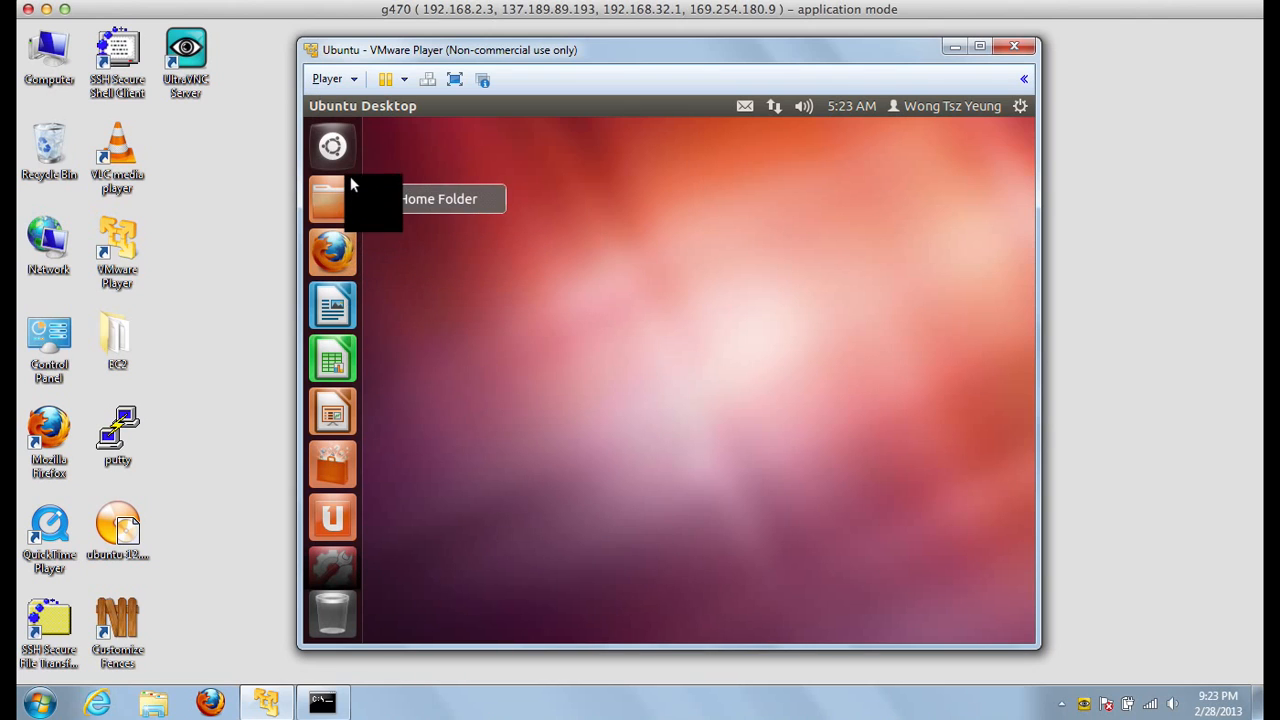
Launch Firefox Web Browser from the Unity launcher
left_click(332, 146)
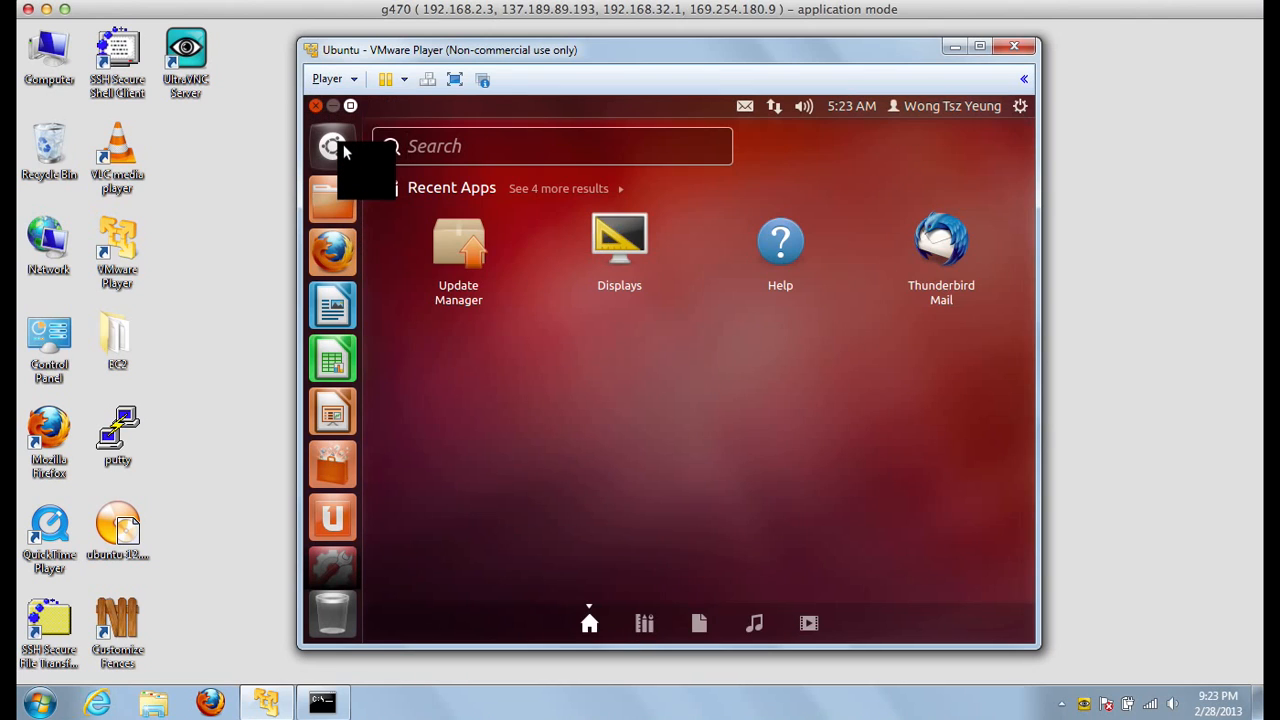
type("f")
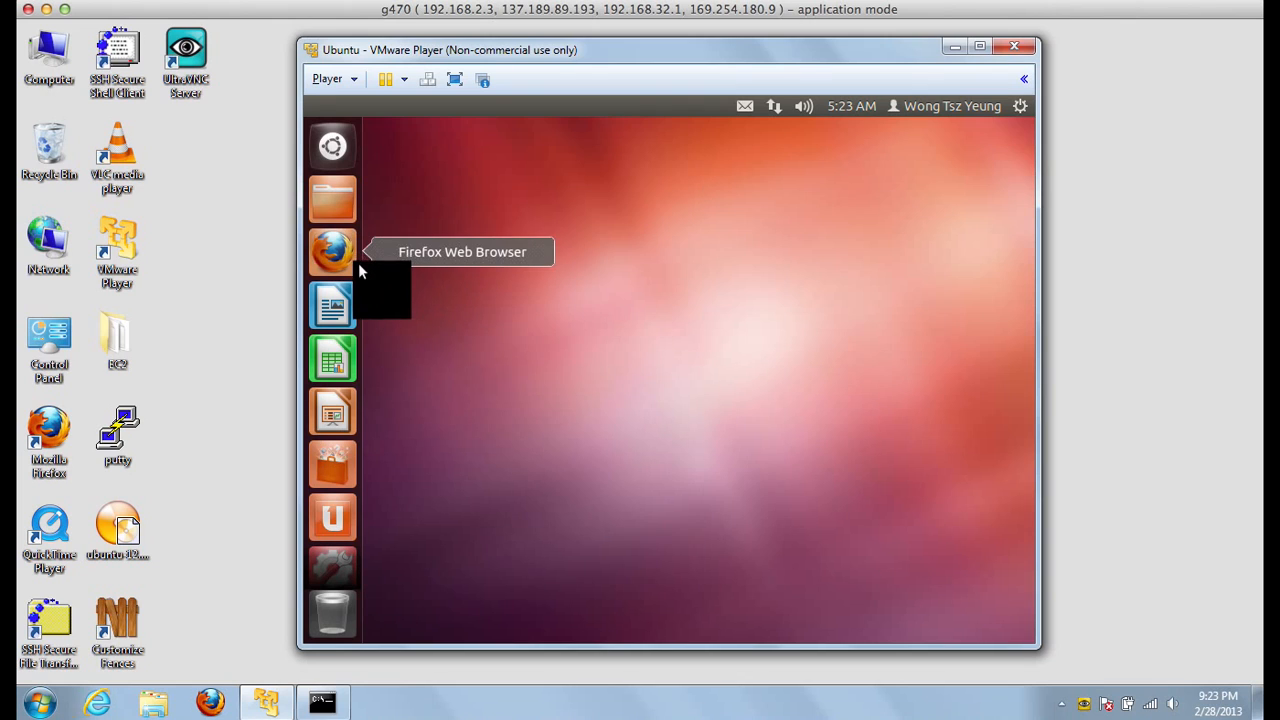
left_click(332, 252)
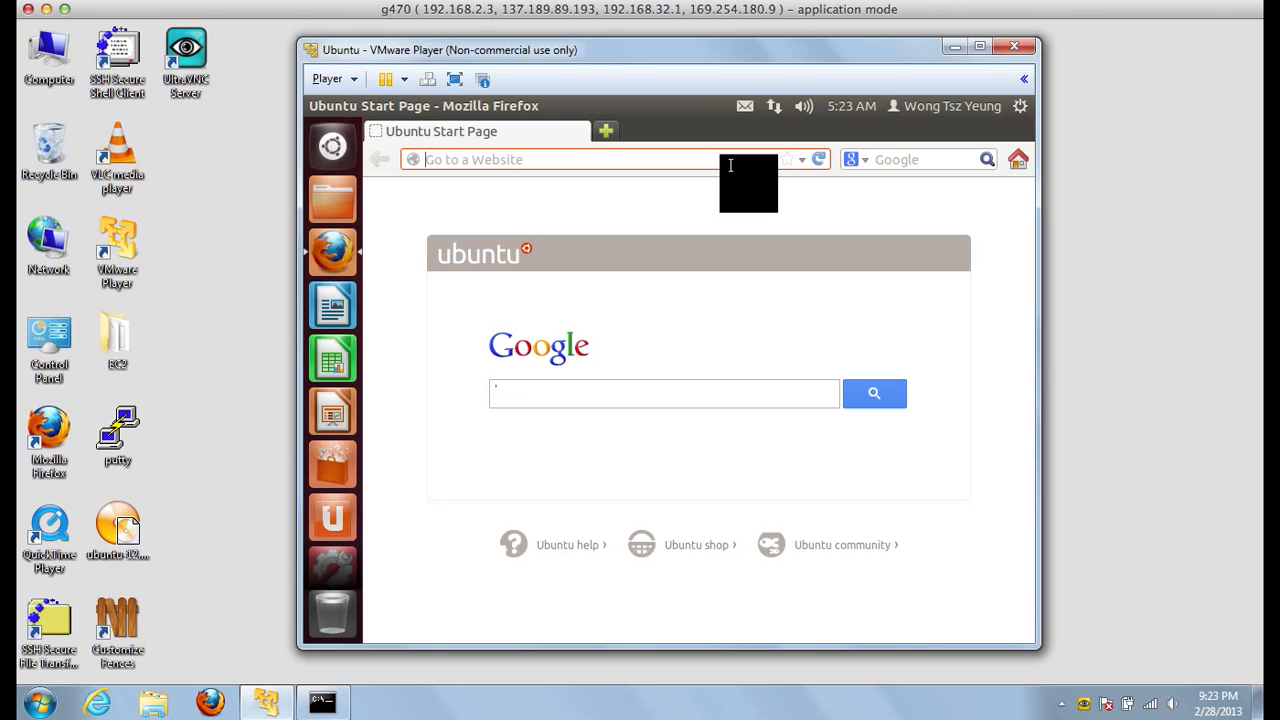
Load 127.0.0.1 in Firefox to show Apache's default 'It works!' page
type("127.0.0.1")
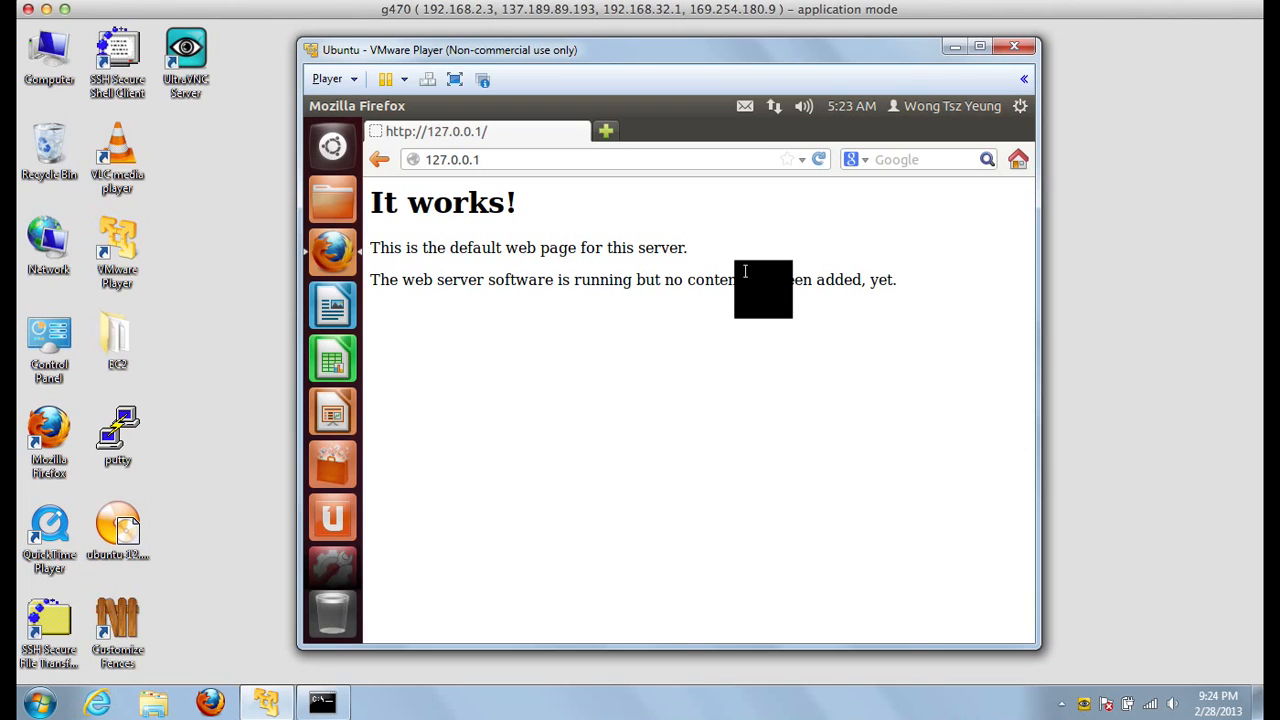
left_click(332, 146)
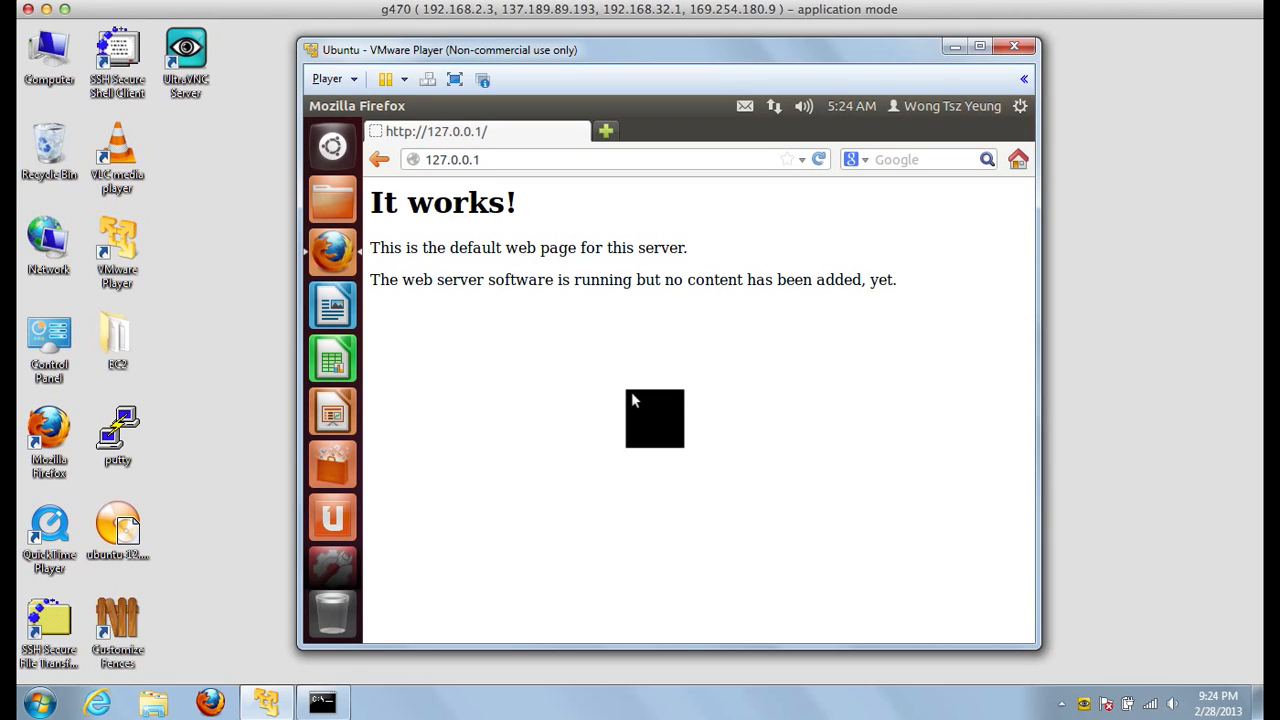
Run 'gksu gedit' from the command runner and authenticate to start gedit as administrator
key("super")
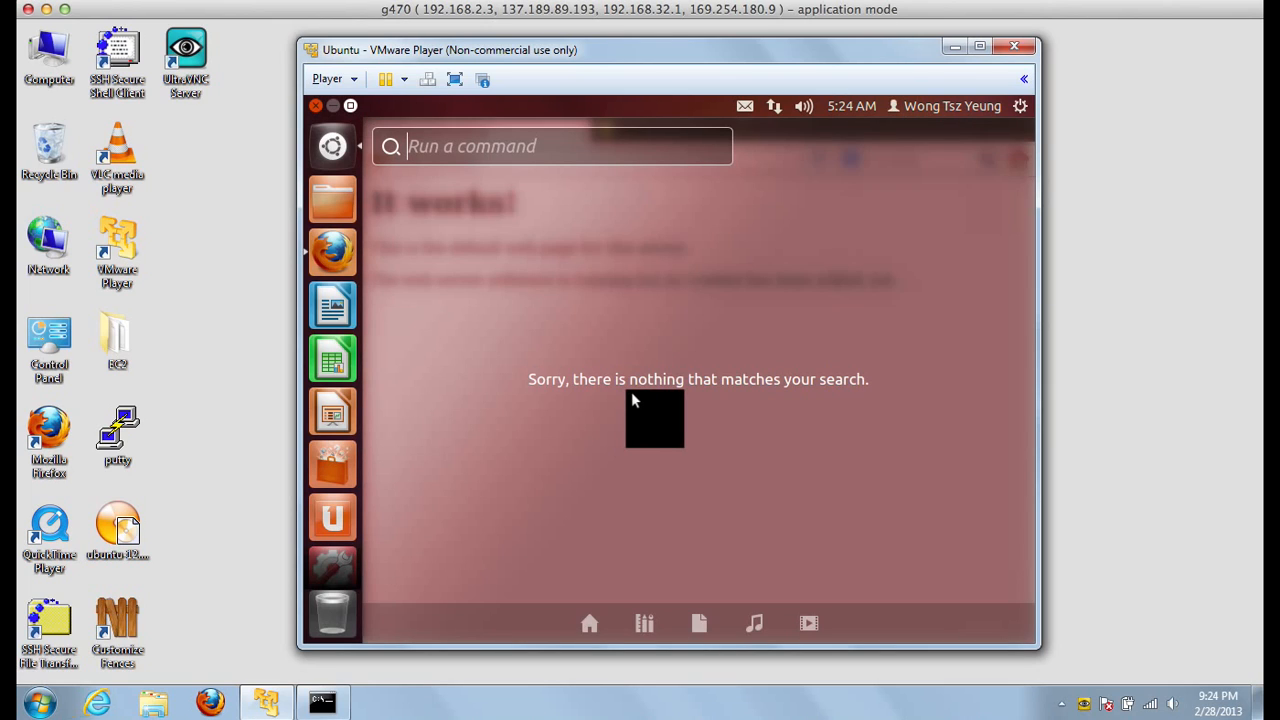
type("g")
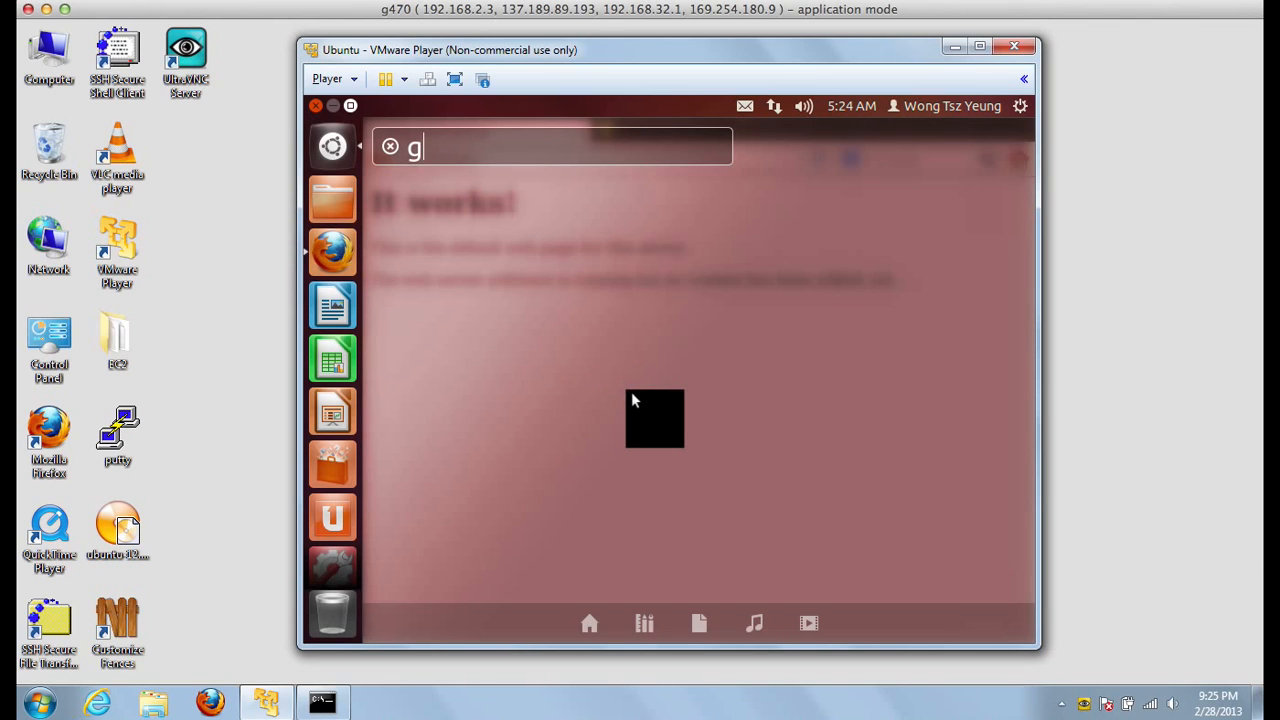
type("ksu g")
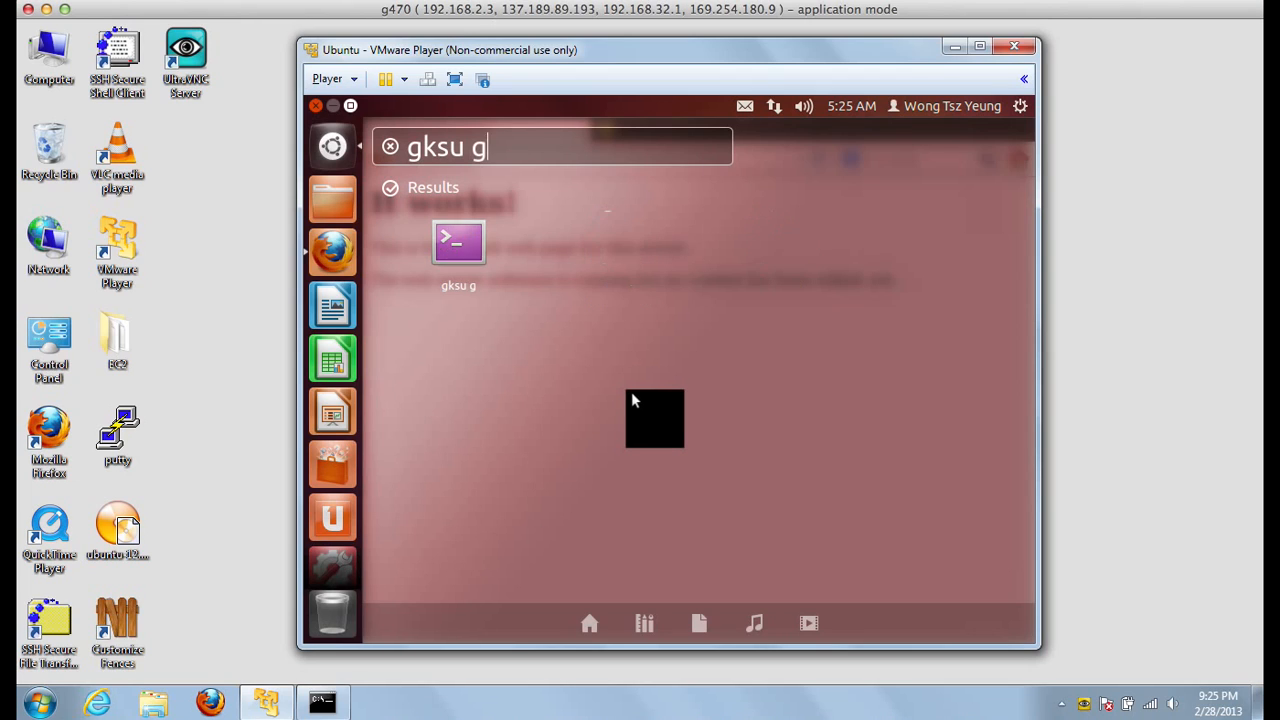
type("edit")
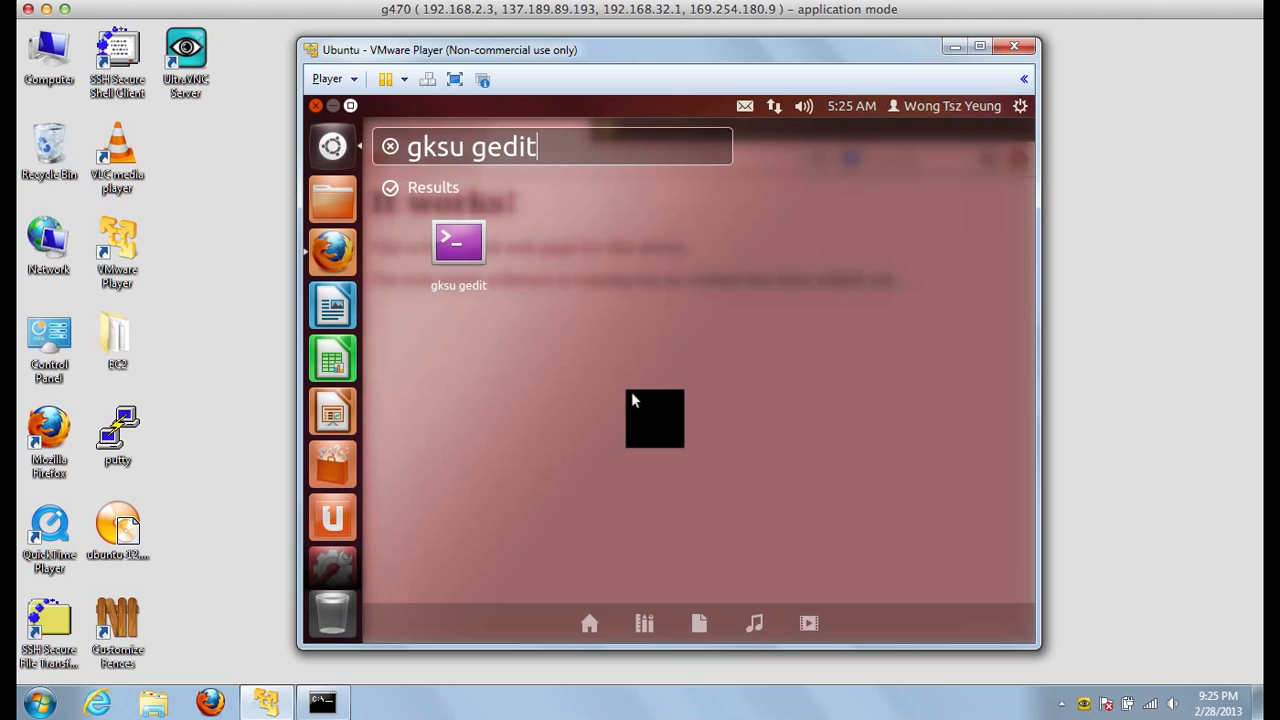
mouse_move(530, 216)
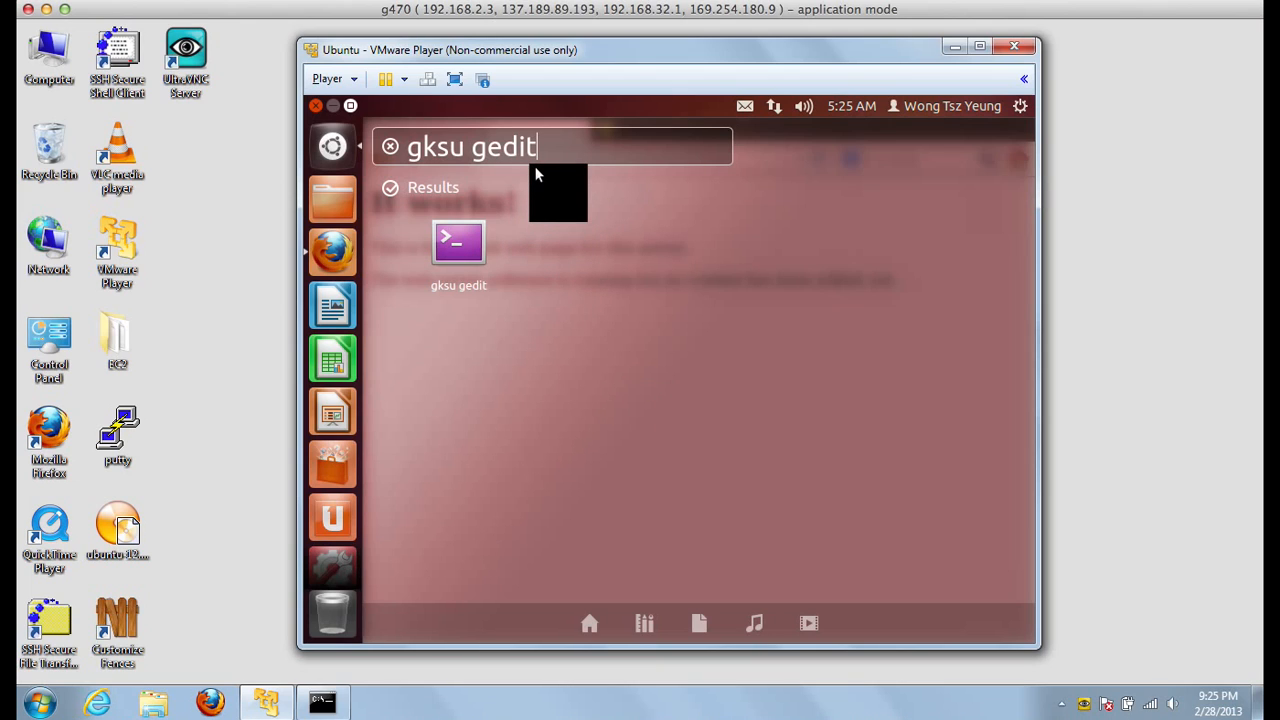
mouse_move(550, 206)
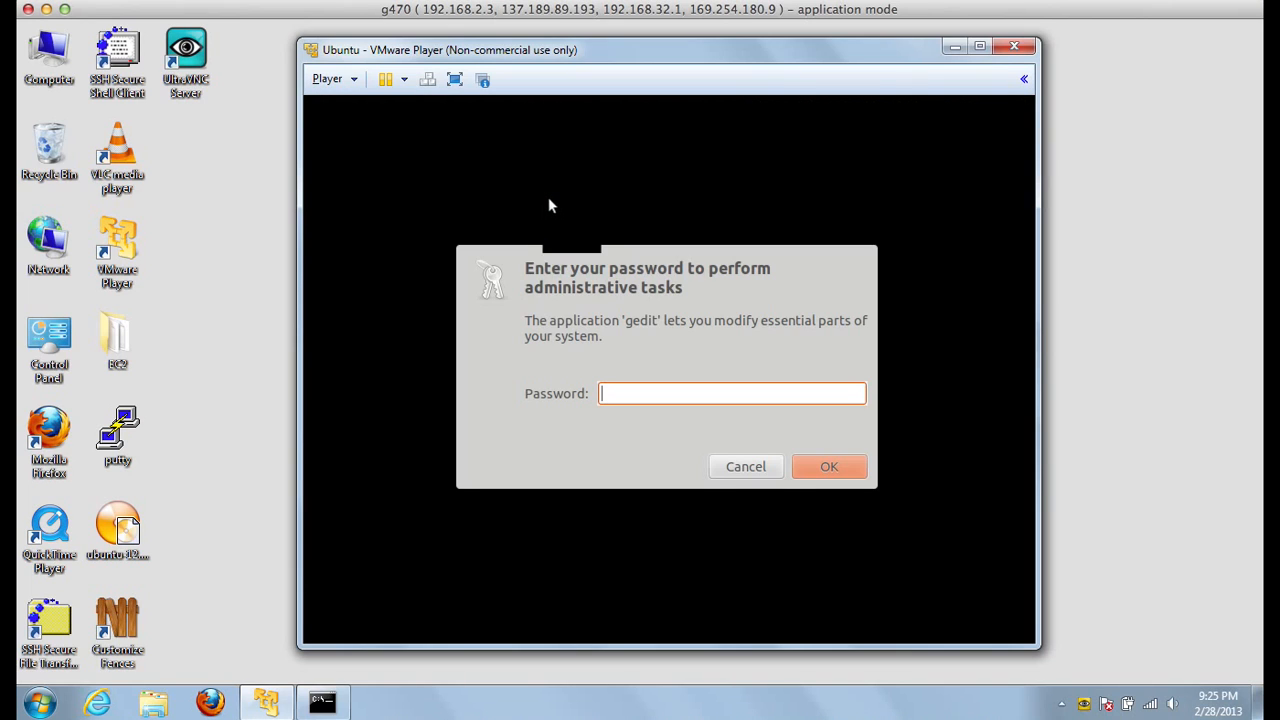
mouse_move(756, 182)
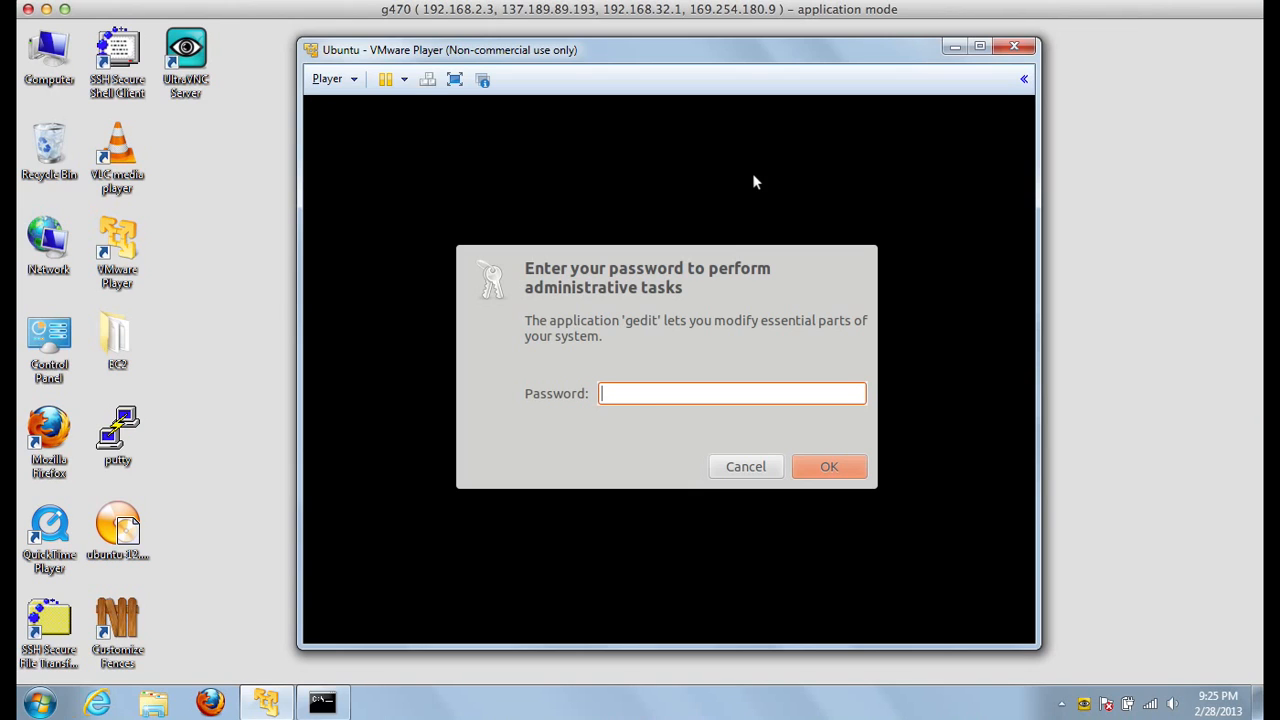
type("password")
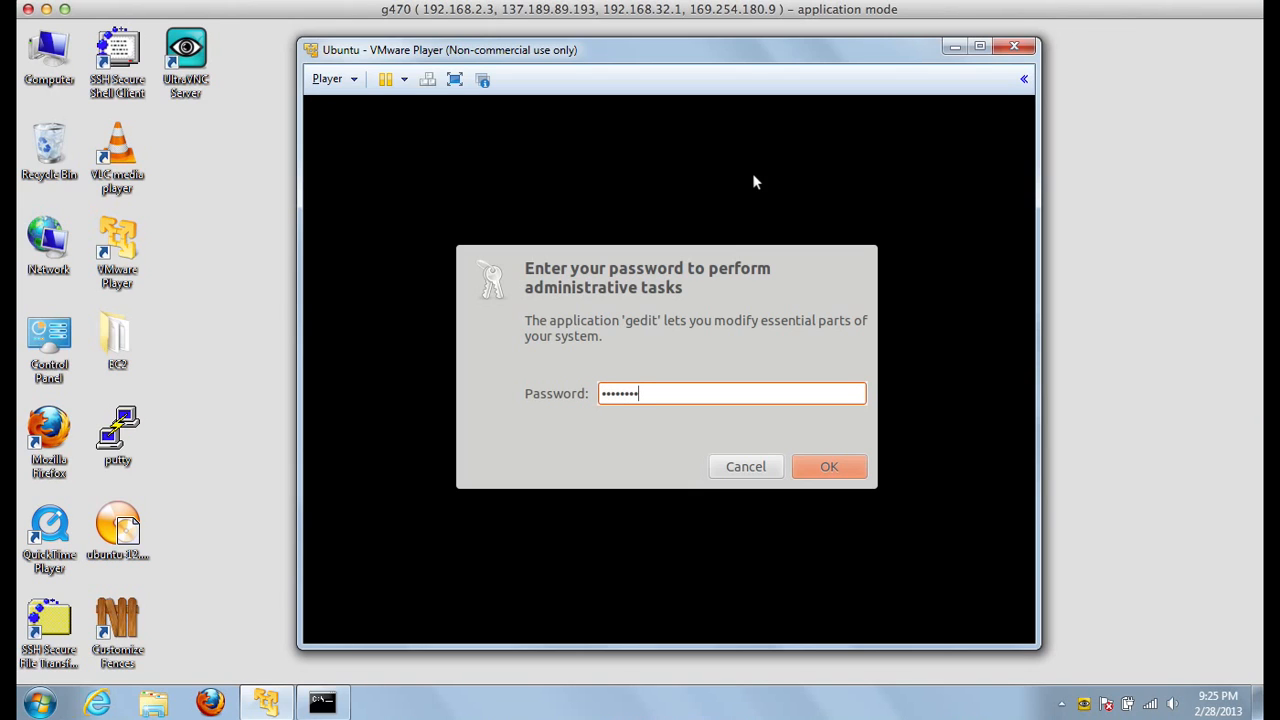
left_click(828, 466)
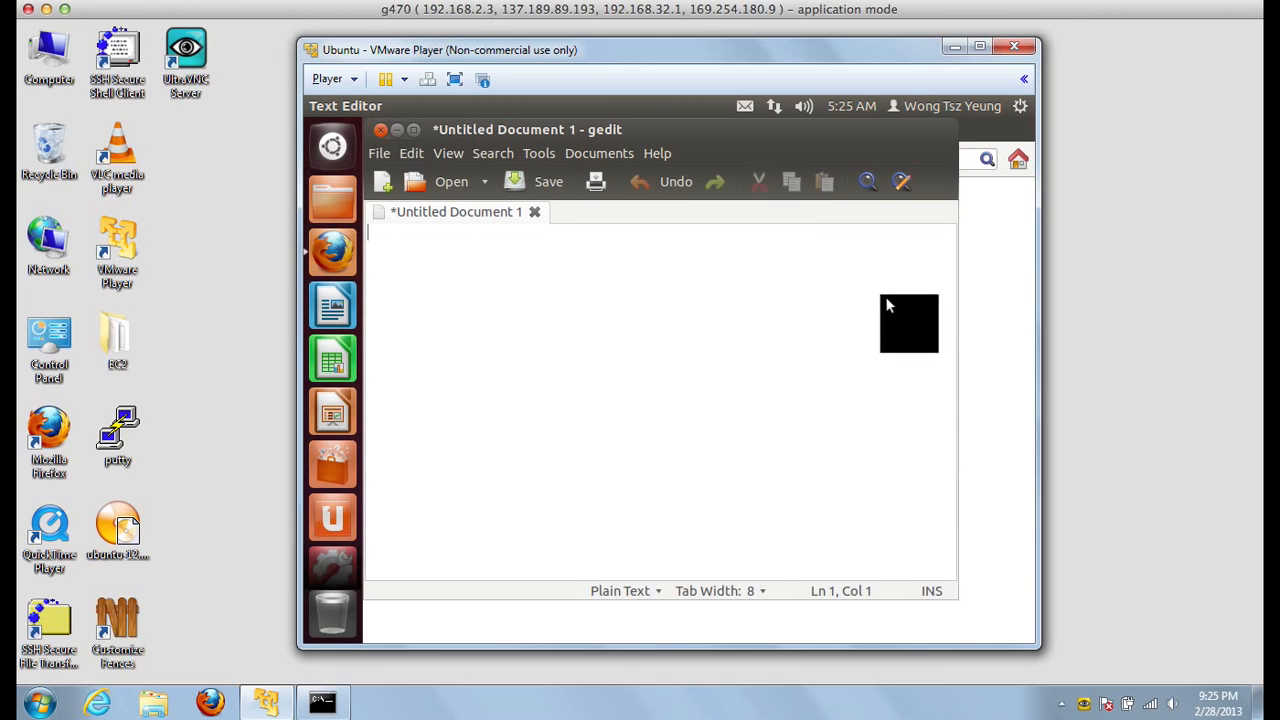
mouse_move(882, 308)
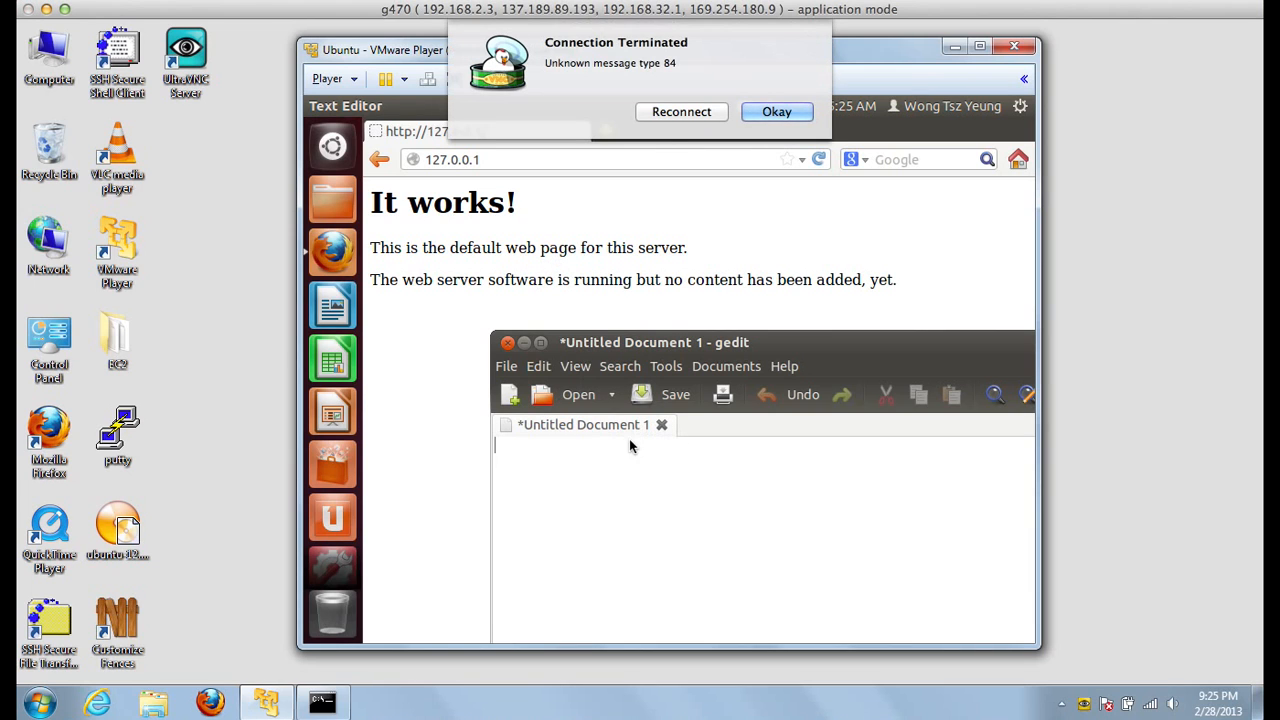
Show gedit's Open Files dialog for choosing an existing file
left_click(776, 112)
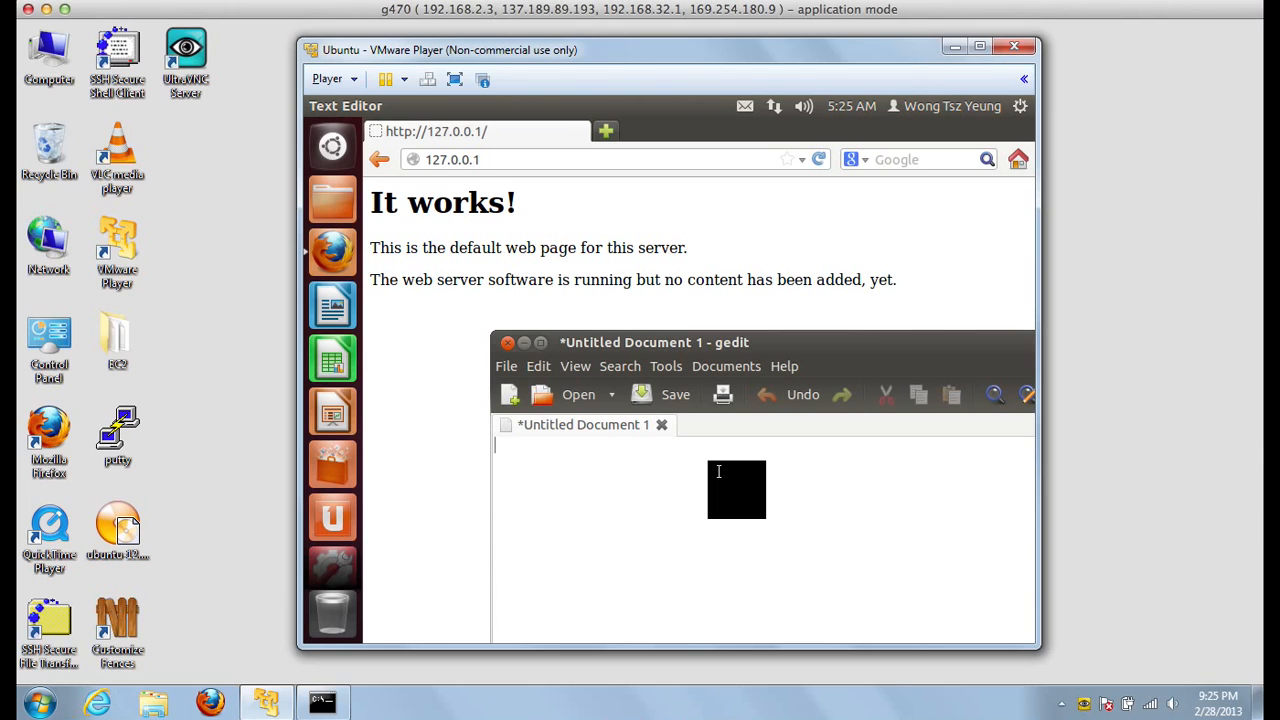
left_click(578, 394)
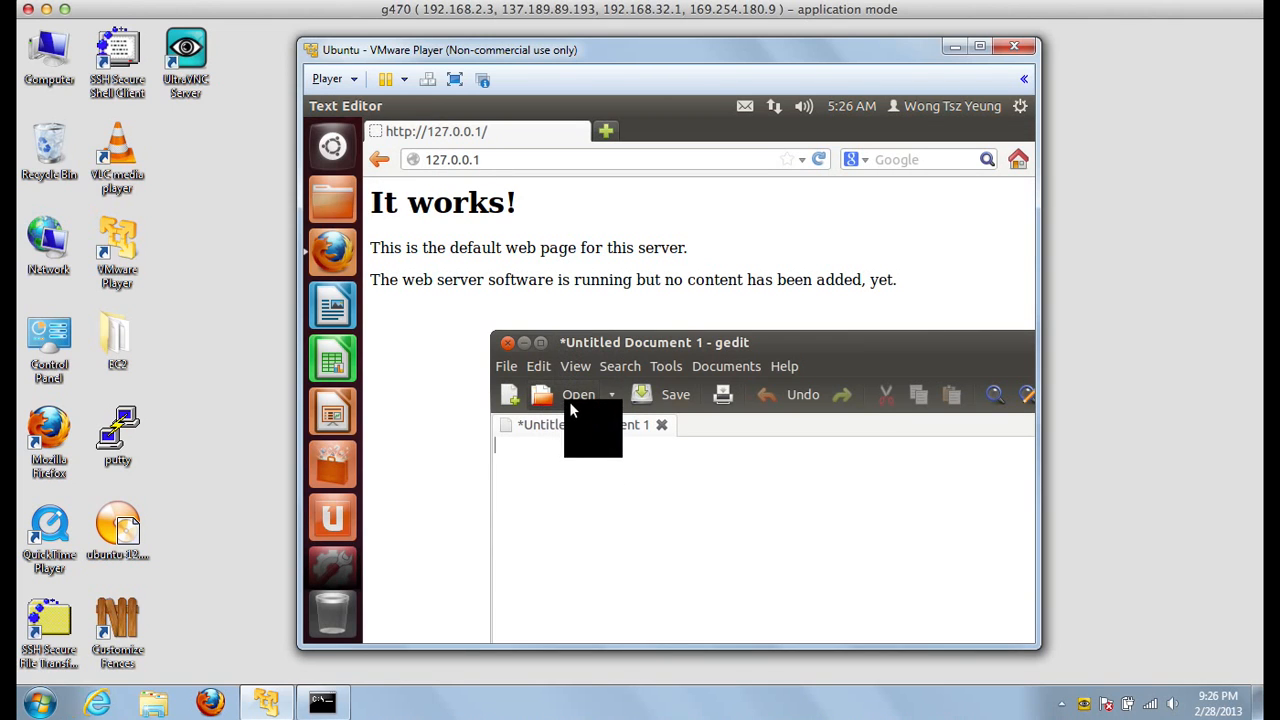
left_click(578, 394)
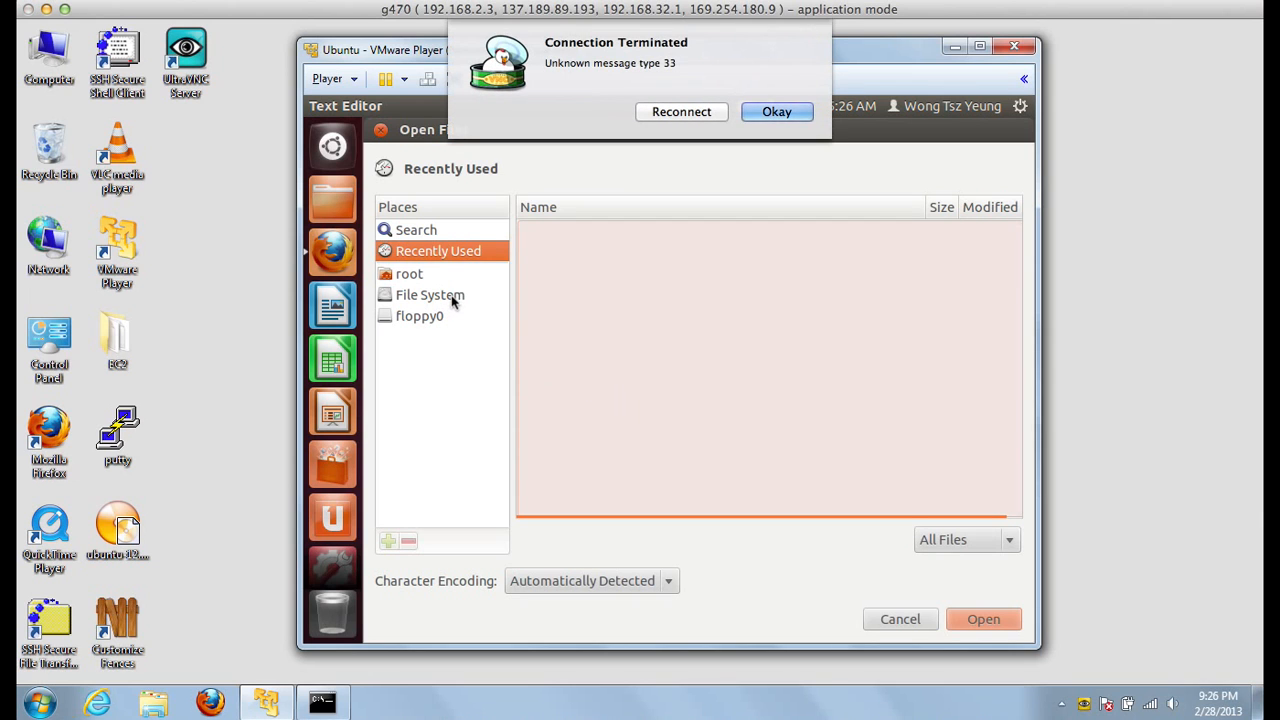
Browse from the file system root into /var/www and load index.html into gedit
left_click(776, 112)
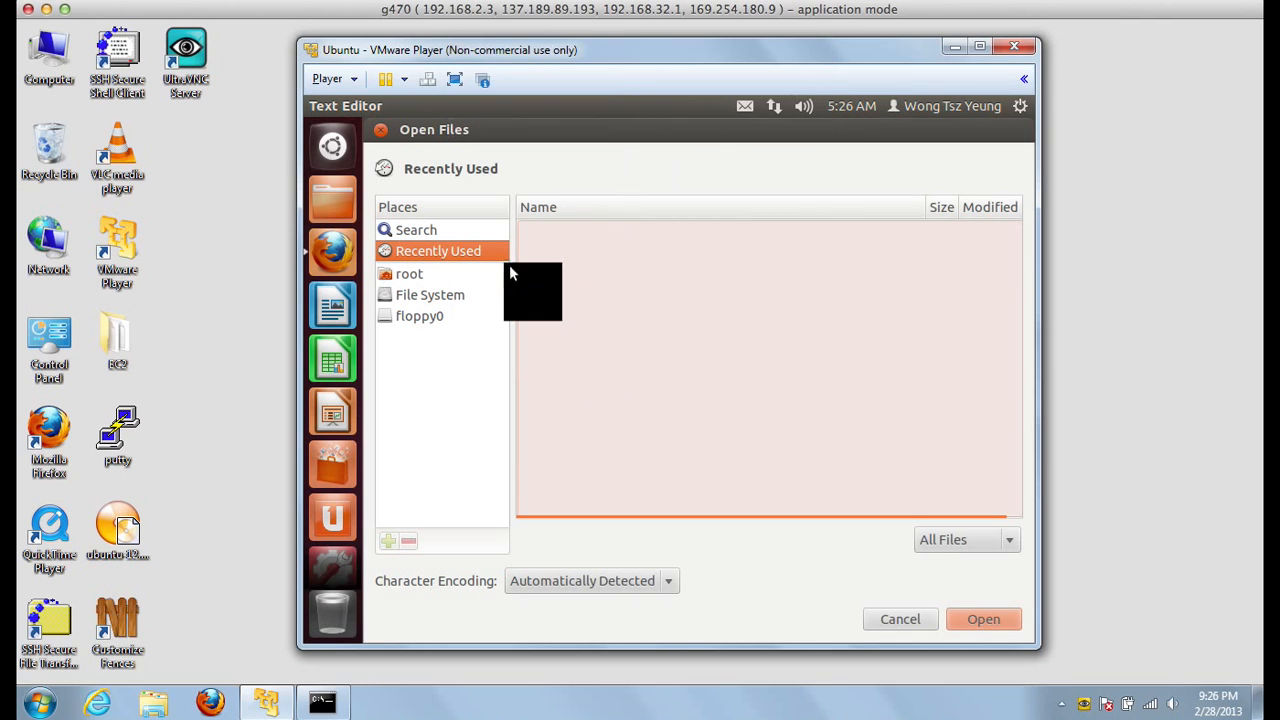
mouse_move(490, 328)
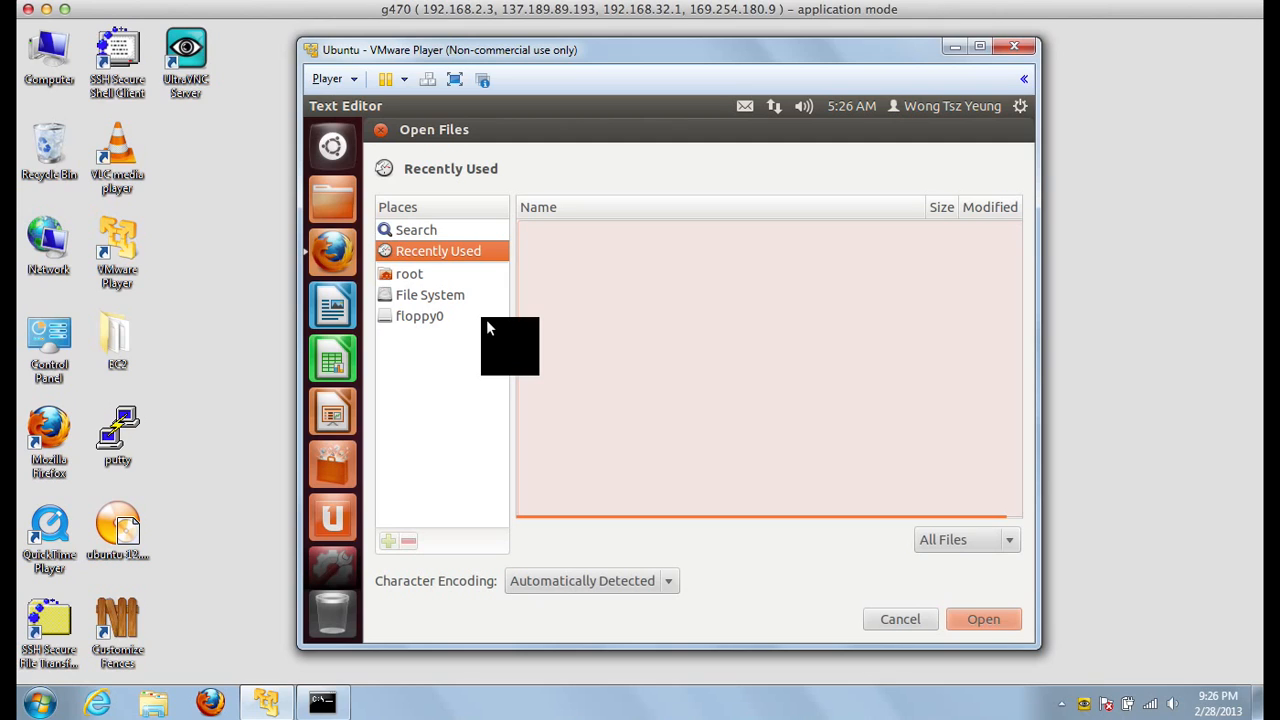
left_click(430, 294)
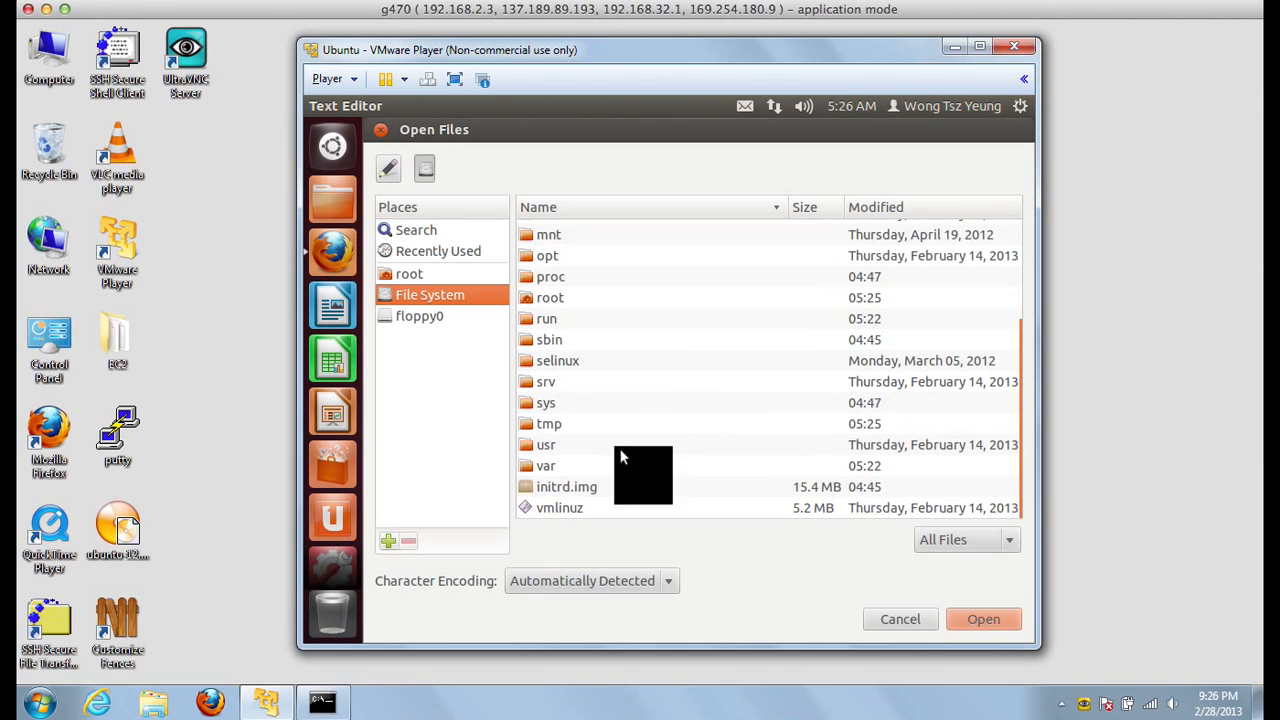
left_click(546, 464)
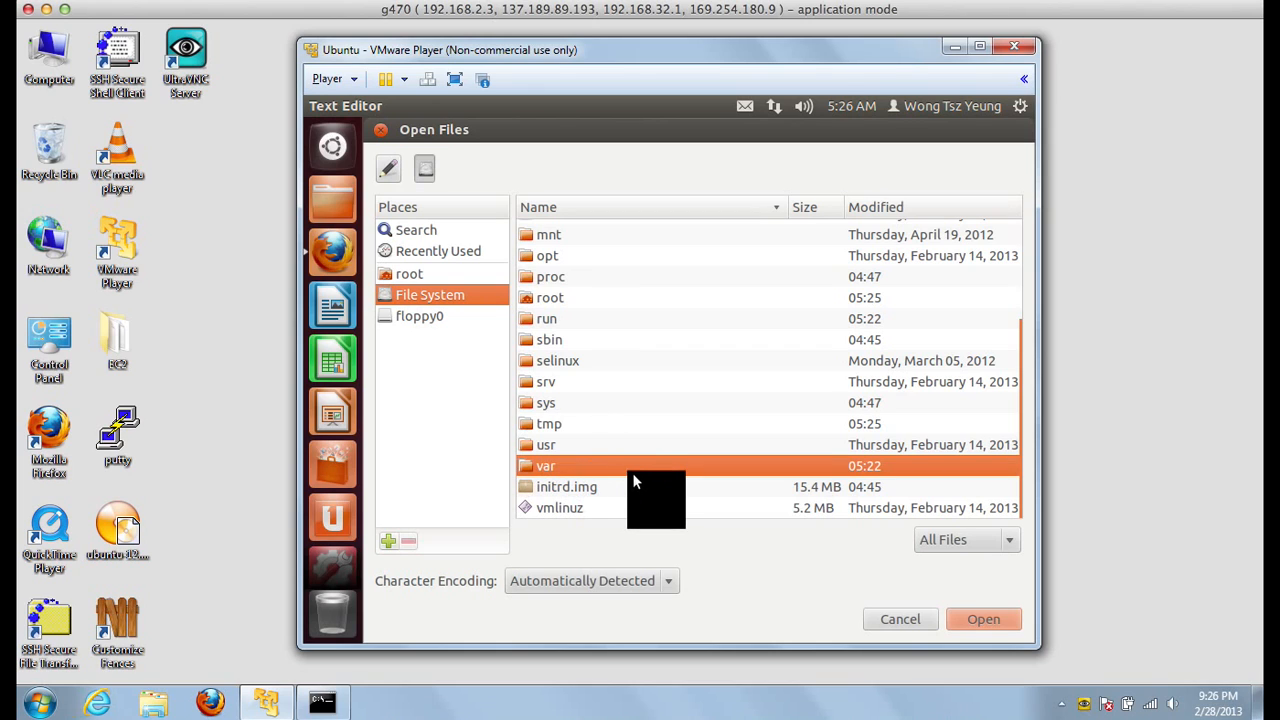
mouse_move(636, 476)
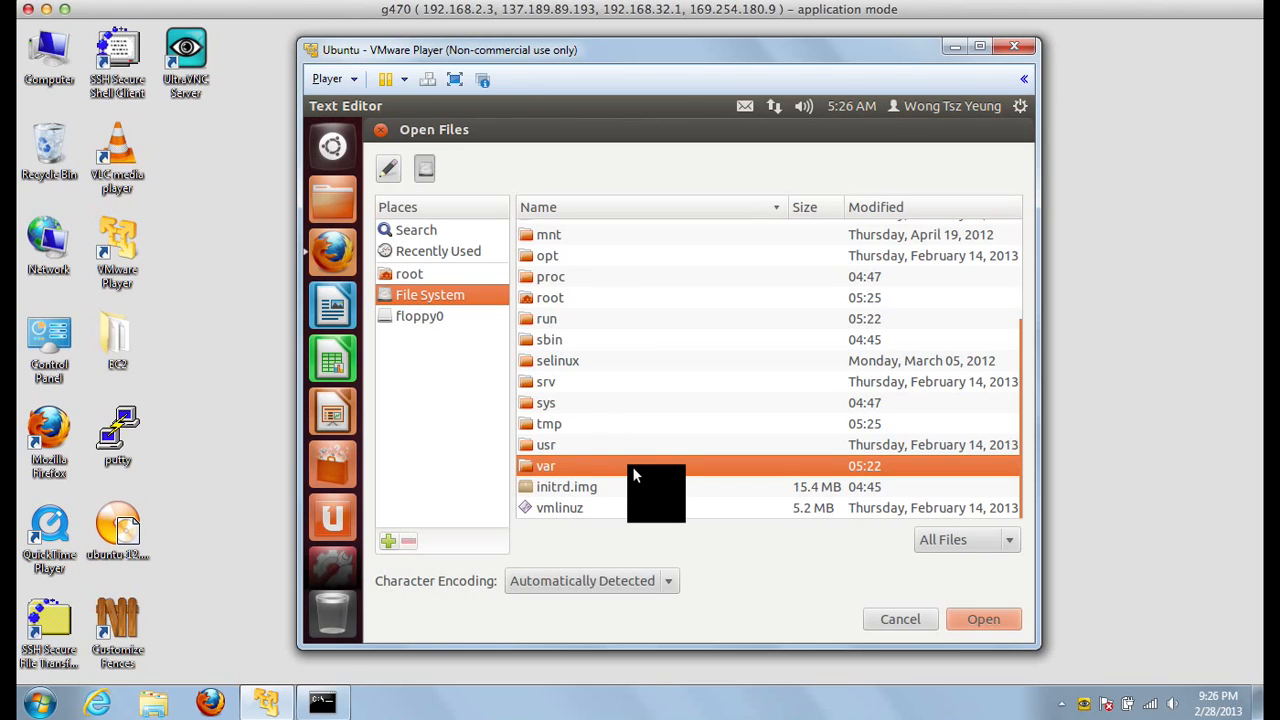
double_click(546, 464)
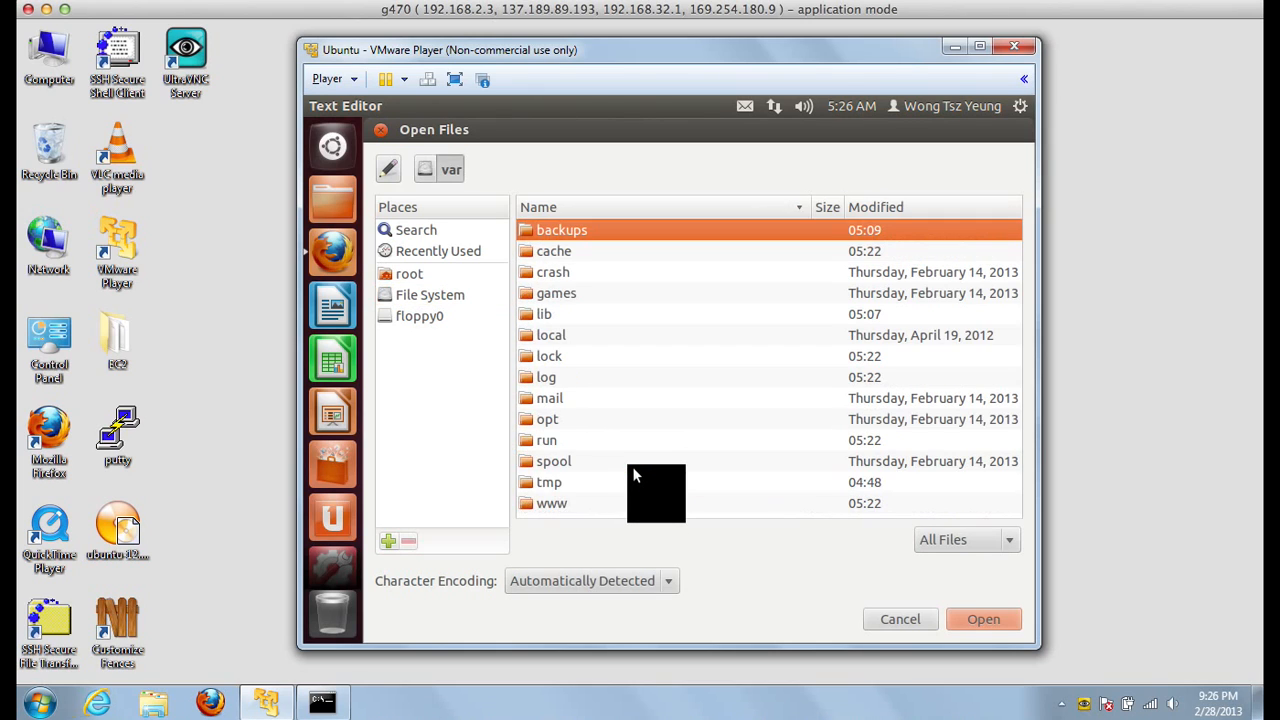
left_click(552, 504)
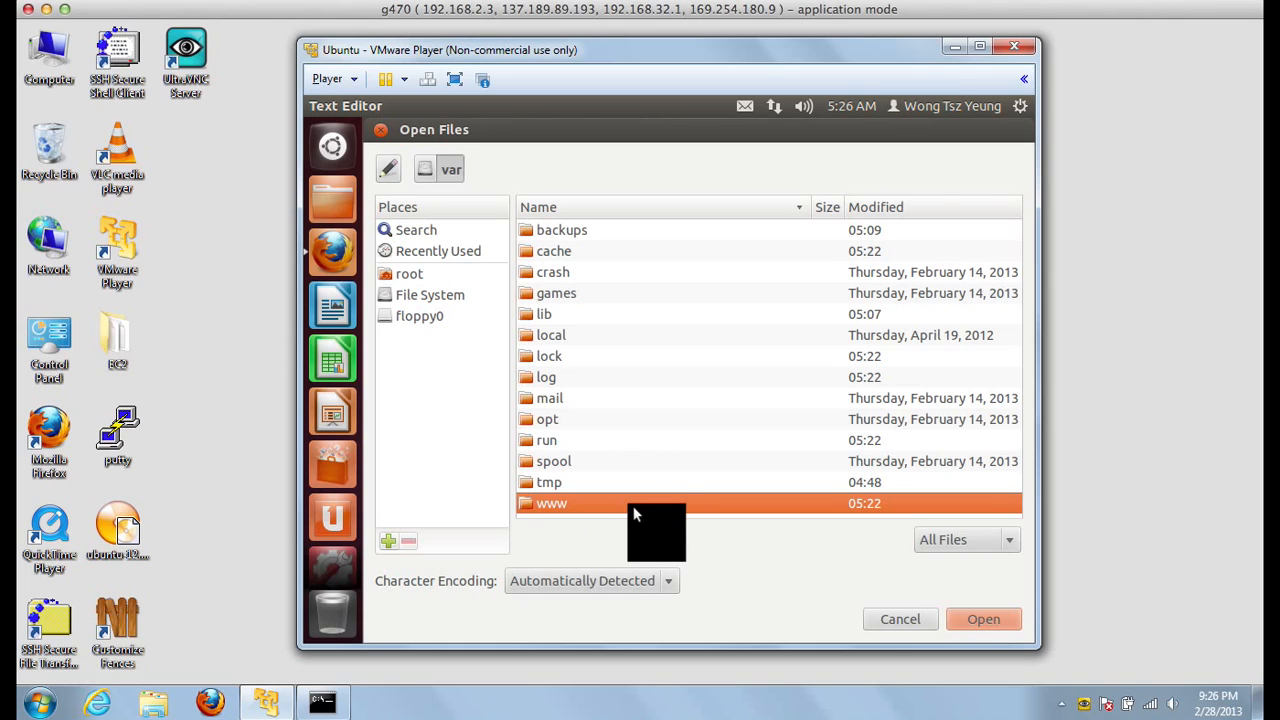
double_click(552, 504)
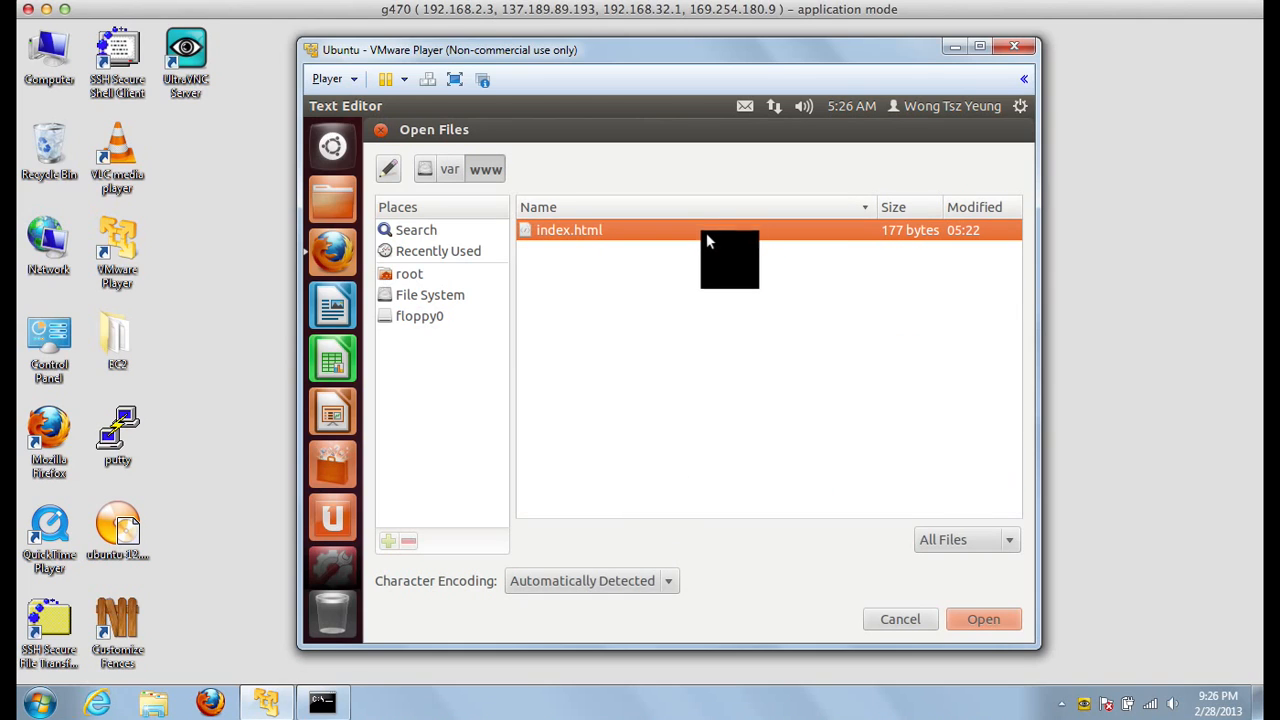
mouse_move(984, 620)
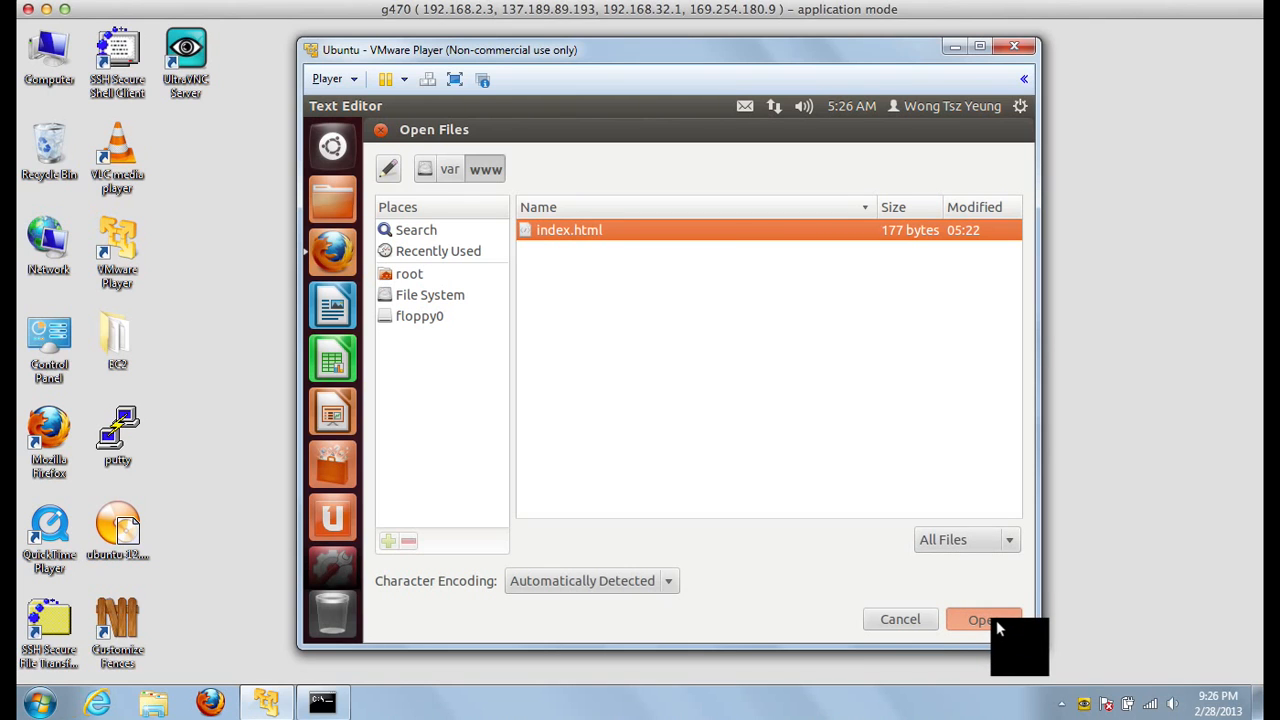
left_click(982, 620)
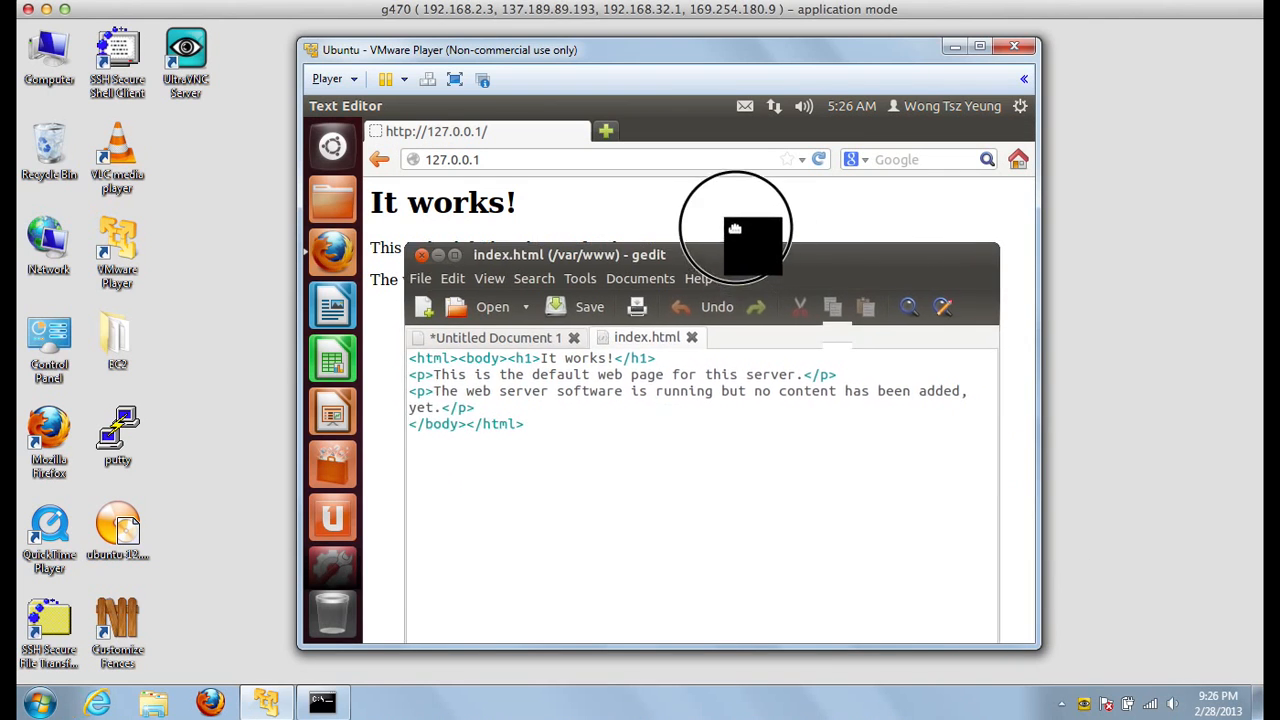
Replace the h1 text 'It works!' with 'Not bad!' in index.html
left_click_drag(736, 254, 736, 216)
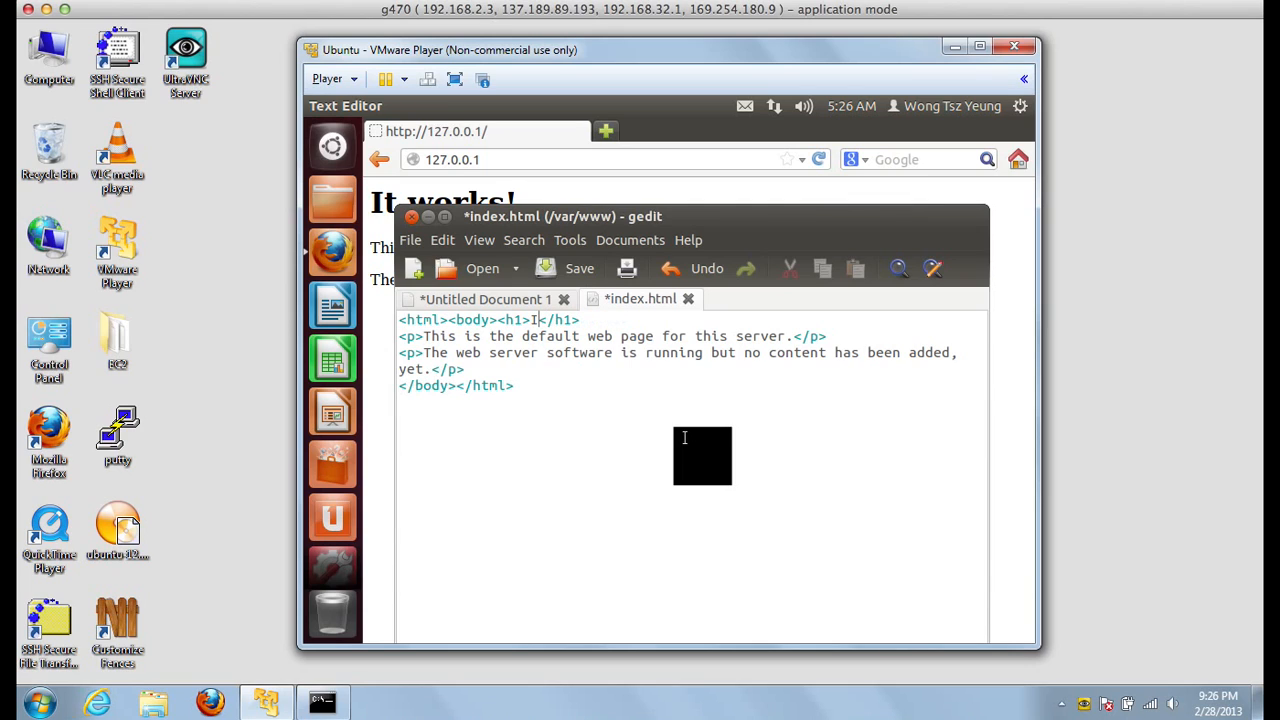
key("BackSpace")
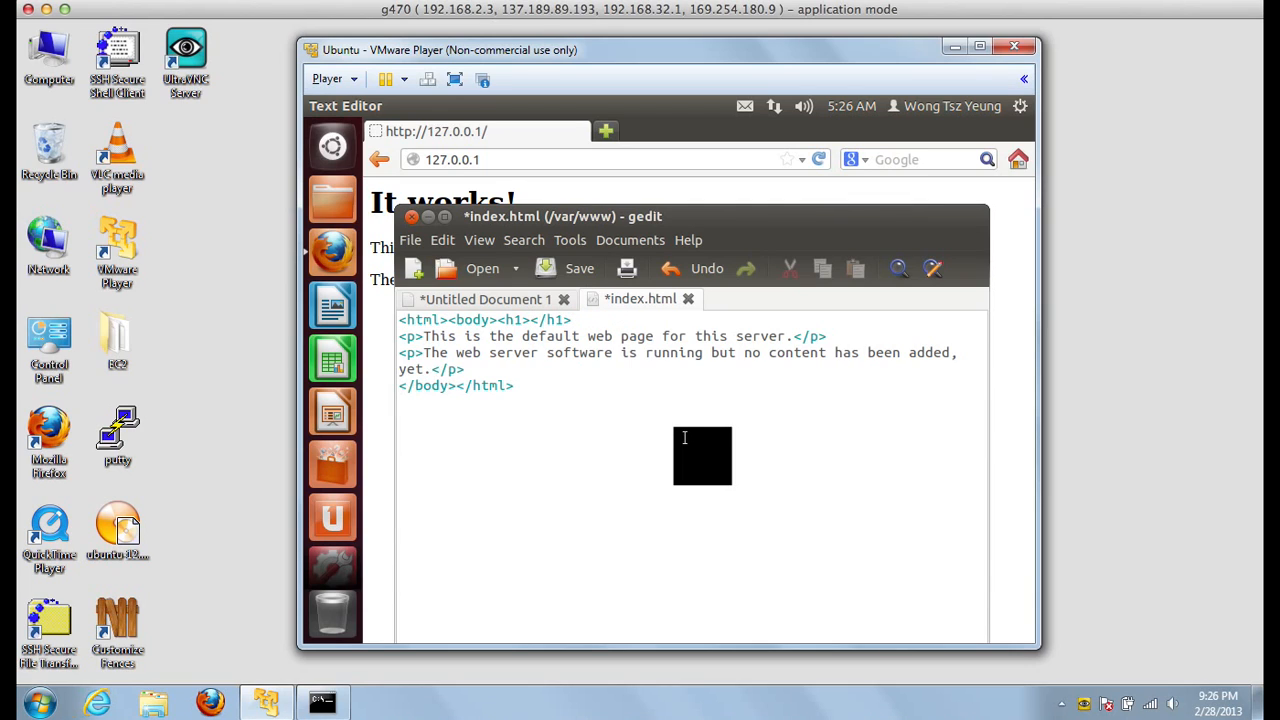
type("Not bad!")
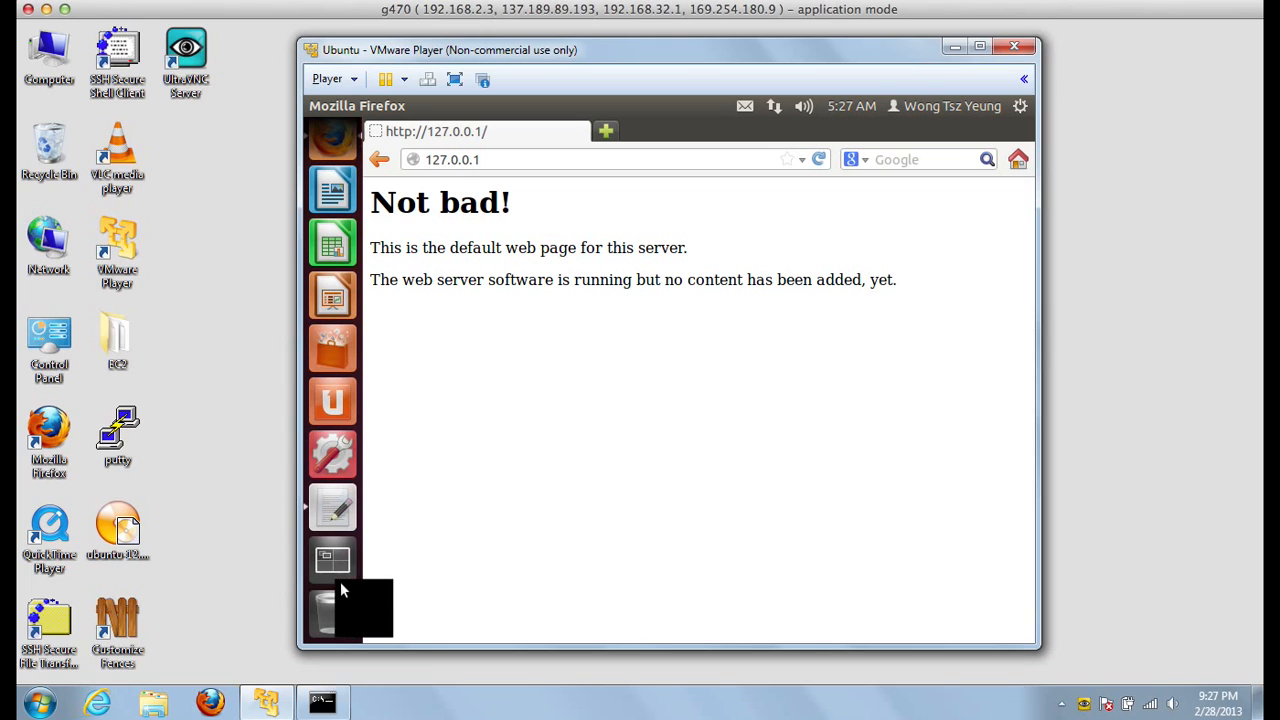
mouse_move(332, 508)
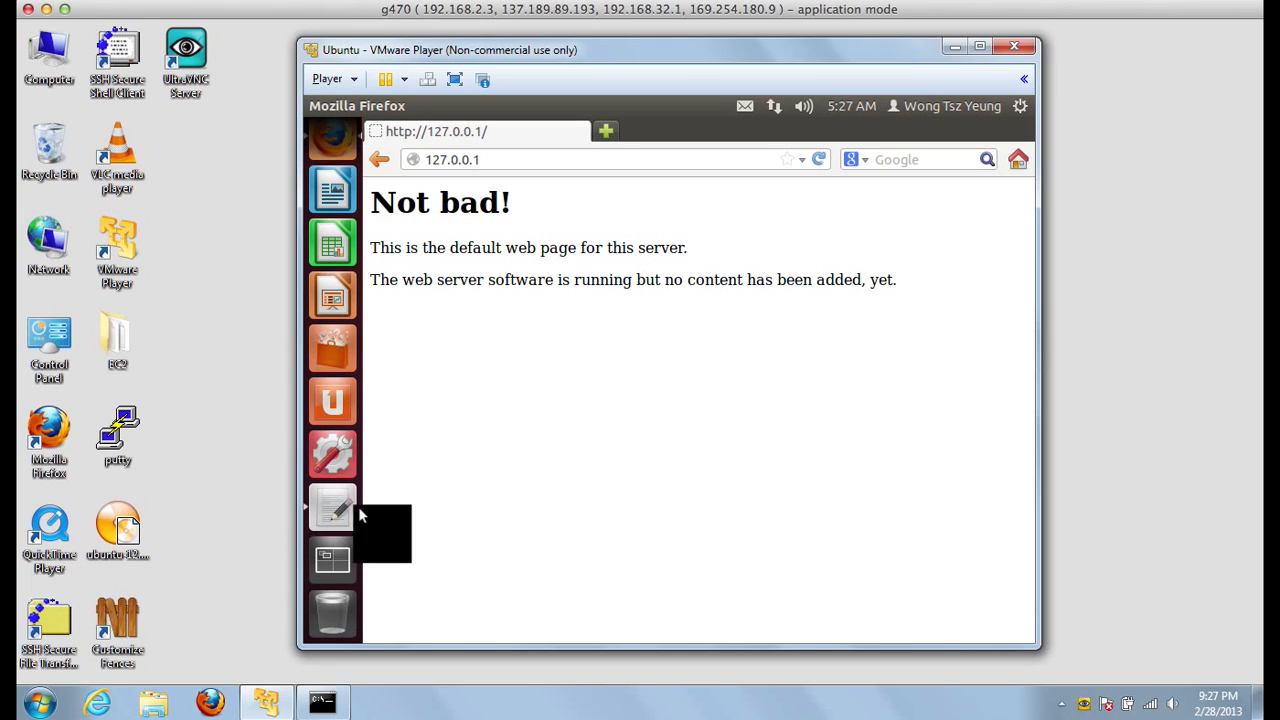
mouse_move(332, 508)
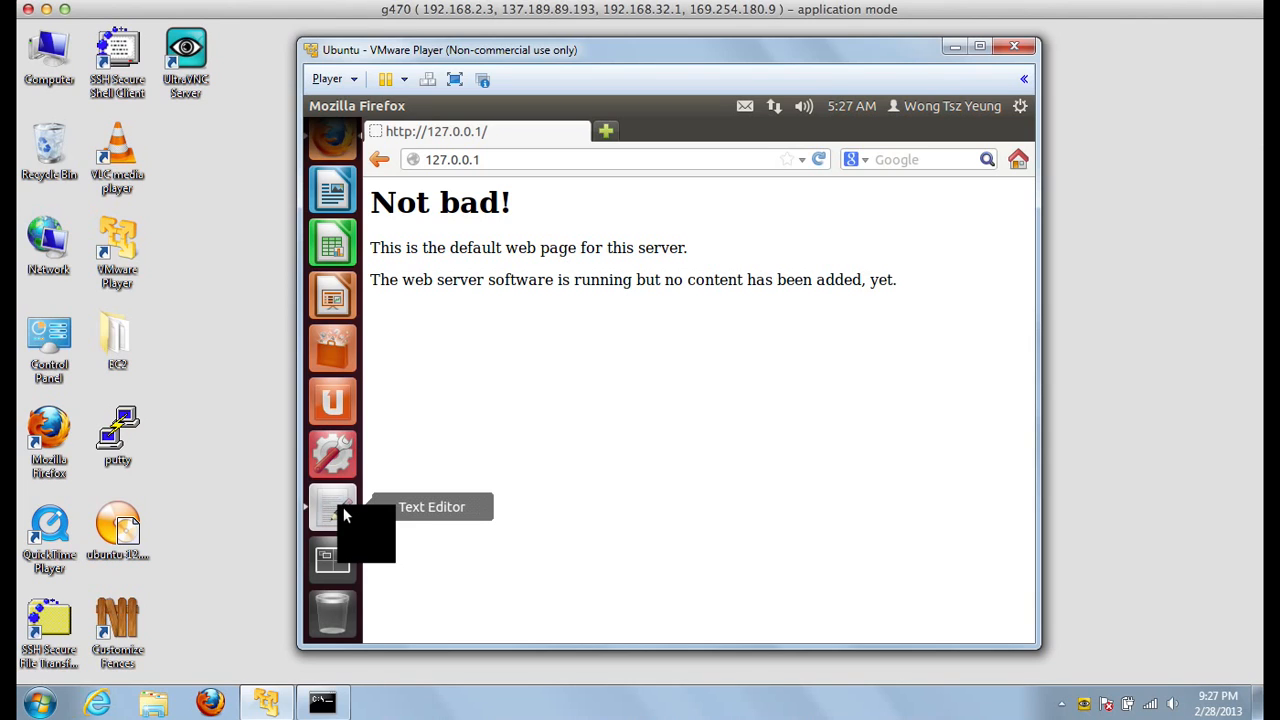
Bring up the Text Editor launcher's window options after the reload shows 'Not bad!'
right_click(332, 508)
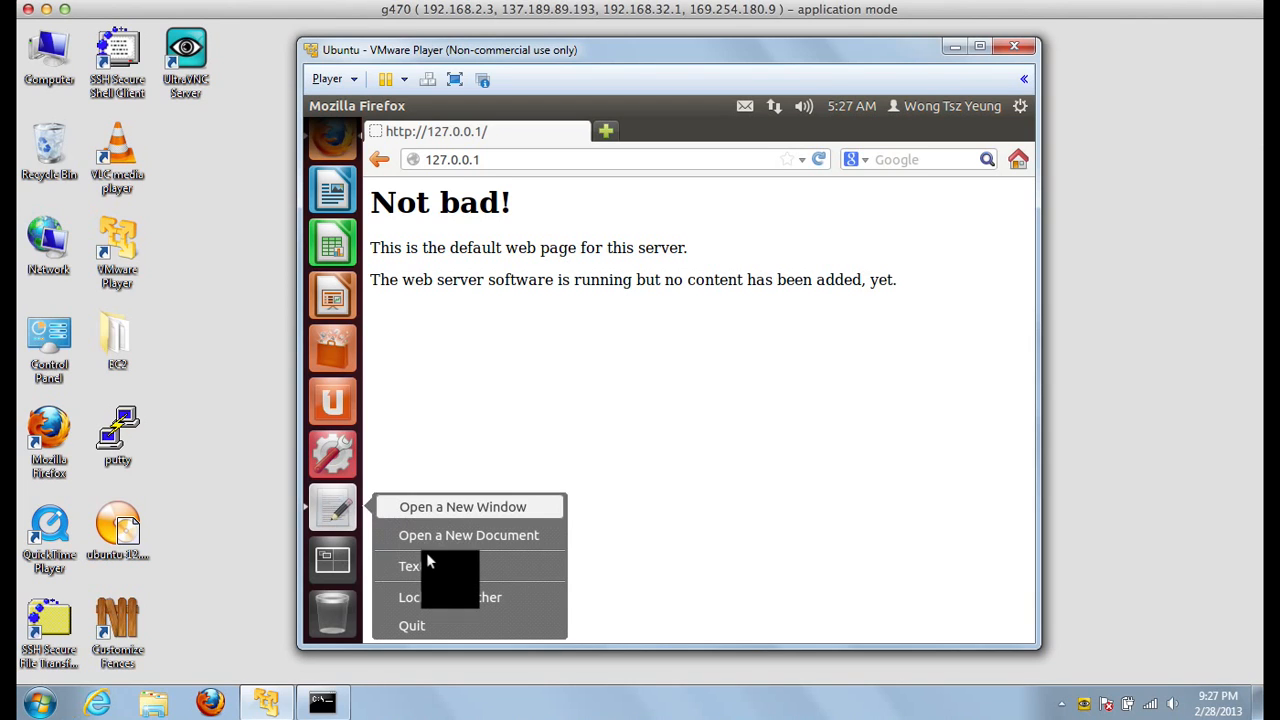
mouse_move(430, 566)
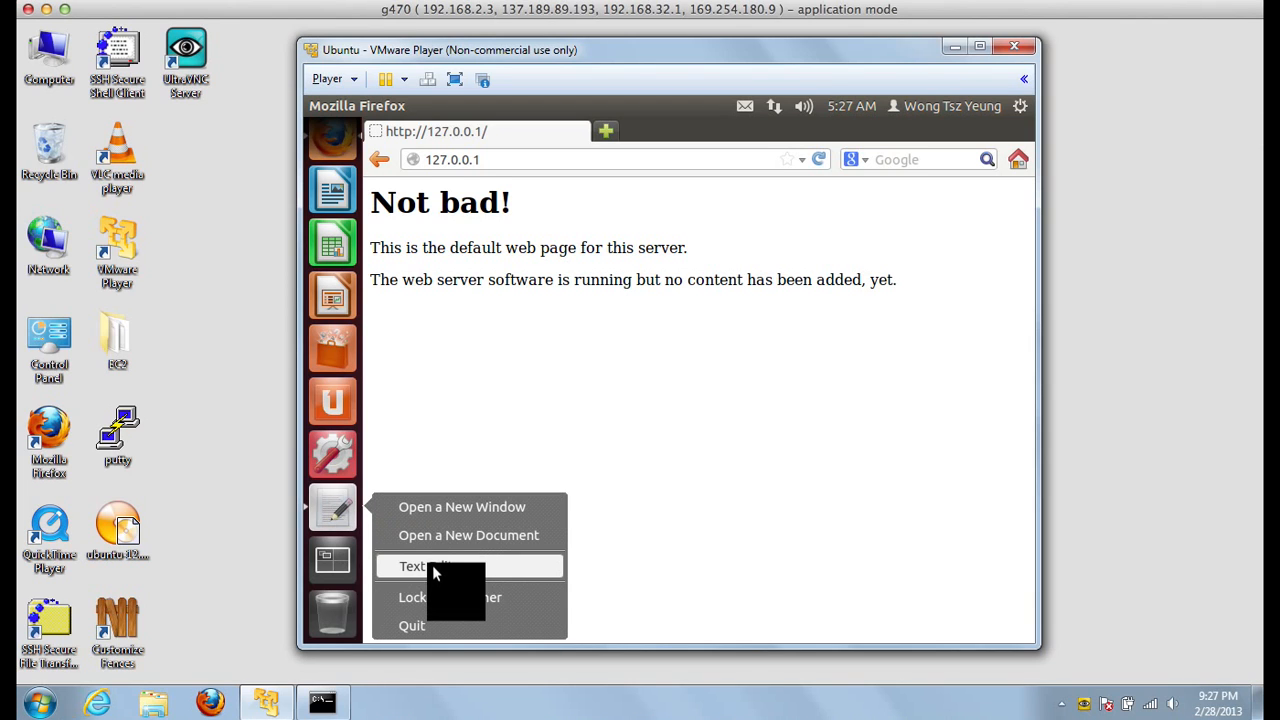
Back in gedit, restore the heading to 'It works', save index.html and start closing the untitled draft
left_click(412, 566)
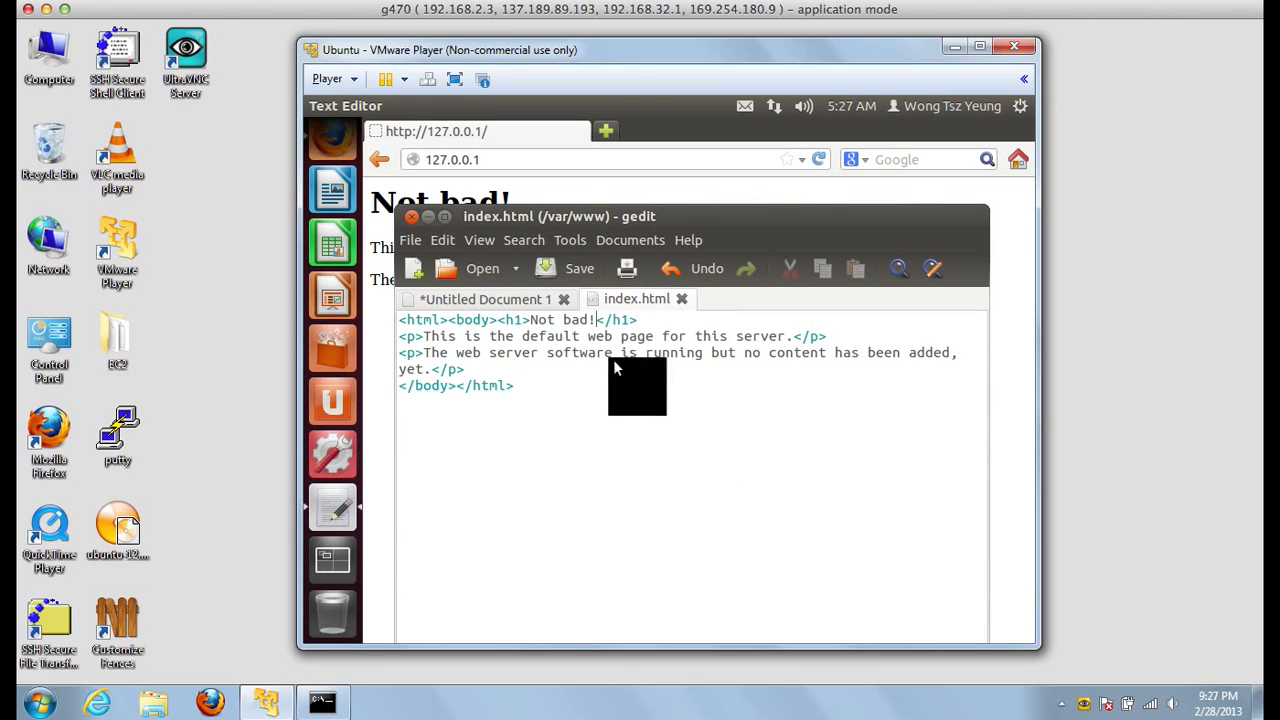
key("BackSpace")
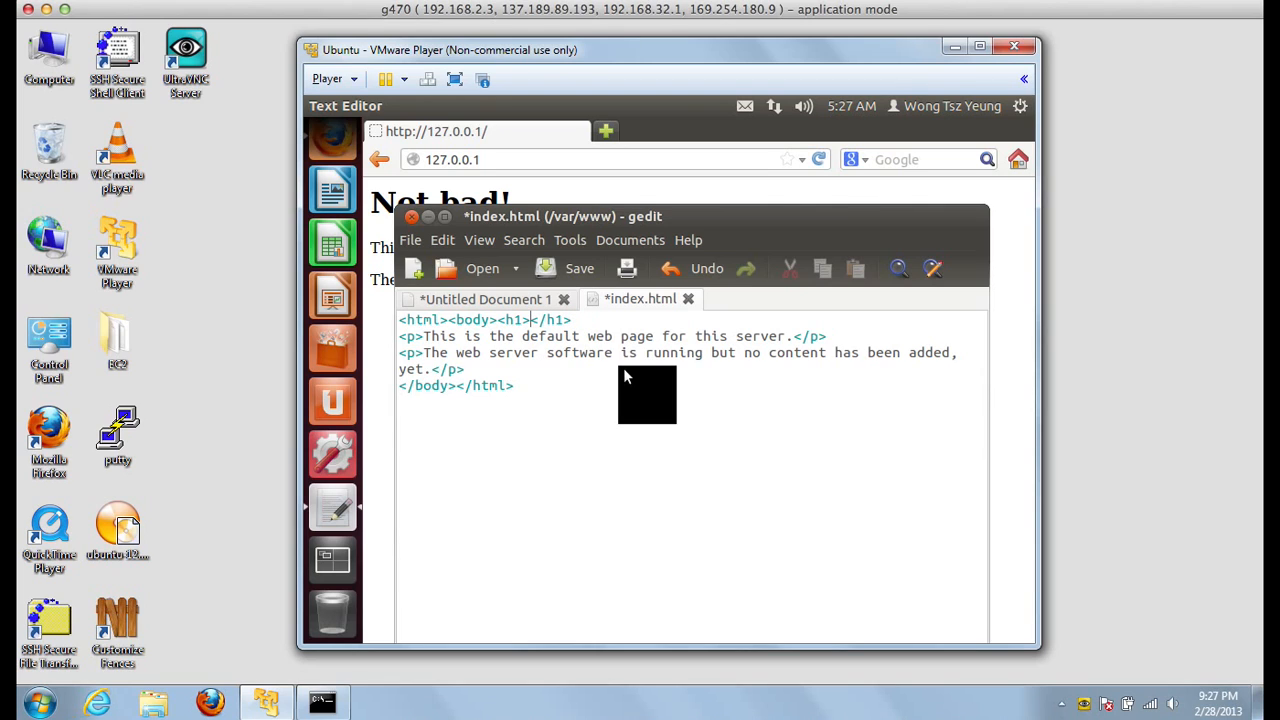
type("I")
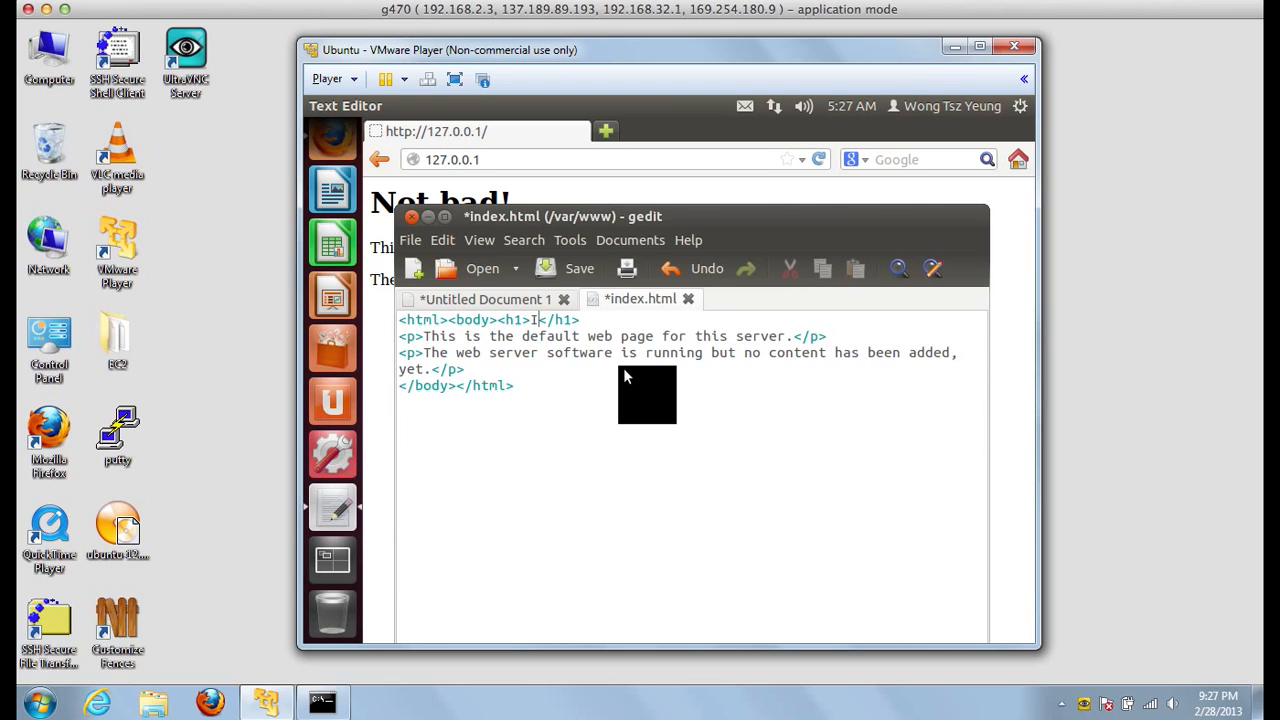
type("It works")
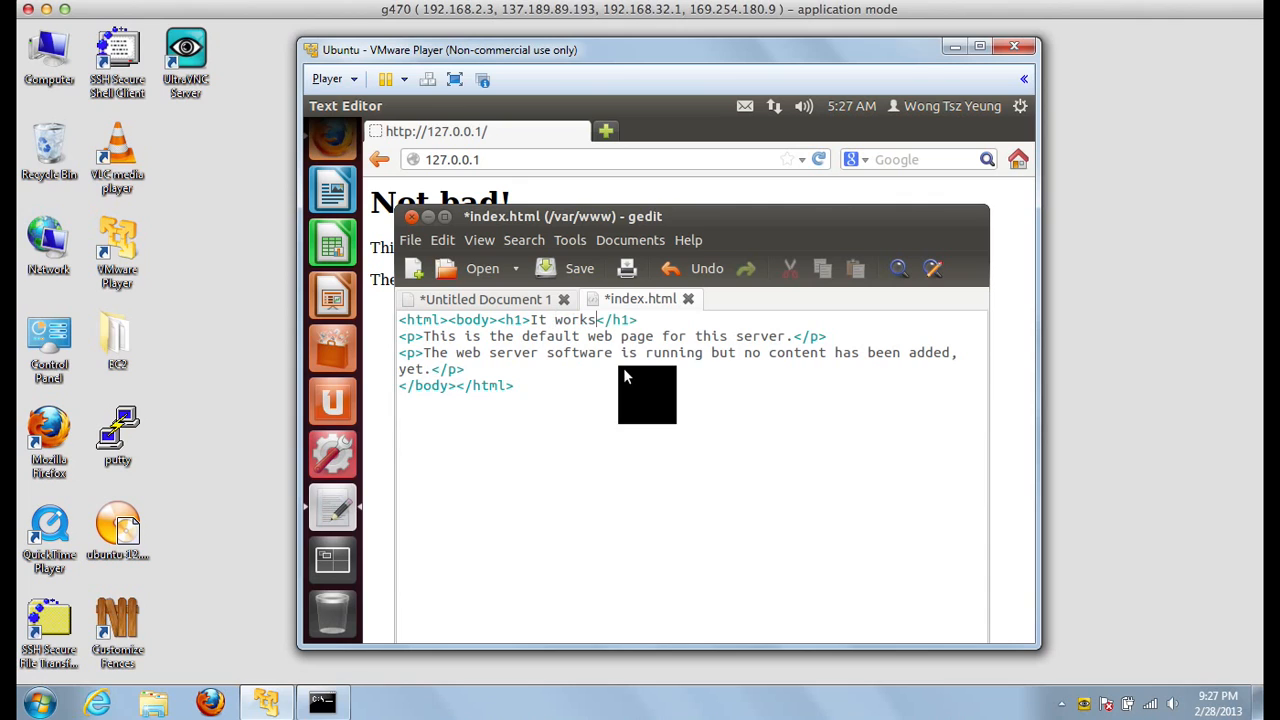
mouse_move(524, 420)
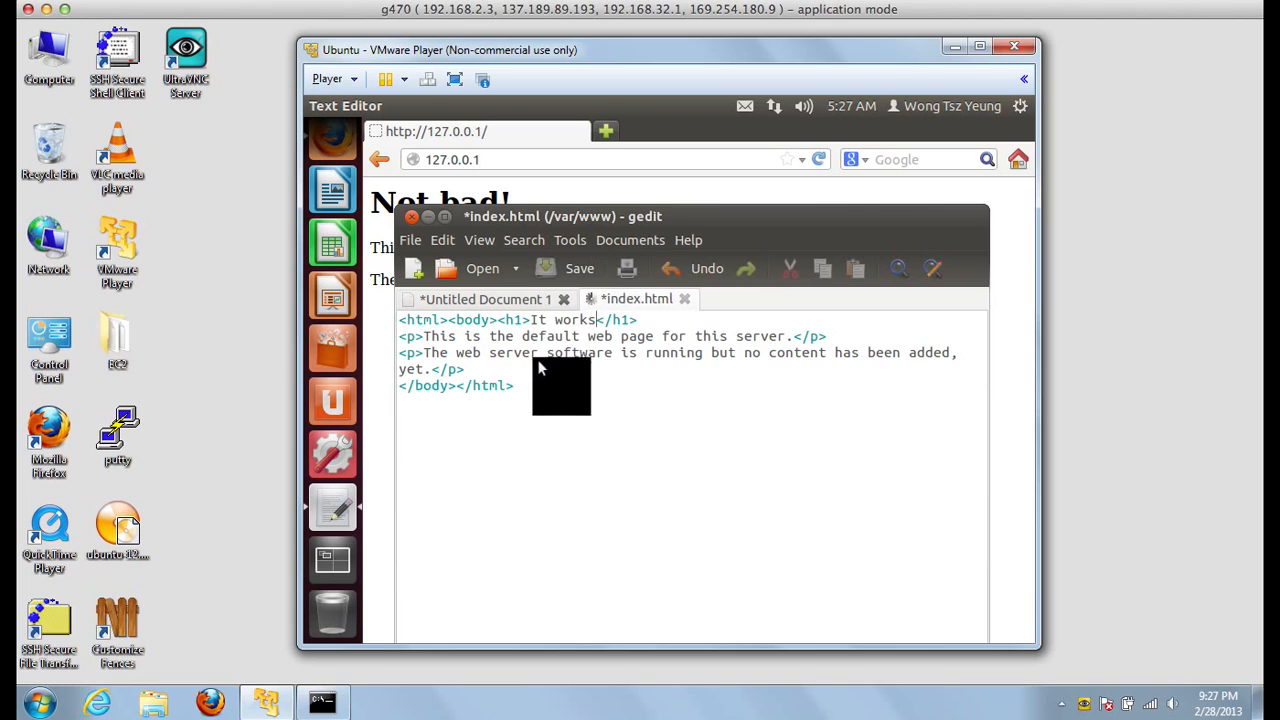
left_click(580, 268)
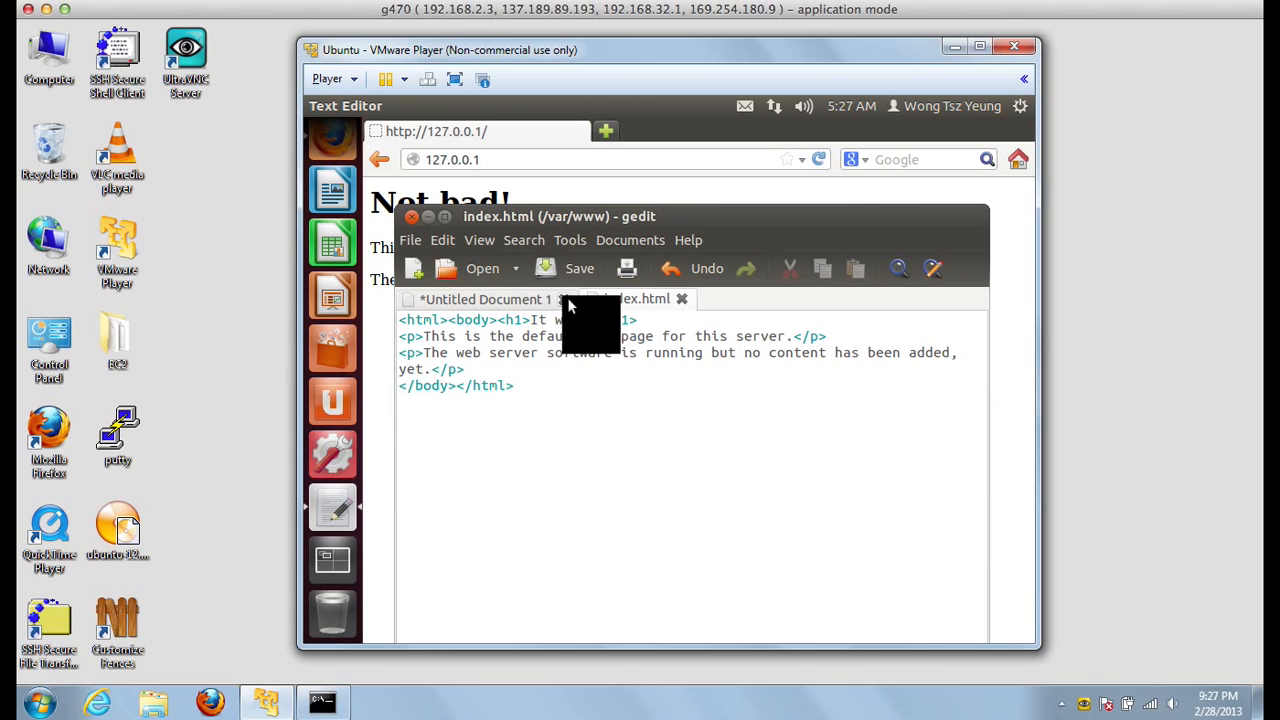
left_click(564, 300)
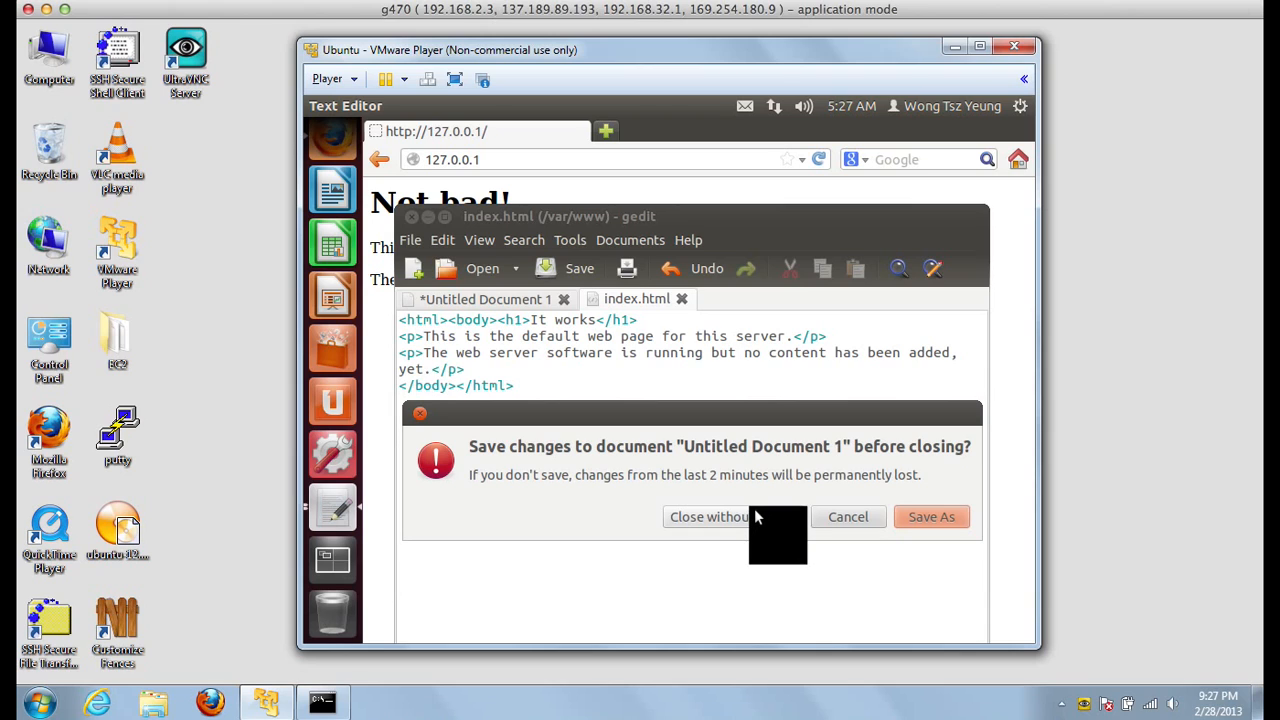
Discard Untitled Document 1 without saving and close the gedit window
left_click(708, 516)
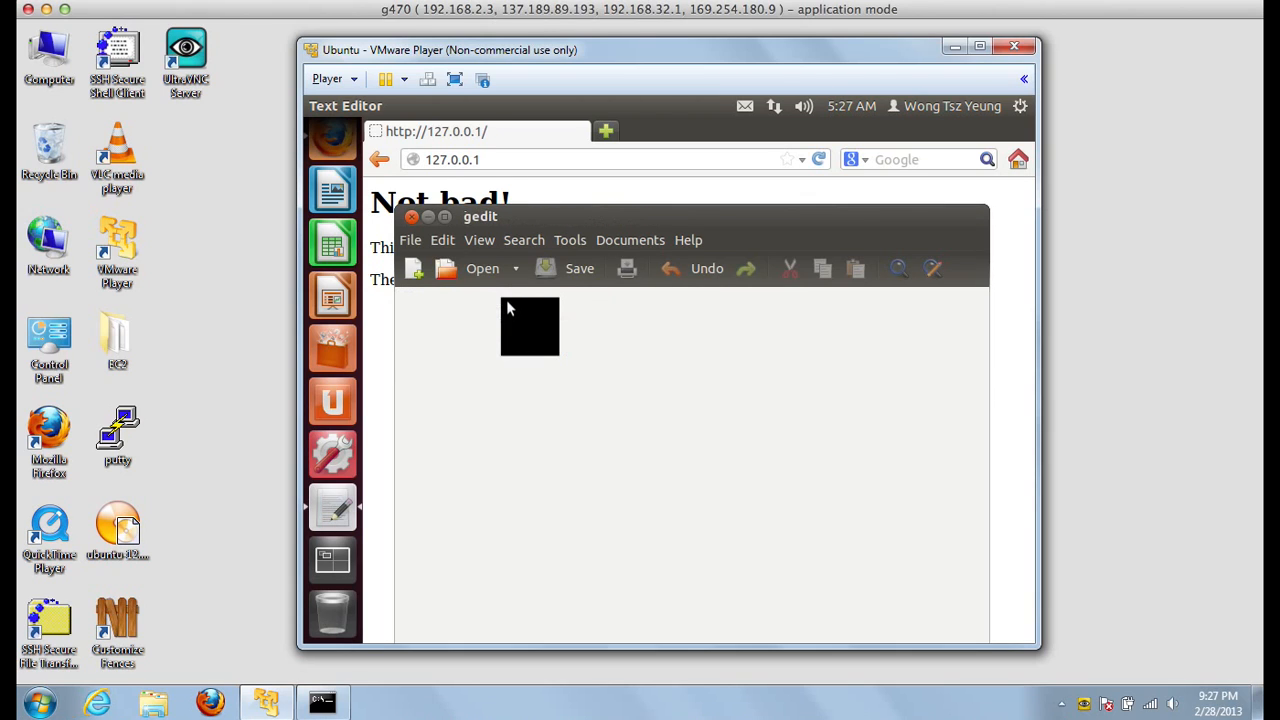
left_click(412, 216)
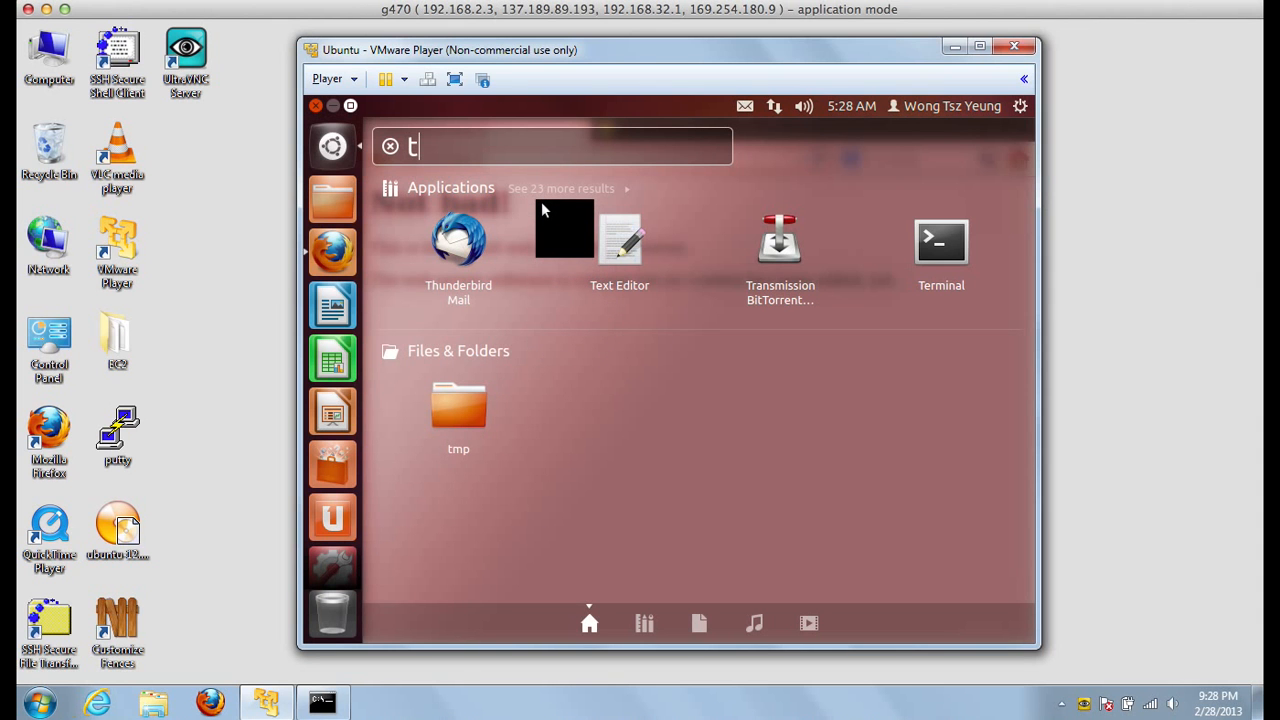
Search the Dash for 'terminal' and launch the Terminal application
type("erminal")
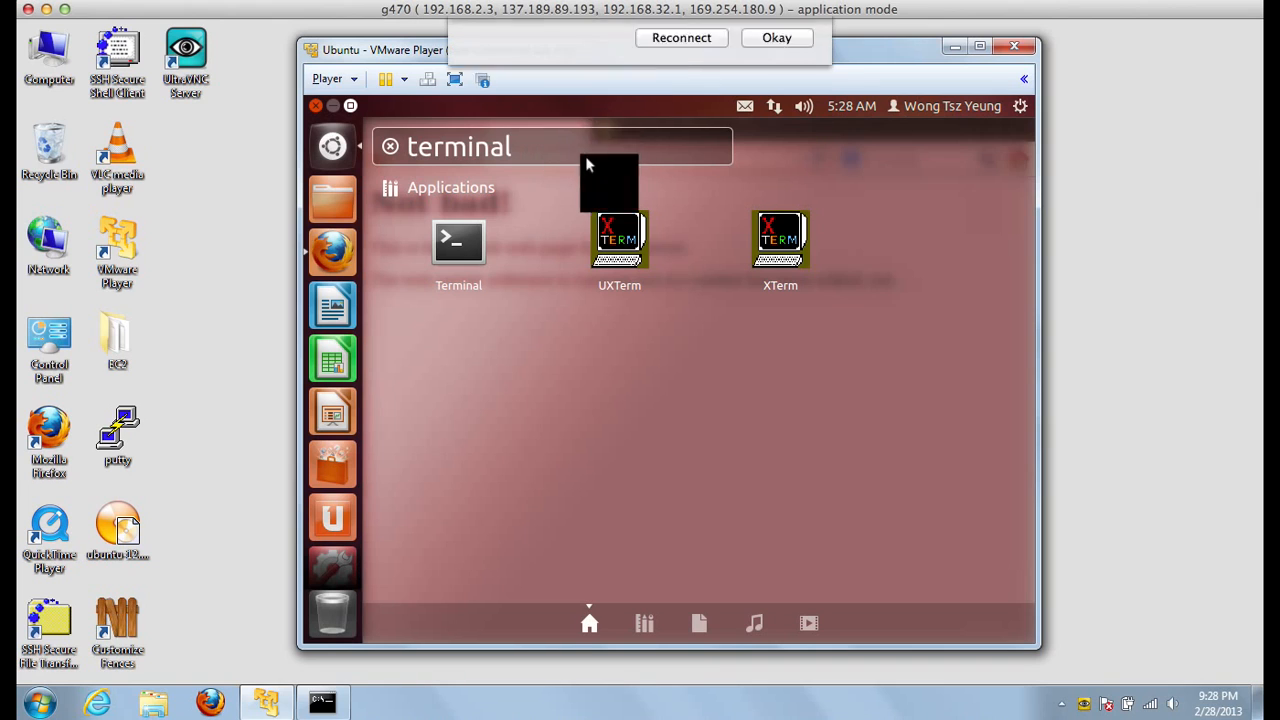
left_click(776, 36)
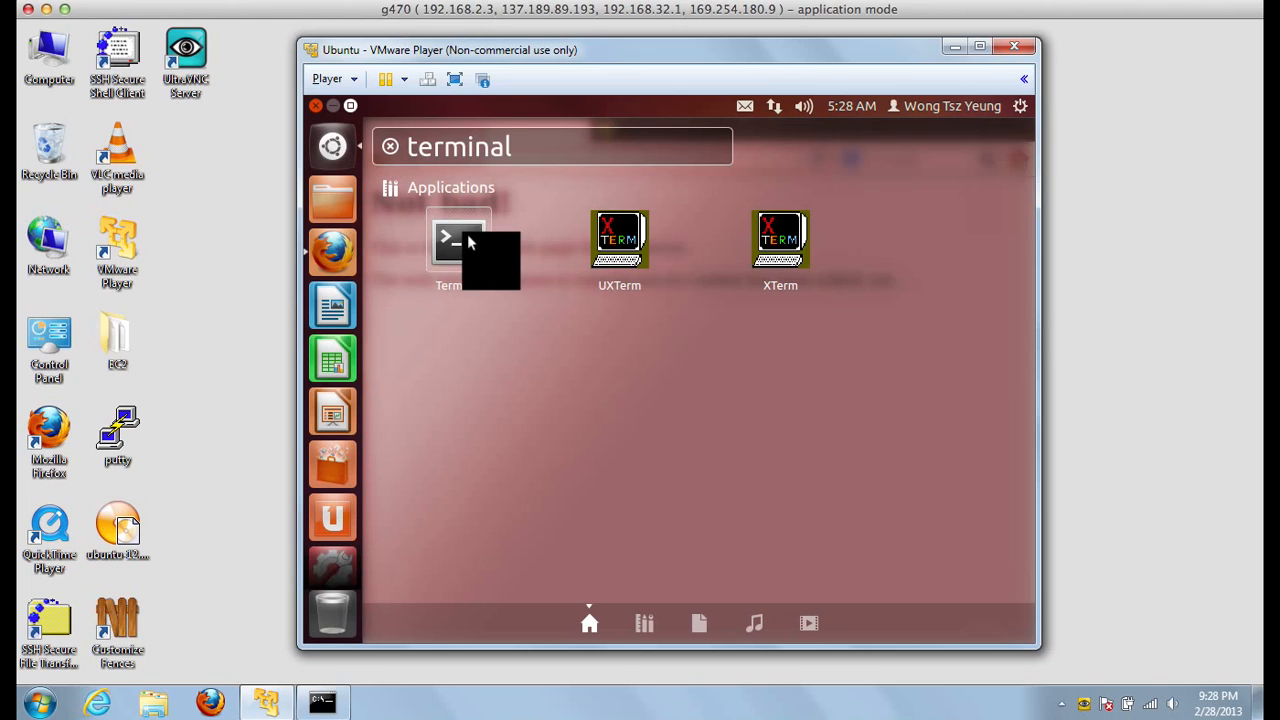
double_click(458, 240)
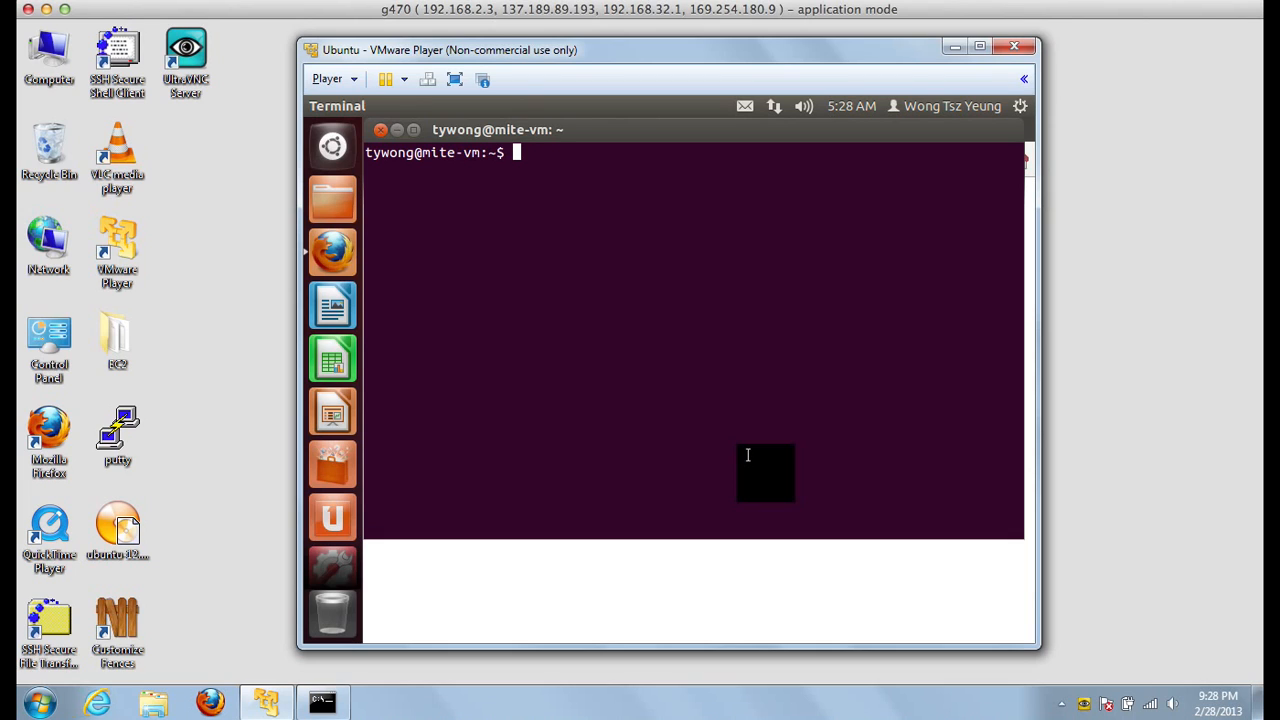
Run 'sudo su -' to get a root shell as root@mite-vm
type("sudo su -")
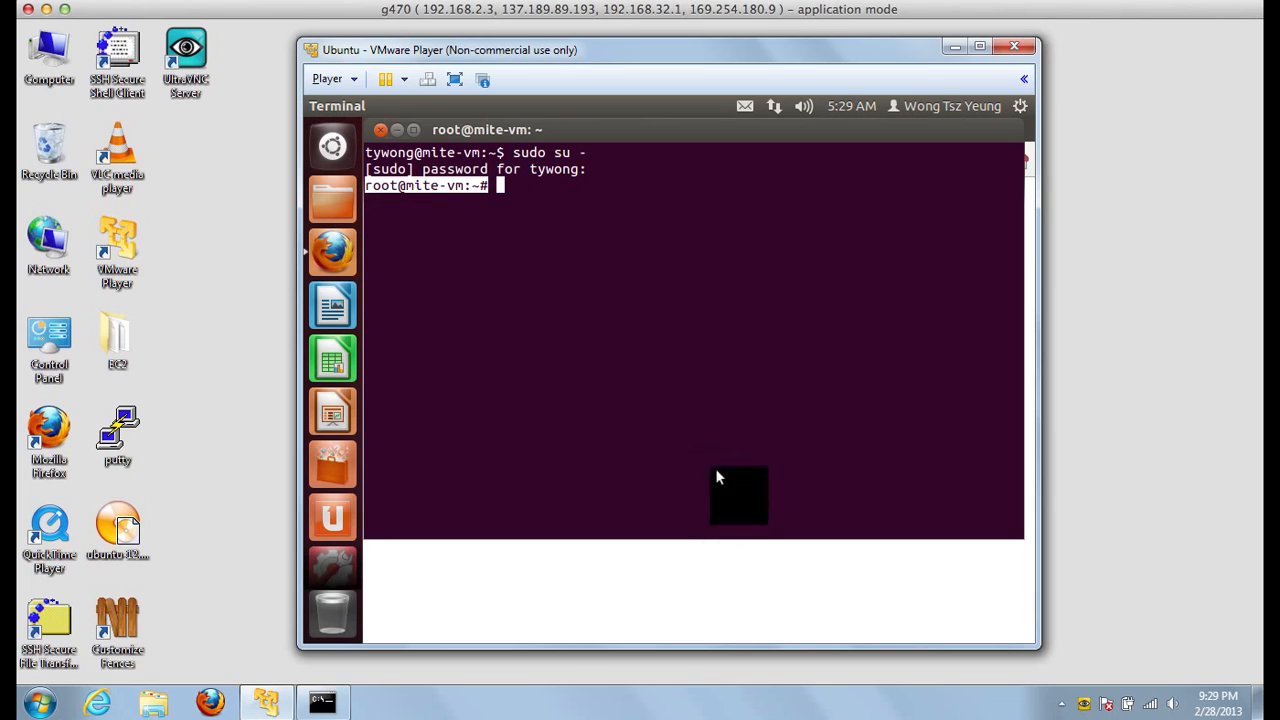
mouse_move(752, 448)
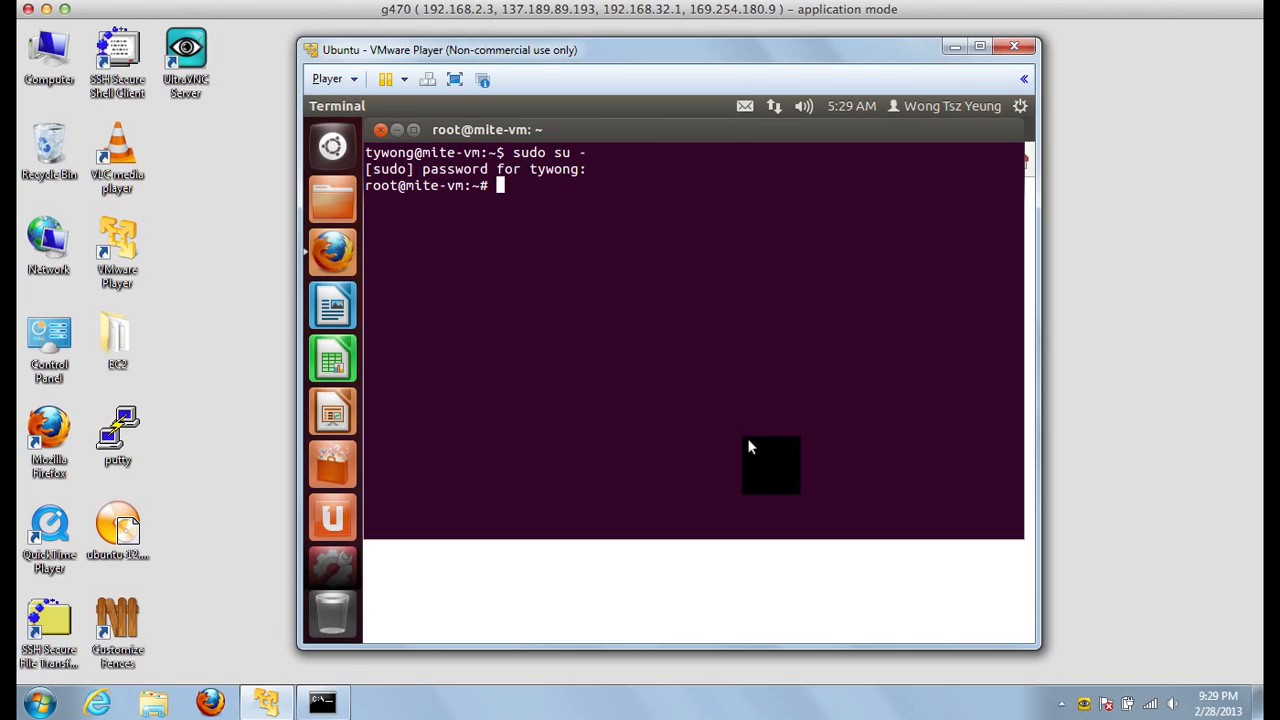
Run 'a2enmod userdir' then 'service apache2 restart' in the root shell
type("a")
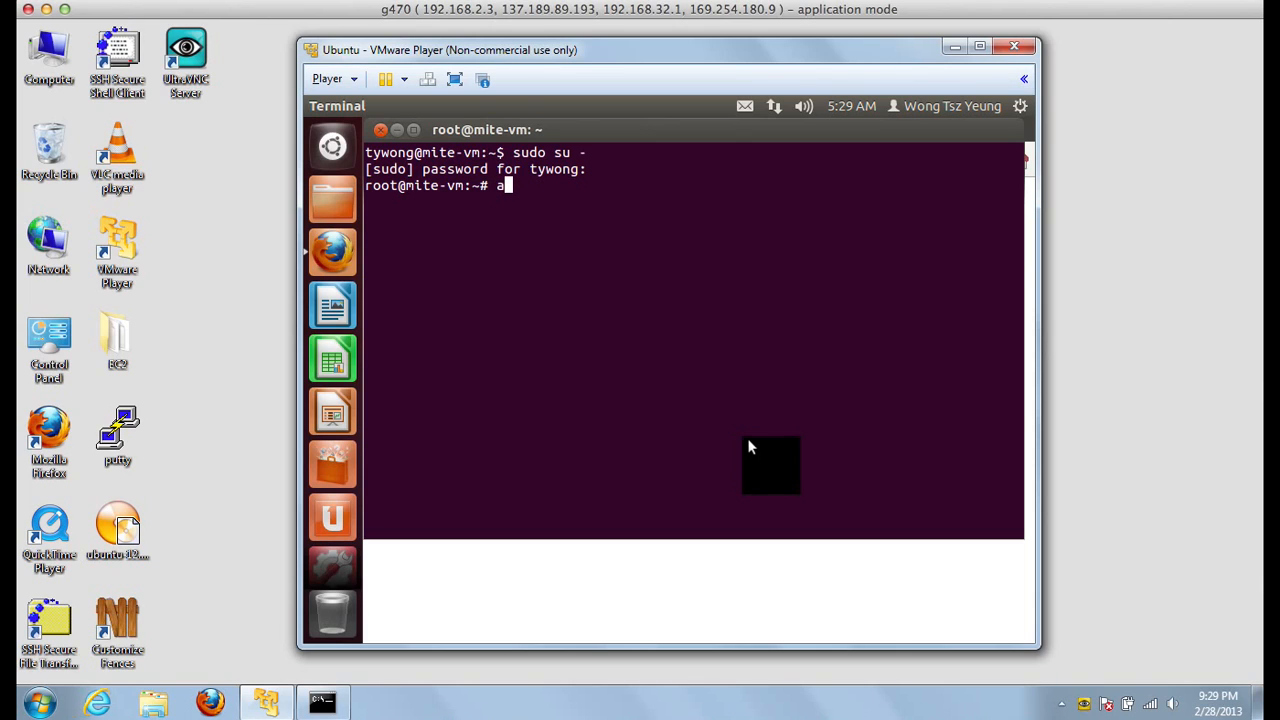
type("2enmod")
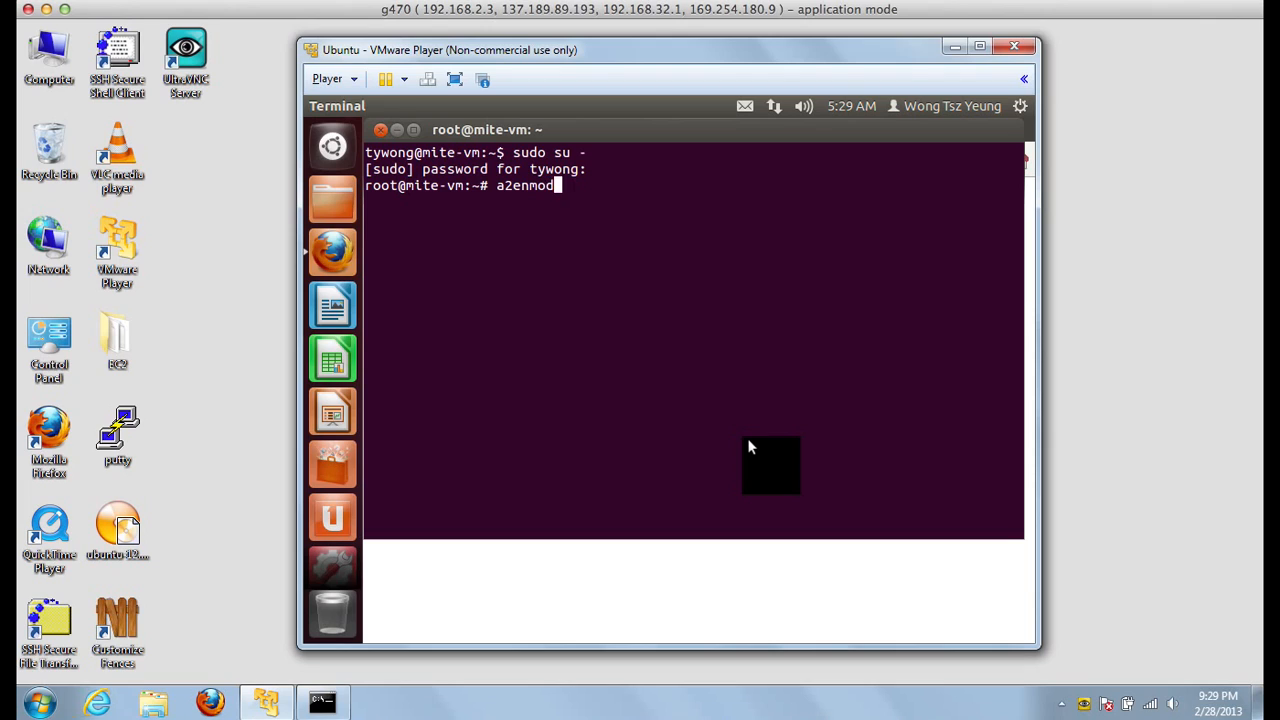
type("userdir")
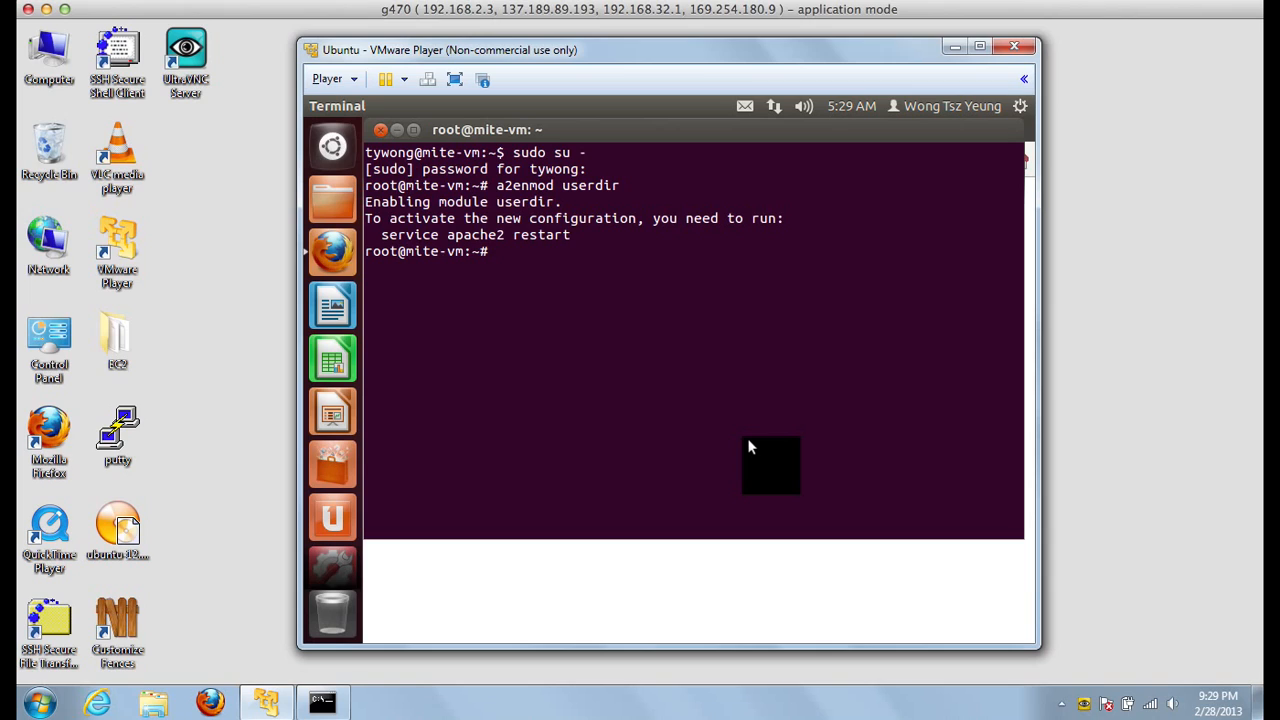
type("service apache2")
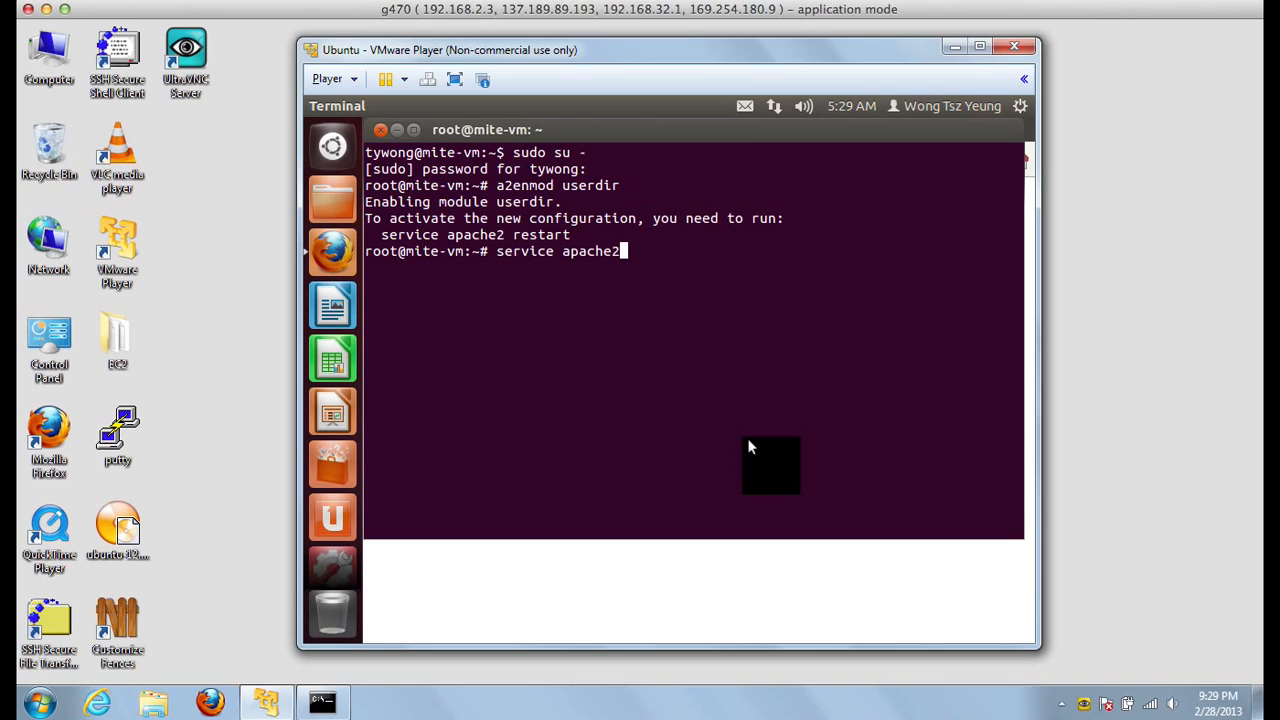
type("restart")
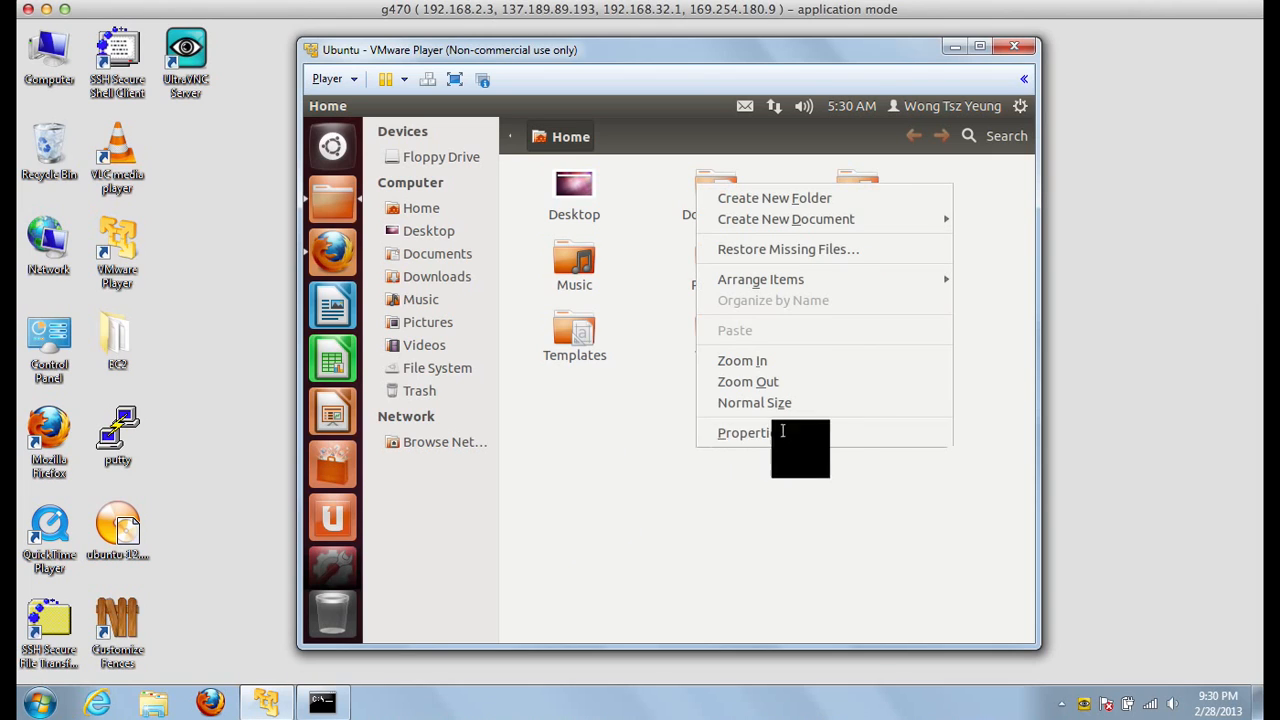
mouse_move(776, 198)
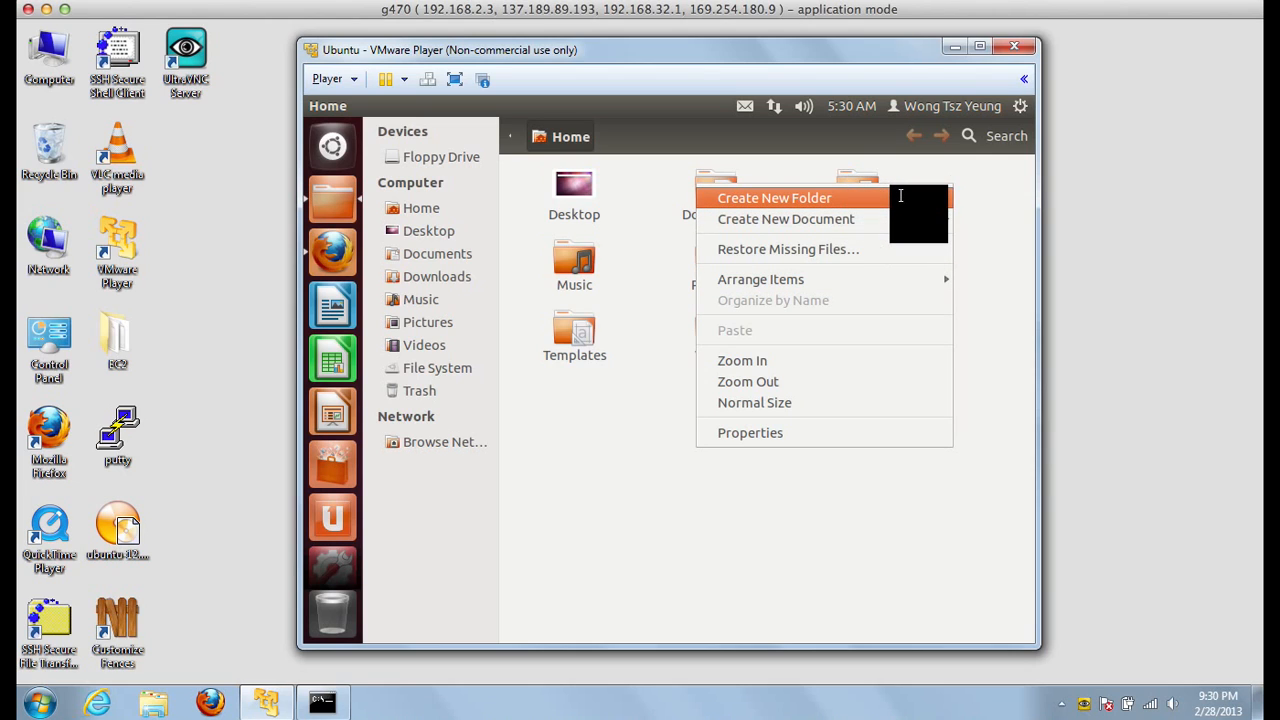
Create a folder named public_html in Home and enter it
left_click(774, 198)
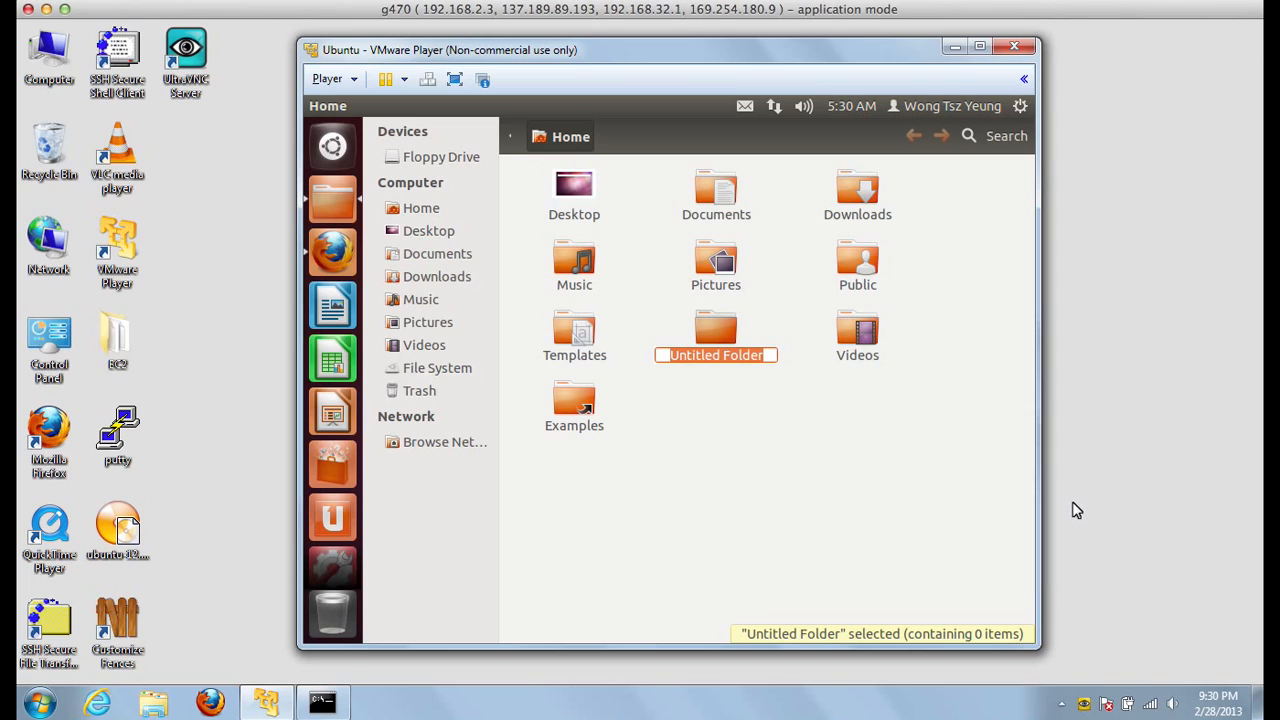
mouse_move(1028, 544)
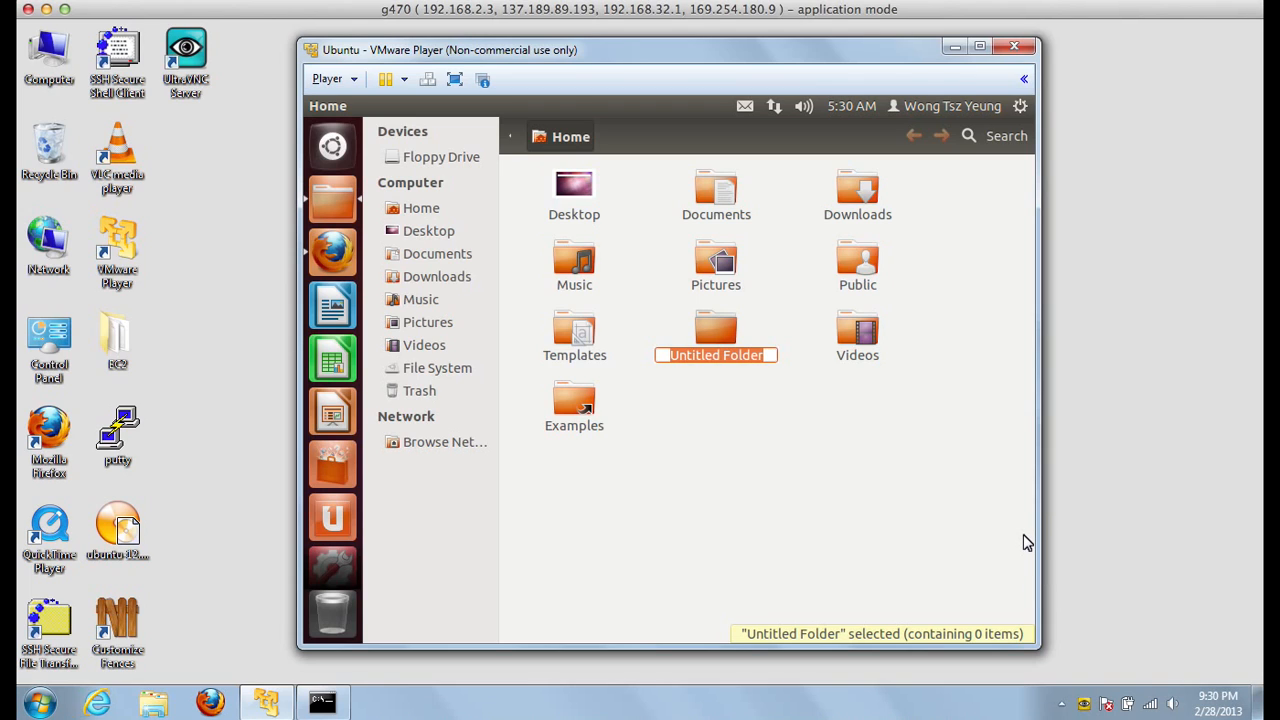
type("public_html")
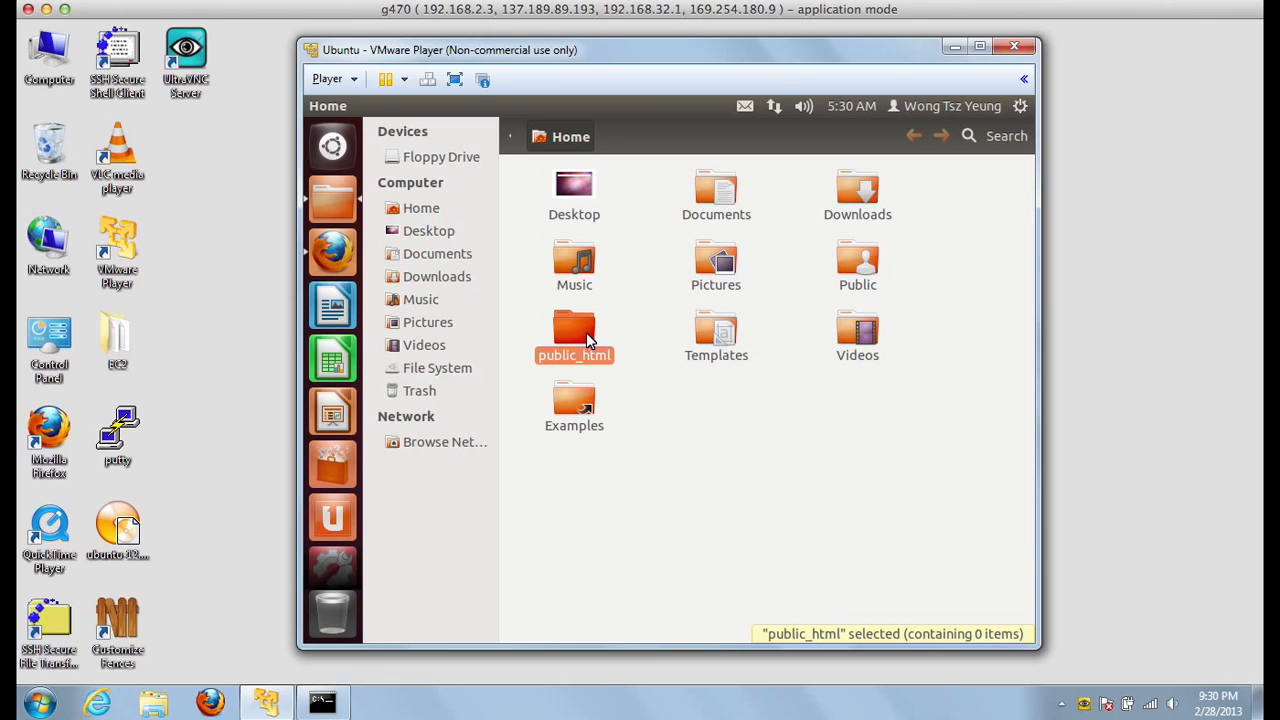
double_click(574, 328)
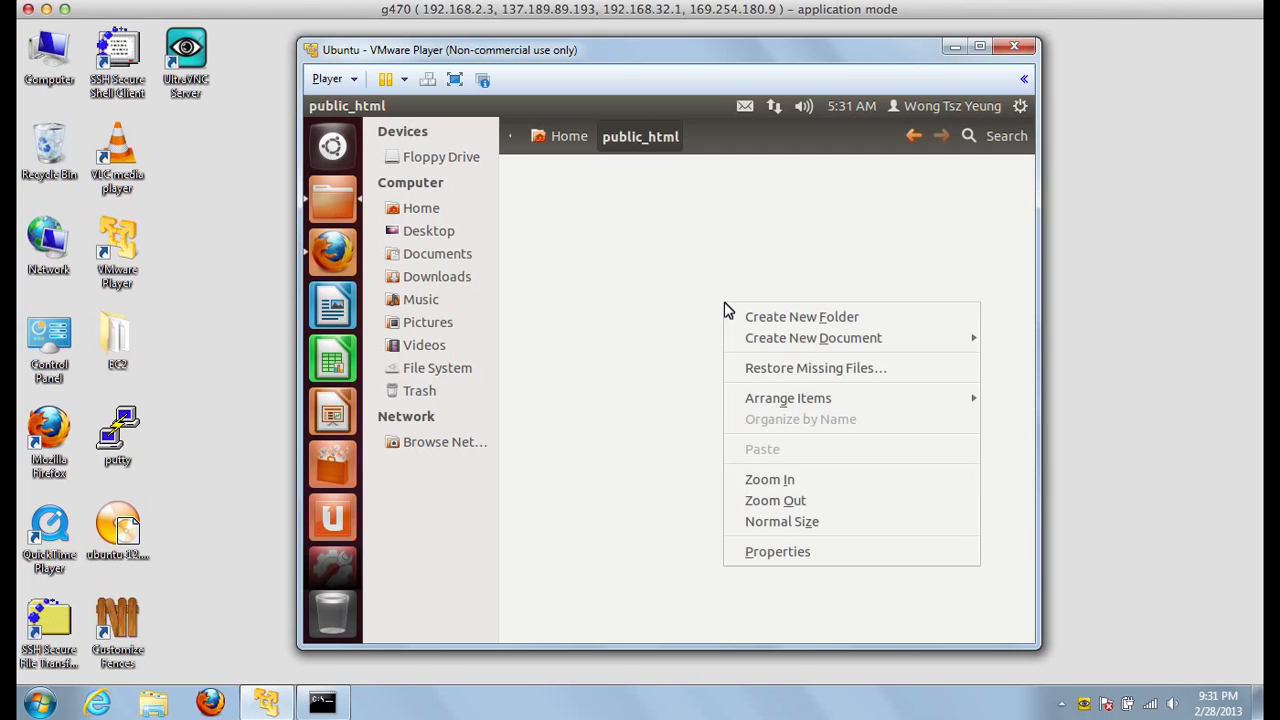
mouse_move(812, 336)
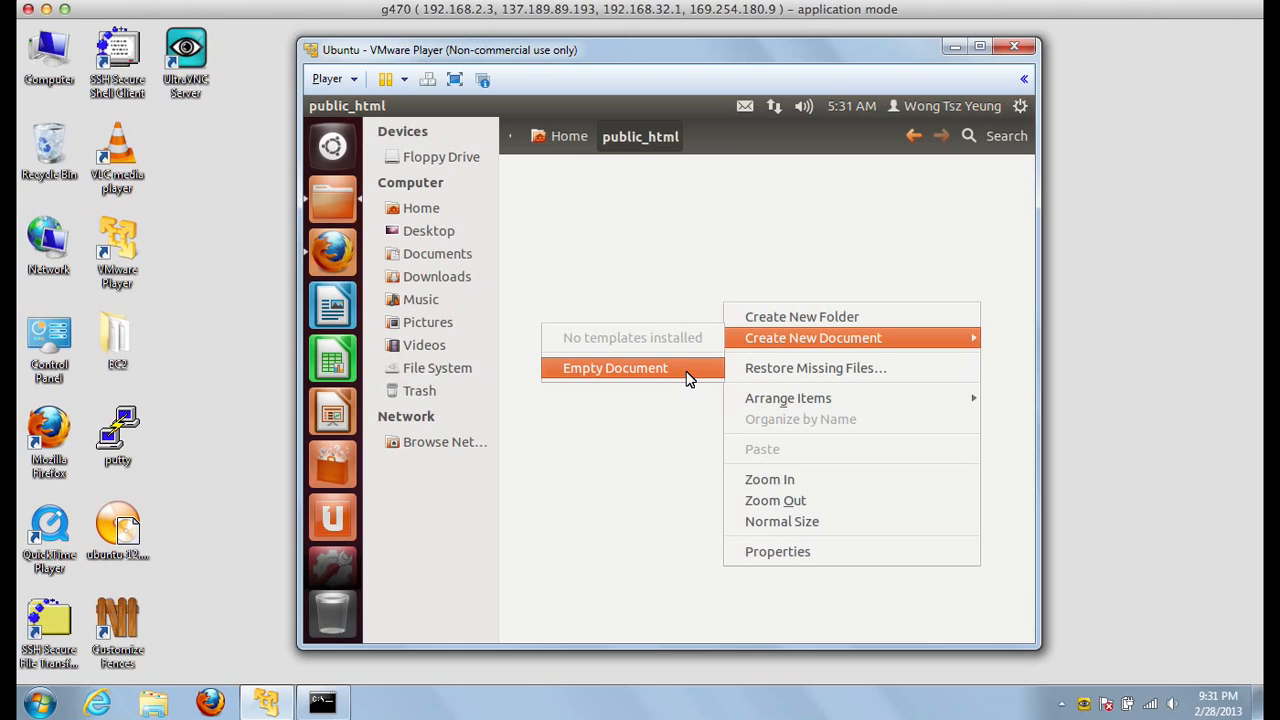
Create an empty document named index.html in public_html and edit it with Text Editor
left_click(616, 368)
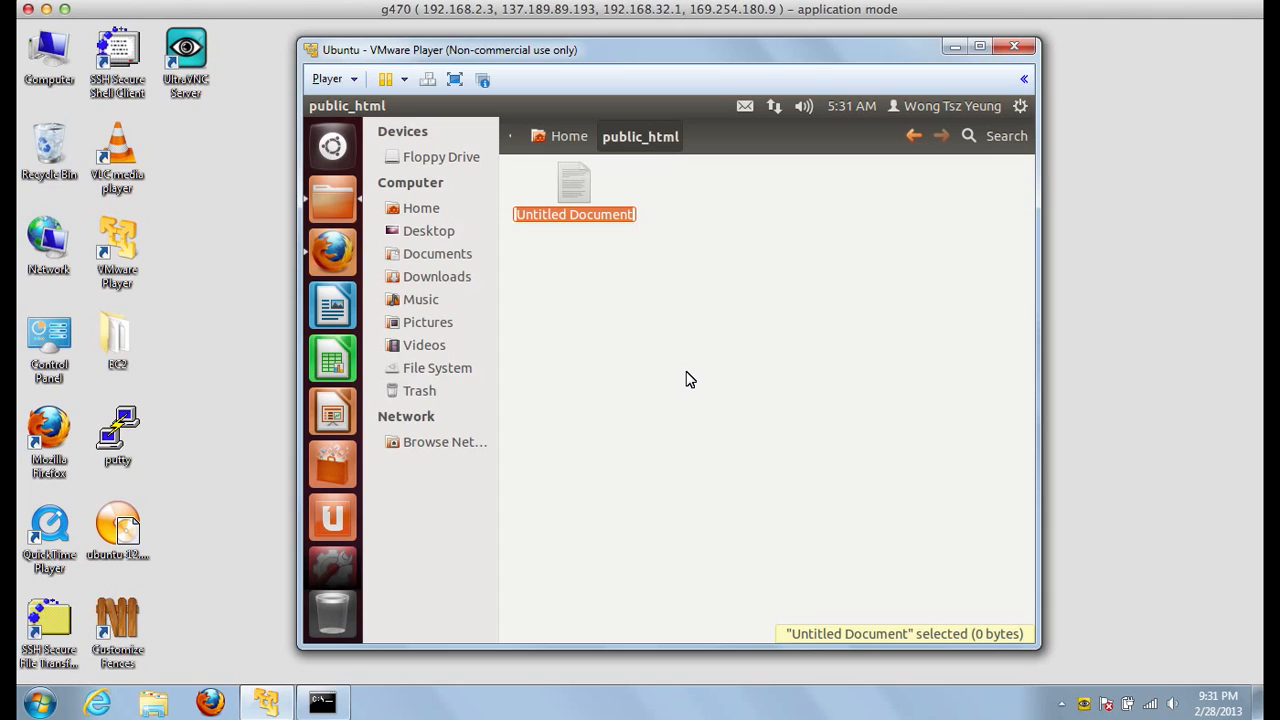
type("index.html")
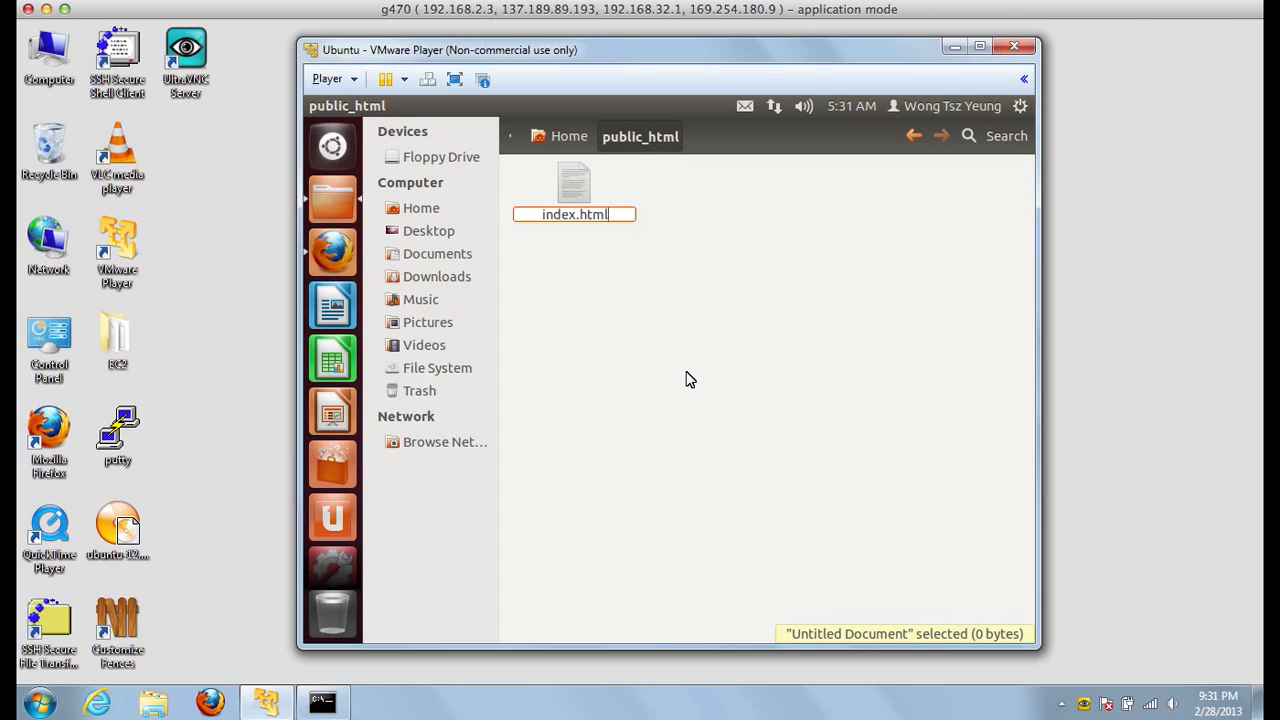
key("Return")
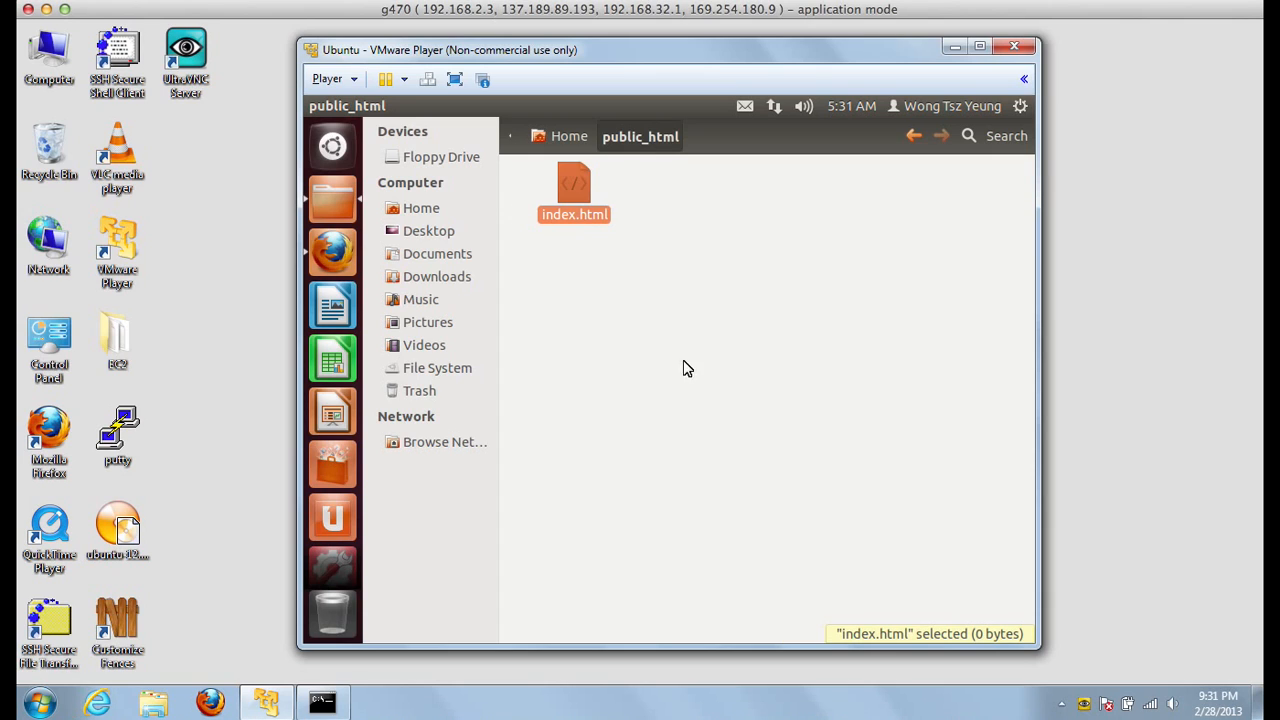
right_click(574, 184)
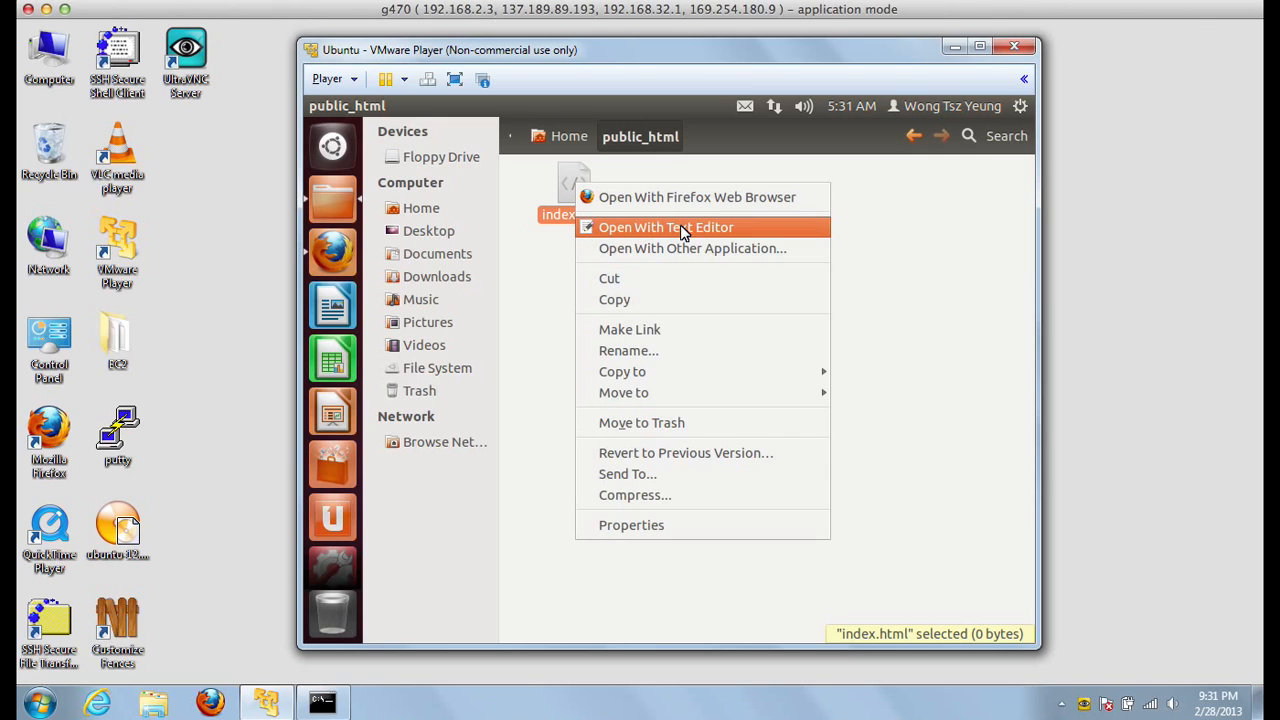
left_click(666, 228)
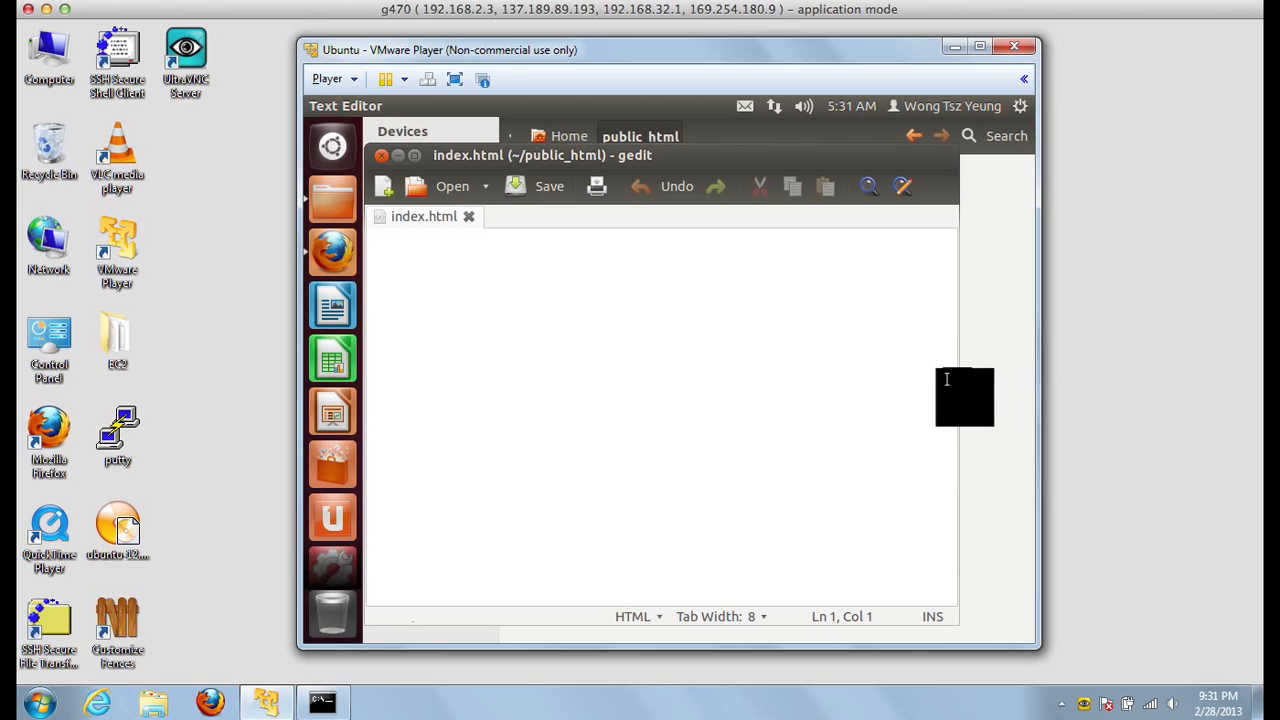
Write a minimal HTML page with heading 'hello world' into index.html and save it
type("<html")
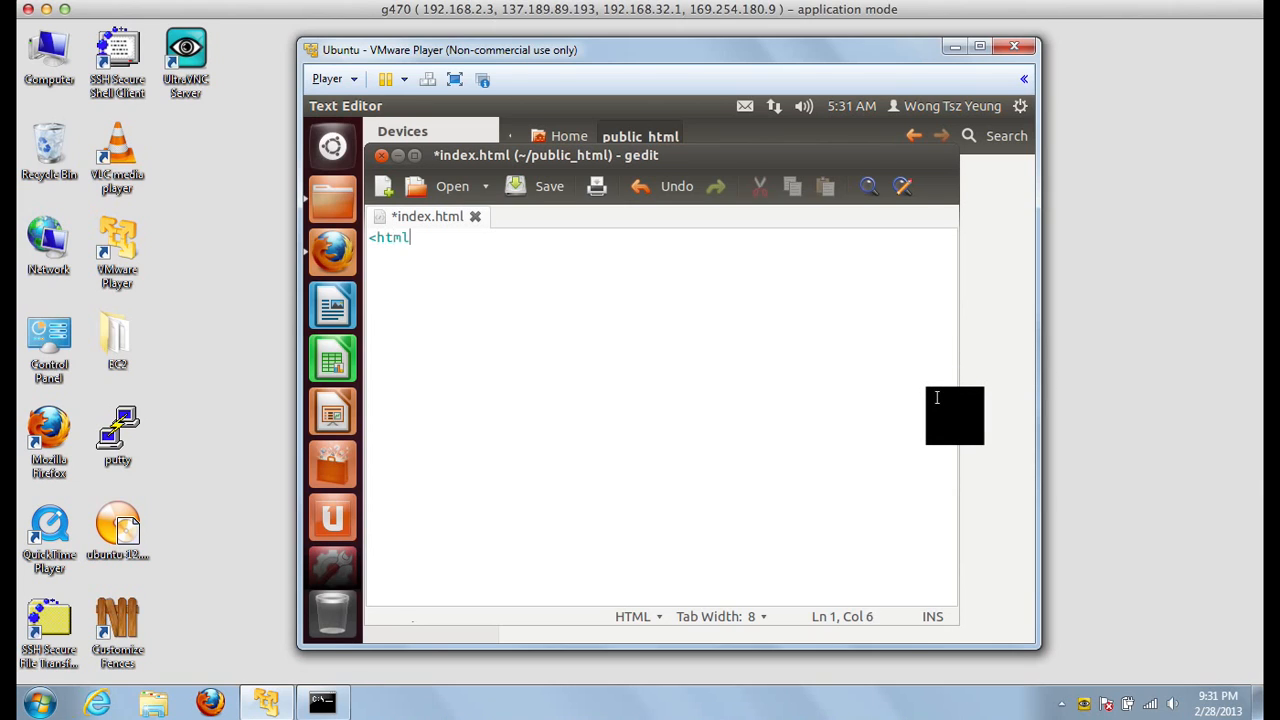
type(">")
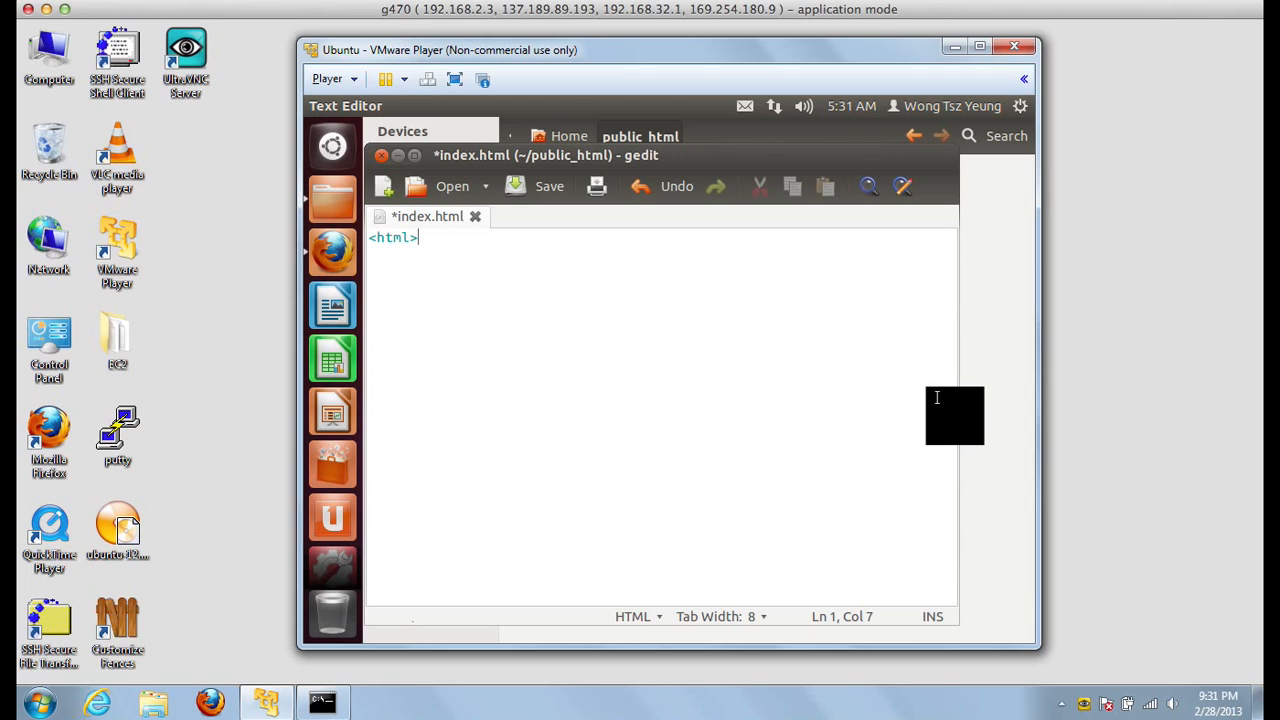
type("<h2")
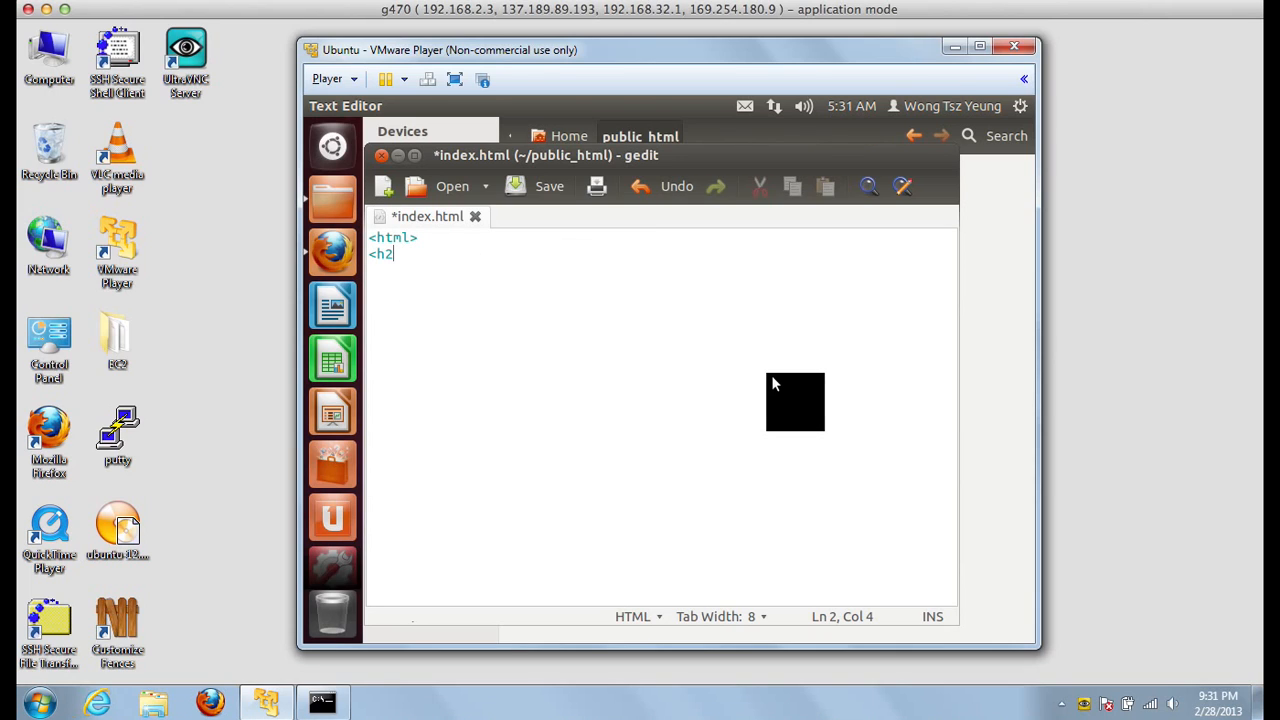
type(">h")
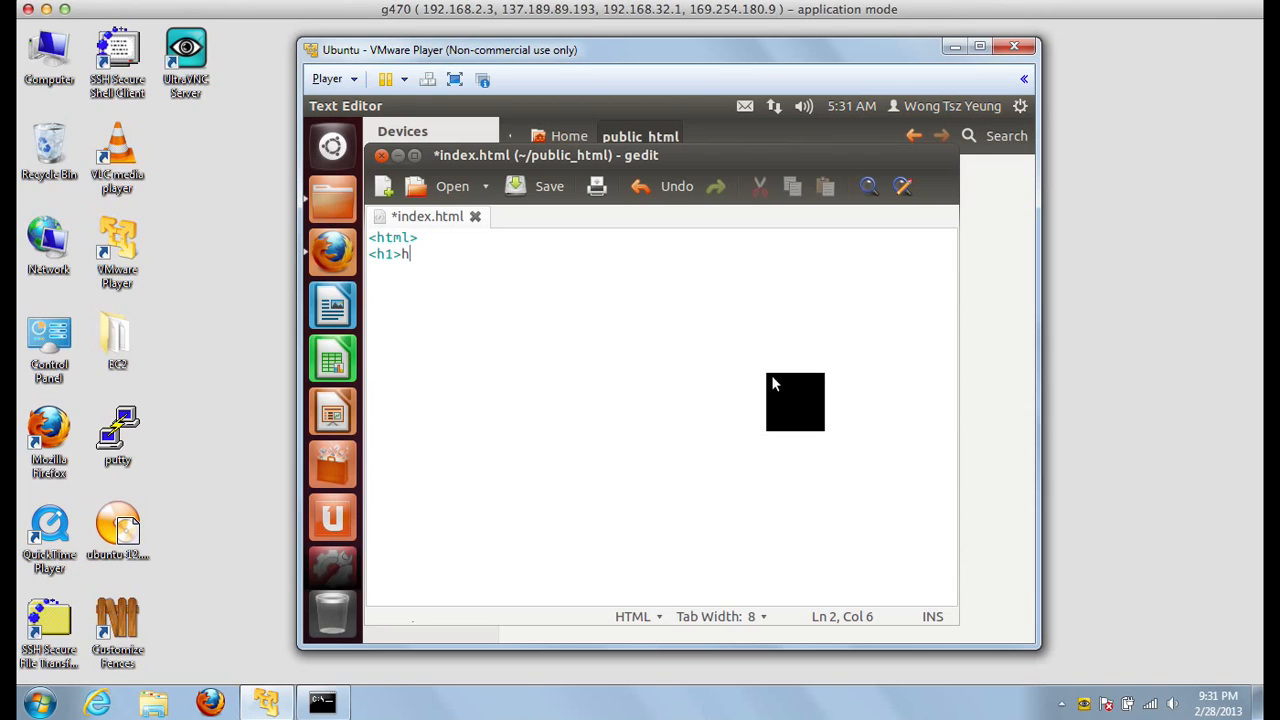
type("ello")
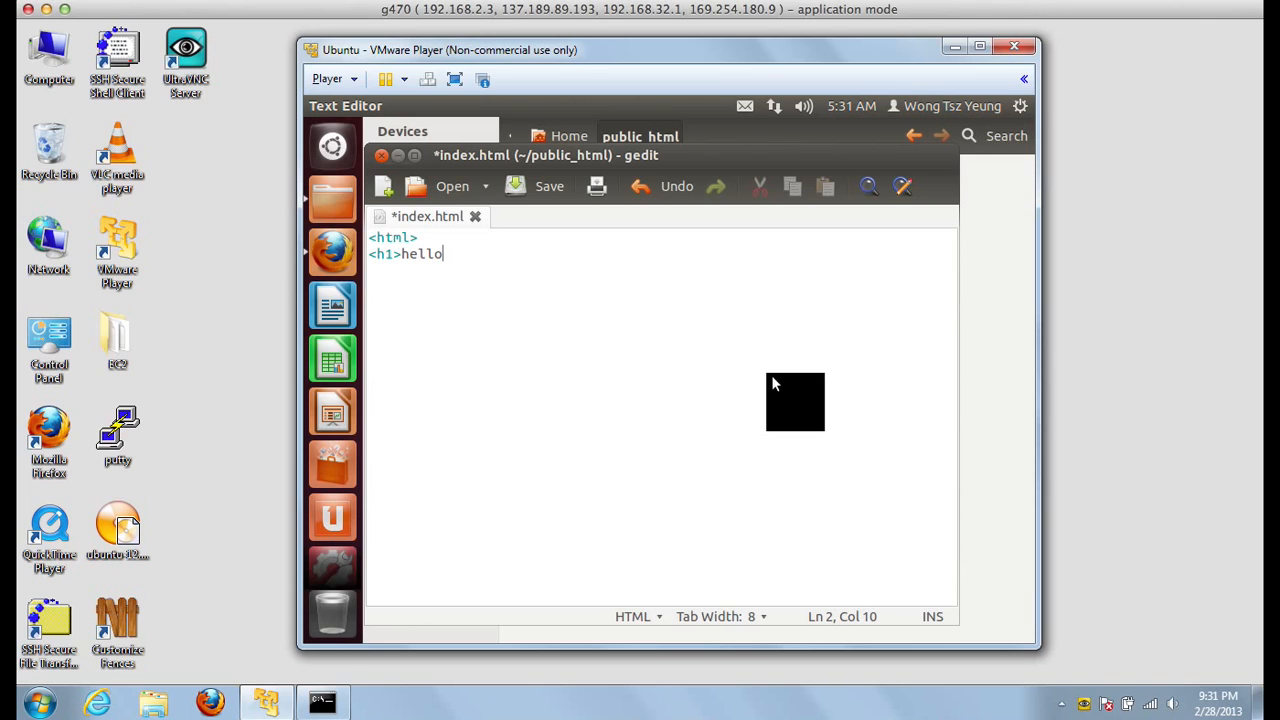
type("world")
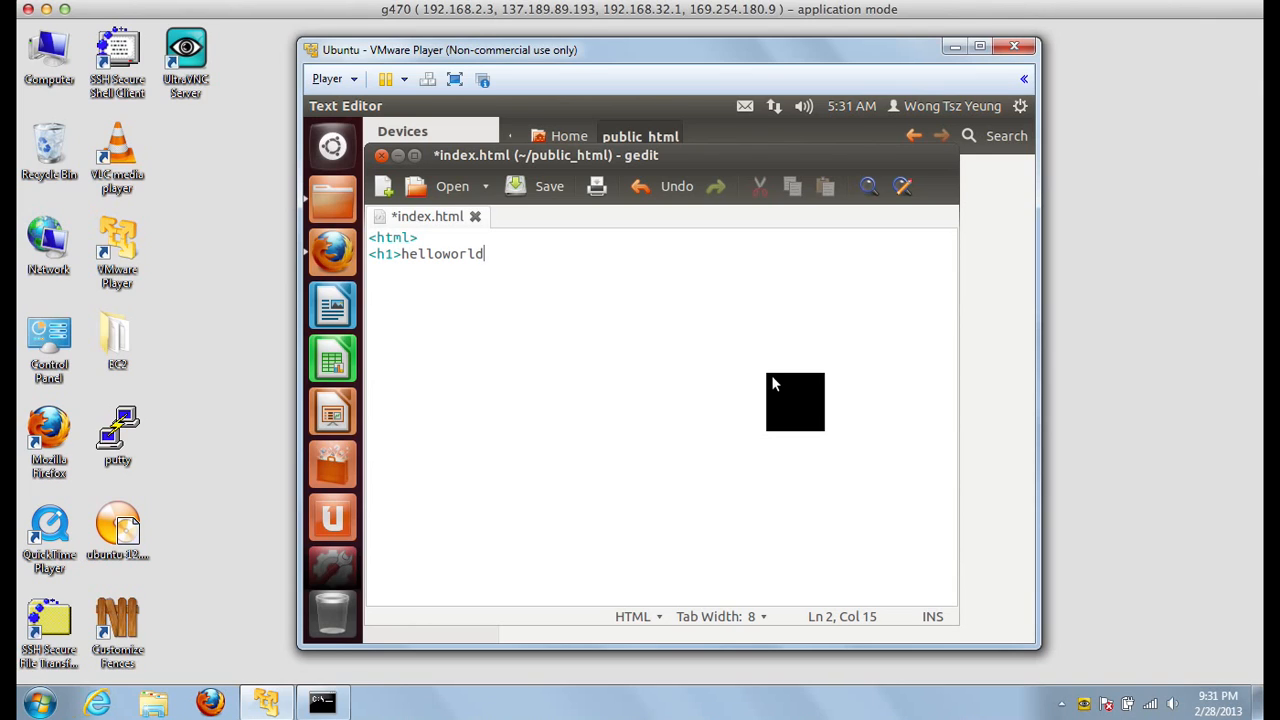
key("BackSpace")
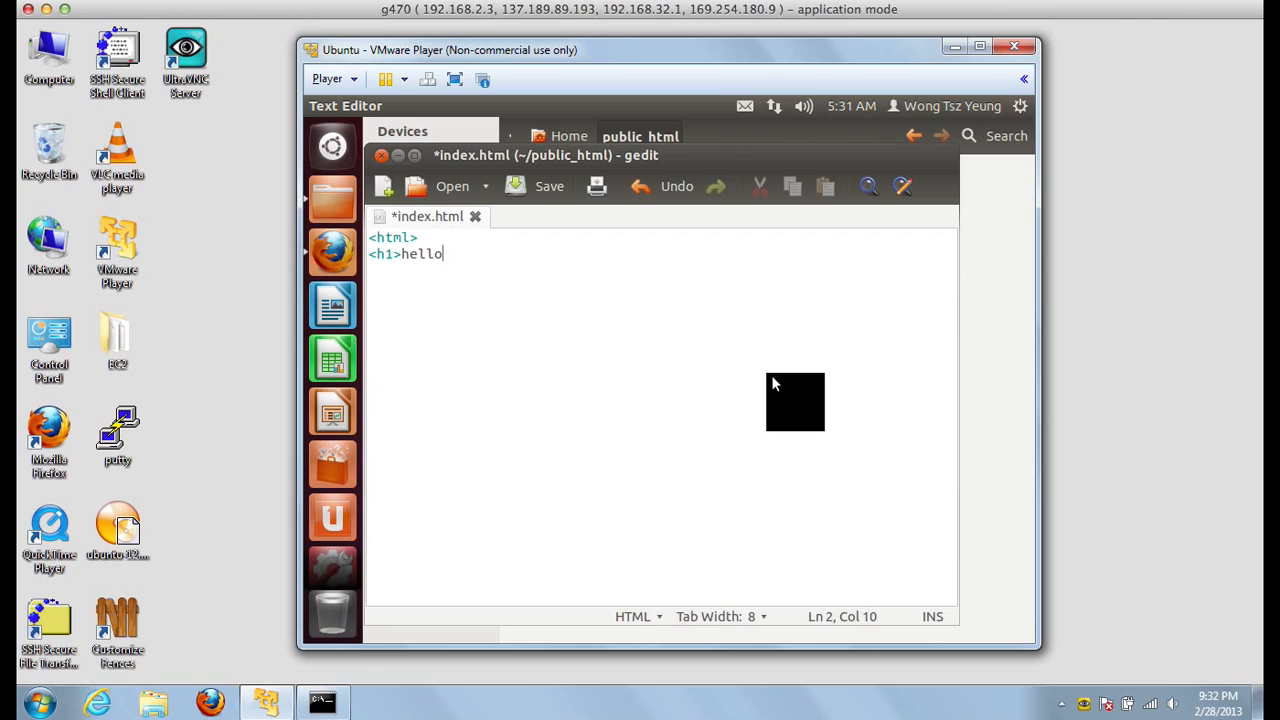
type("world</h1>")
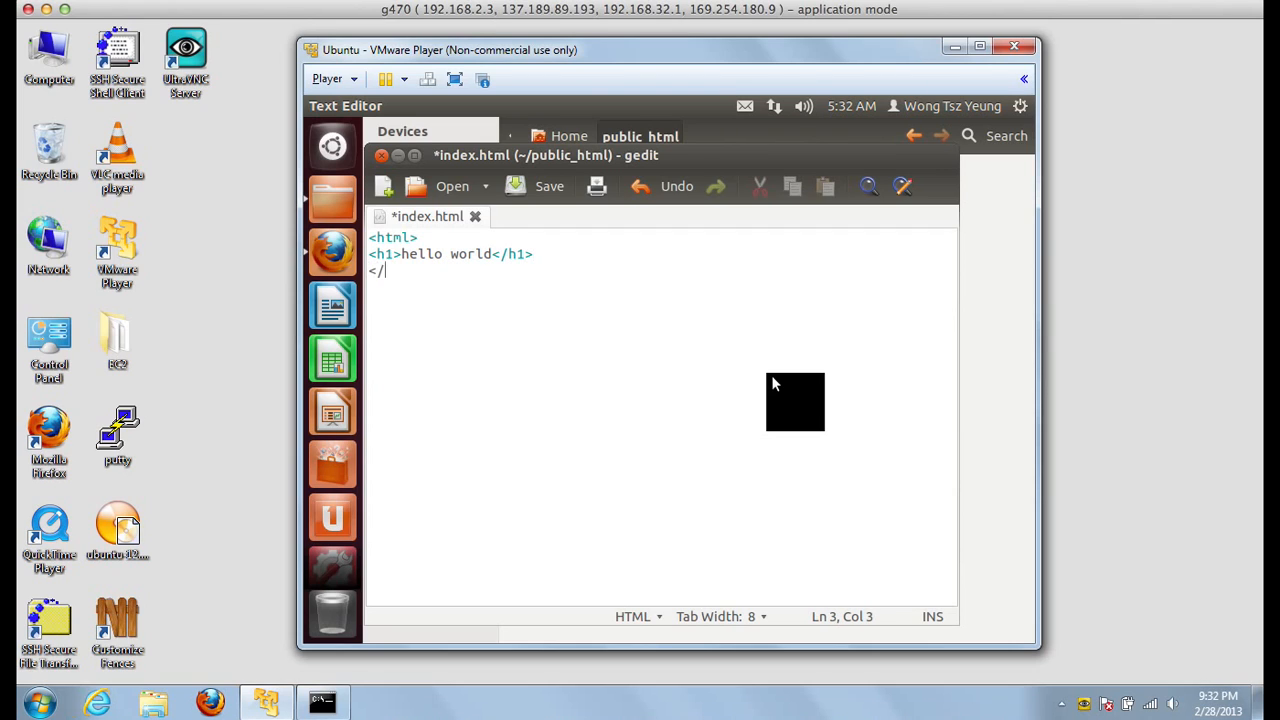
type("html>")
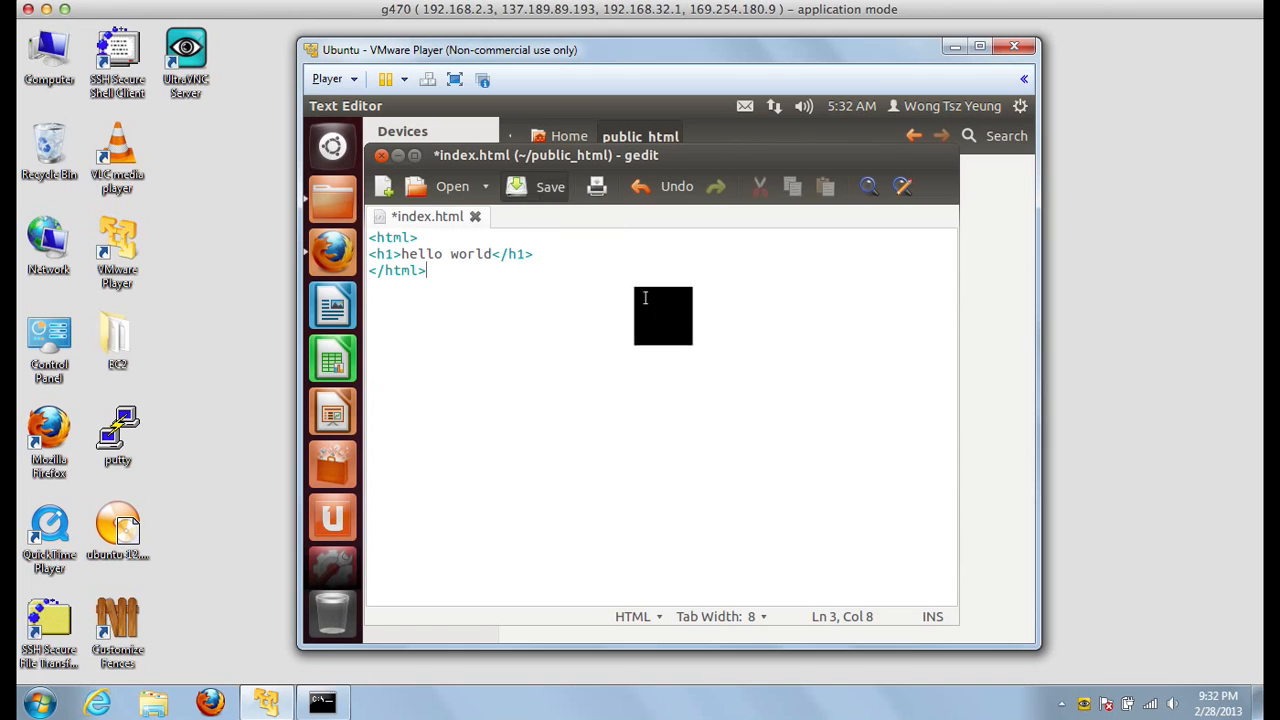
left_click(538, 186)
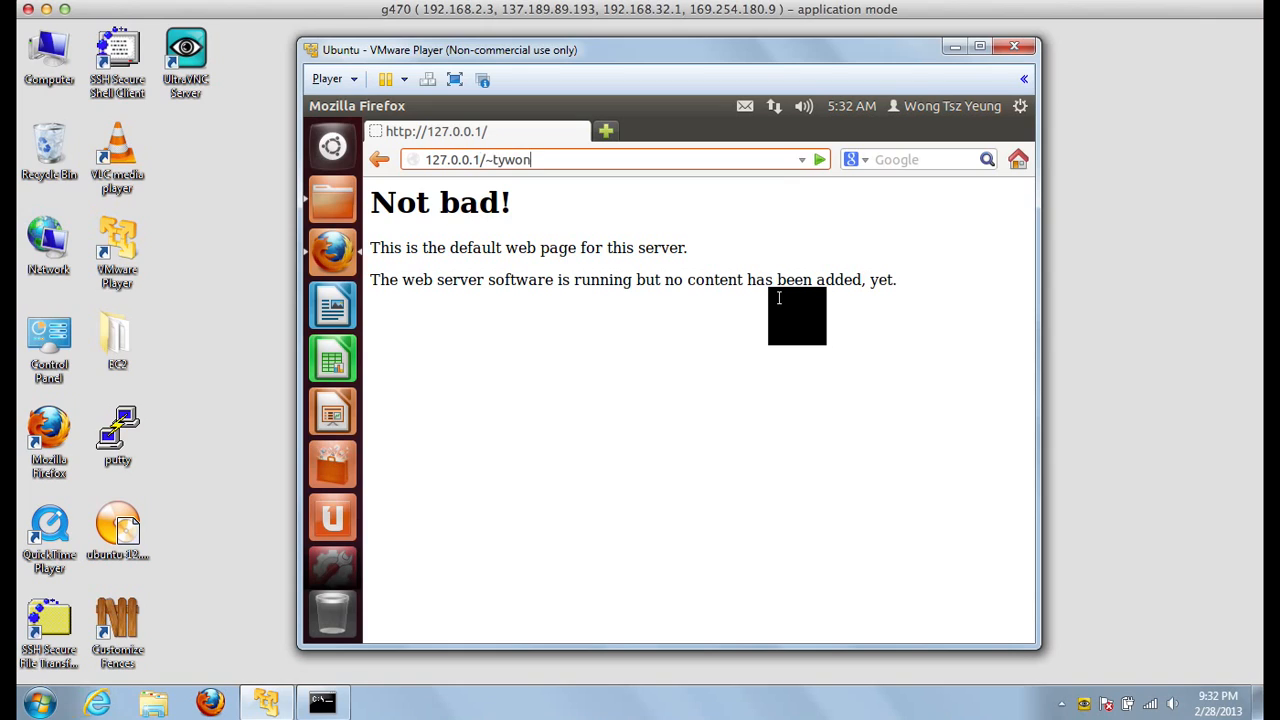
Load 127.0.0.1/~tywong/index.html in Firefox to display the hello world heading
type("g")
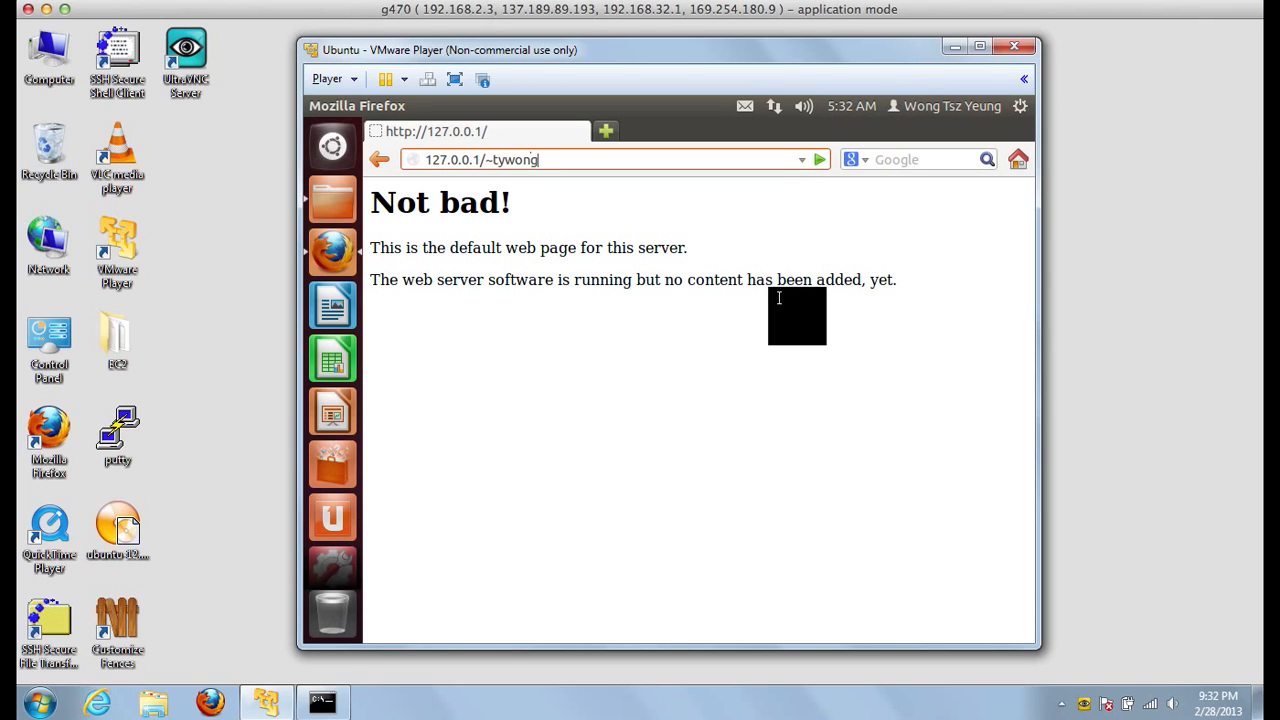
type("/")
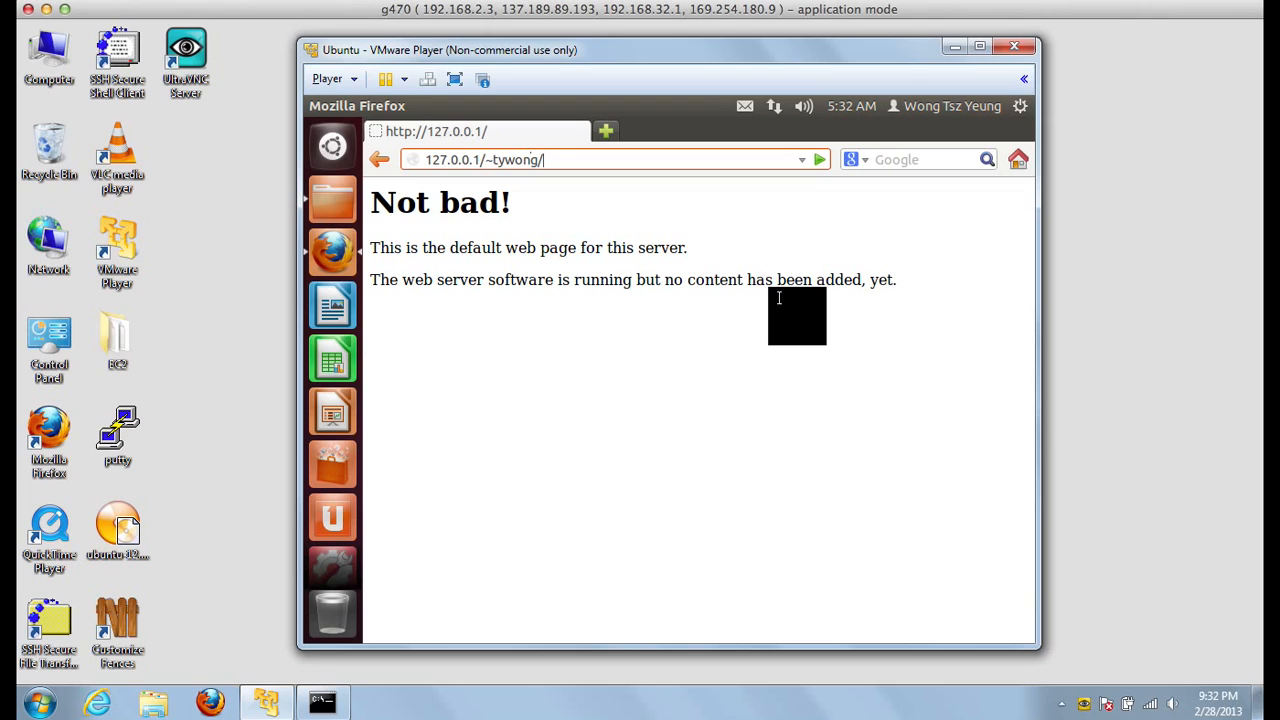
type("inde")
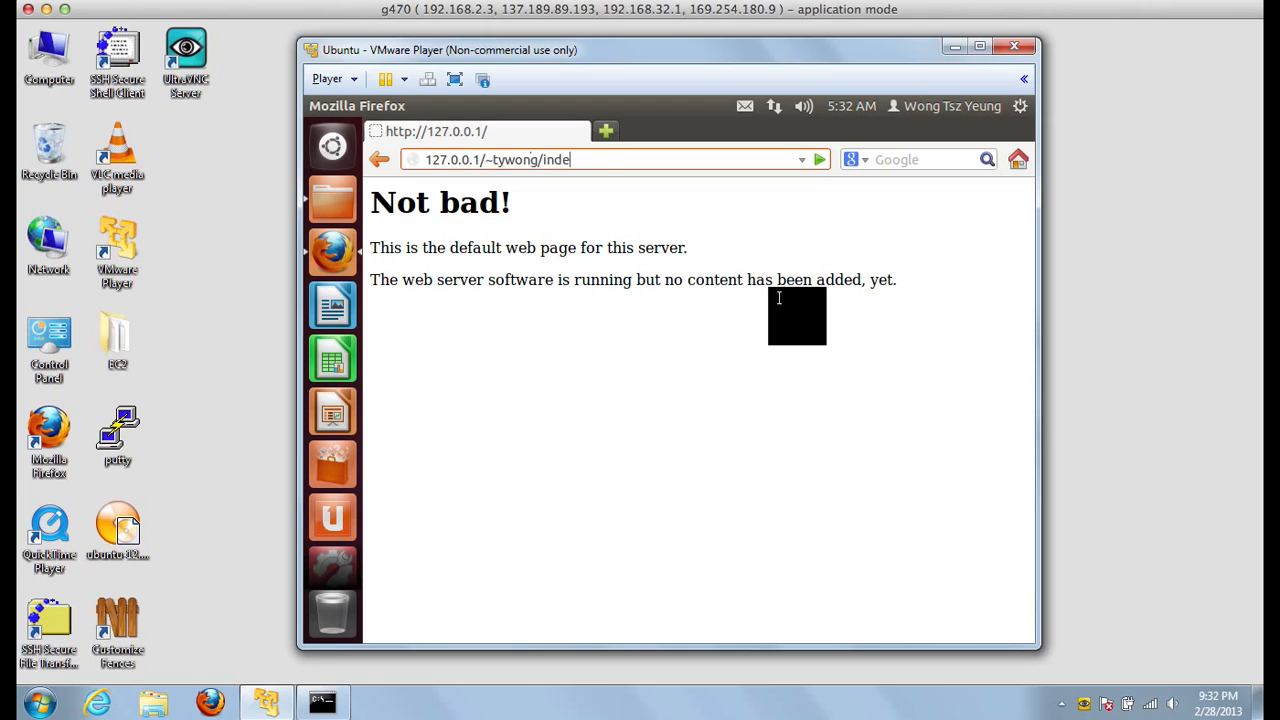
key("Return")
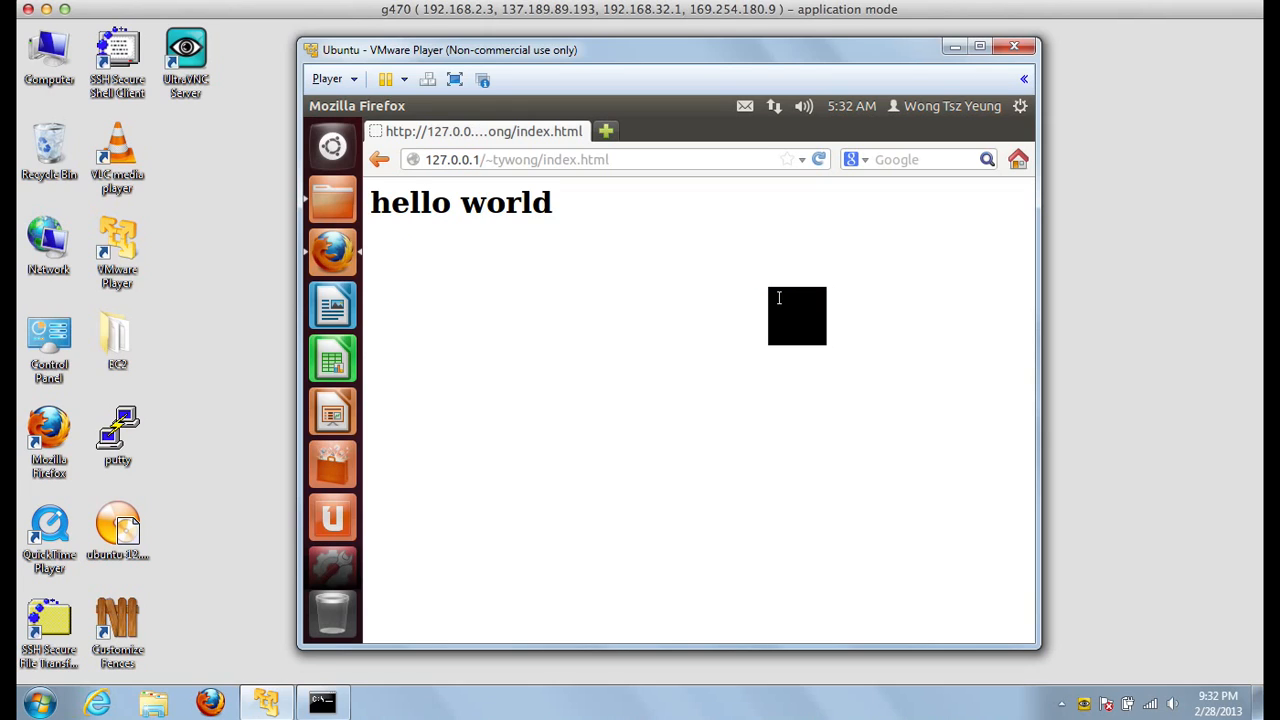